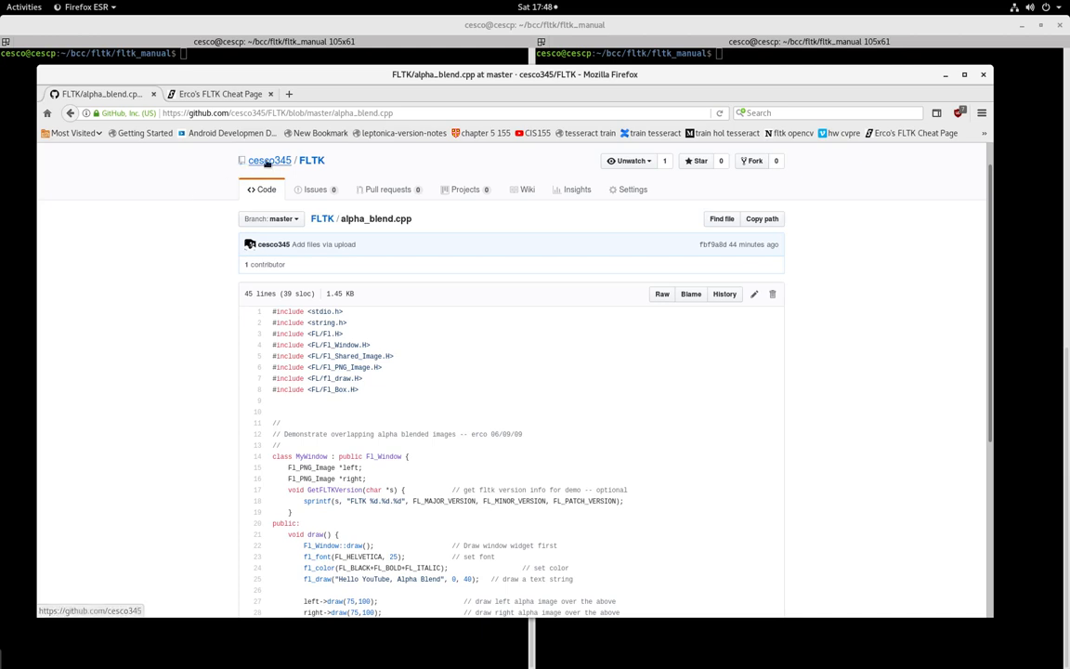
- Go from the GitHub profile's repository list into the FLTK repository
left_click(269, 160)
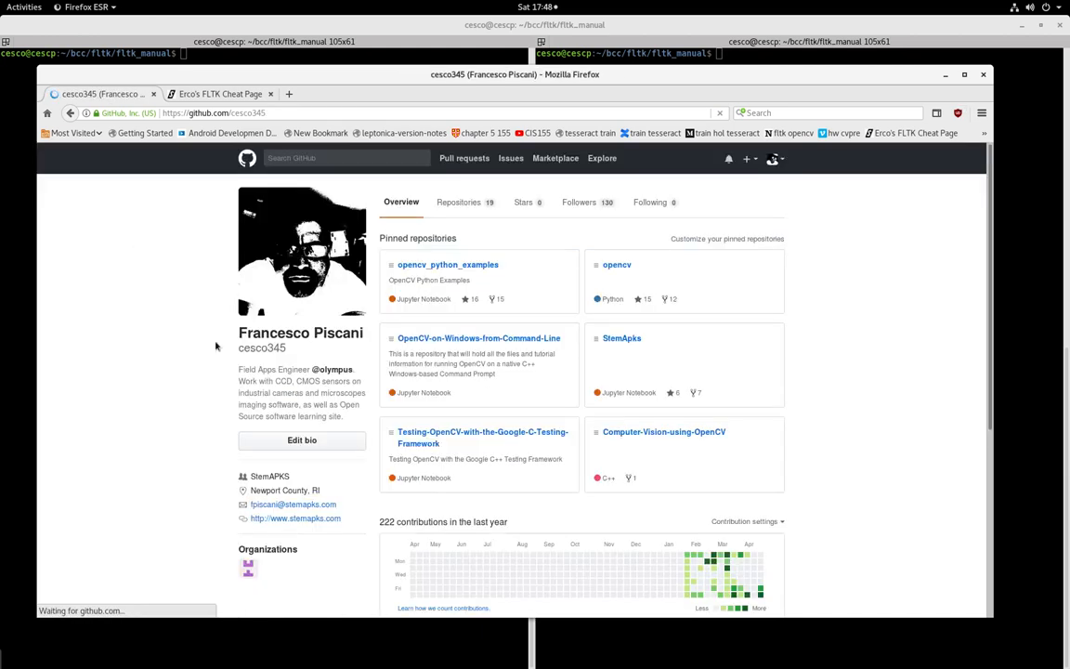
left_click(458, 201)
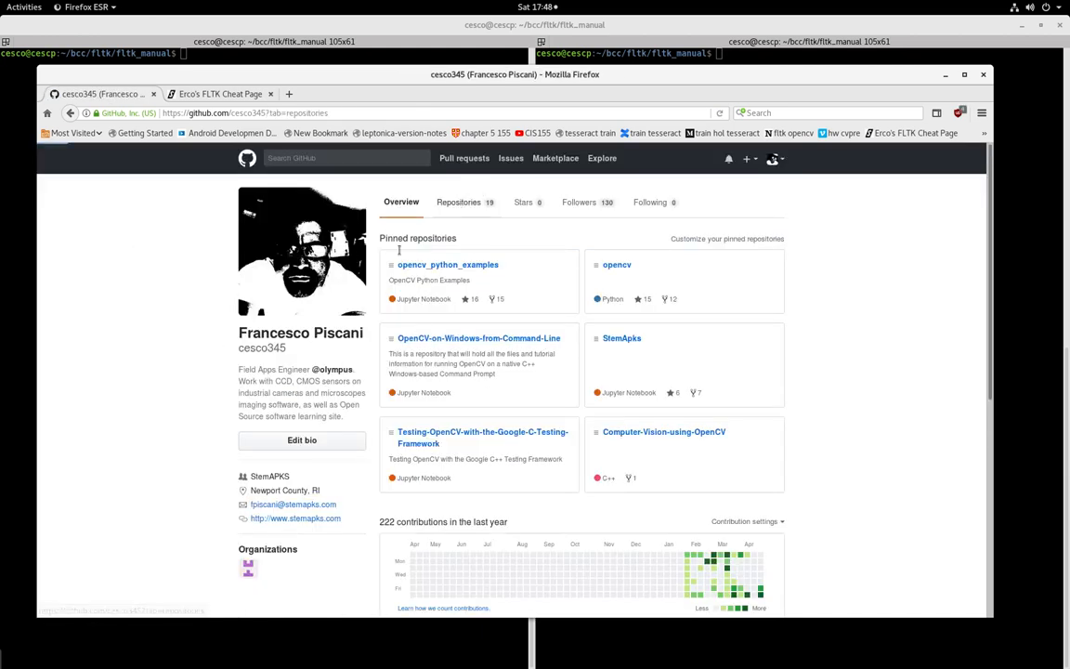
left_click(458, 202)
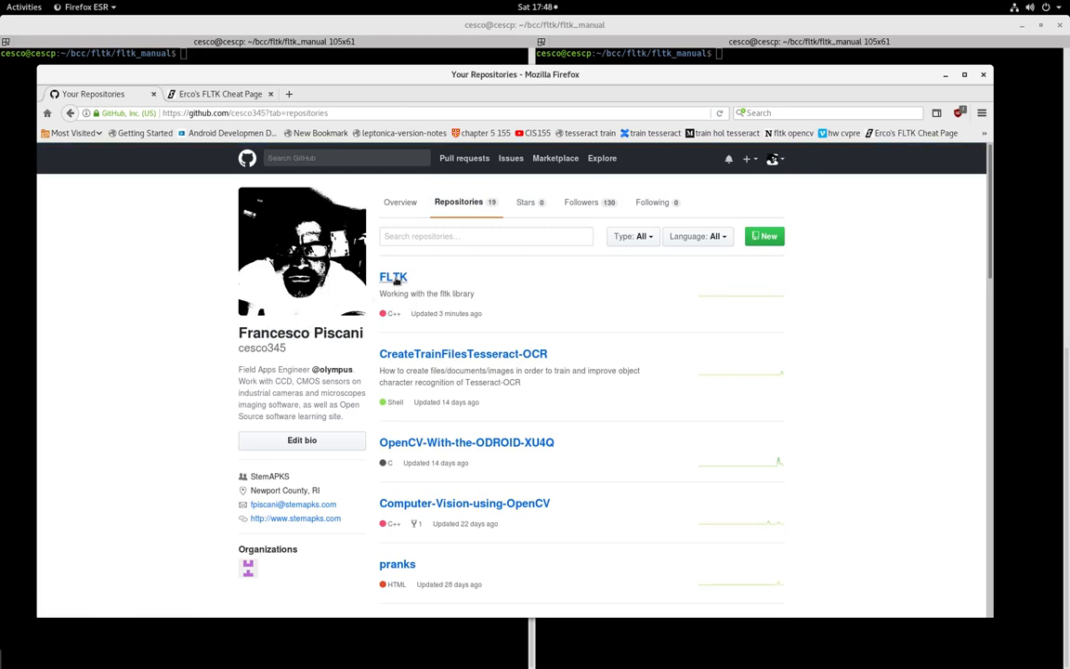
left_click(393, 277)
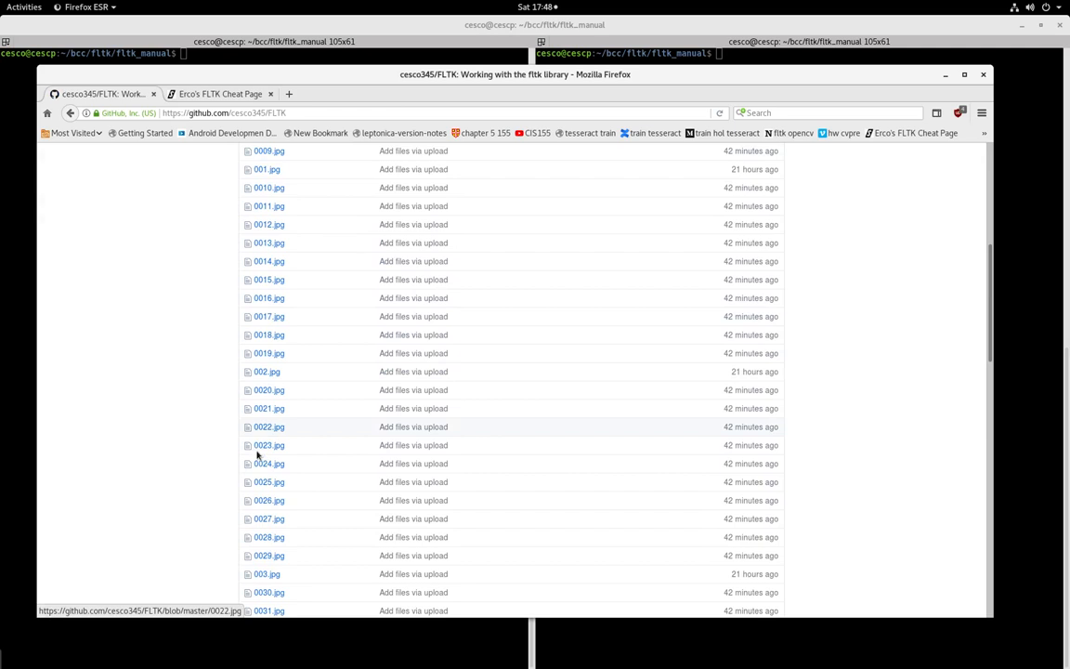
scroll("down", 3)
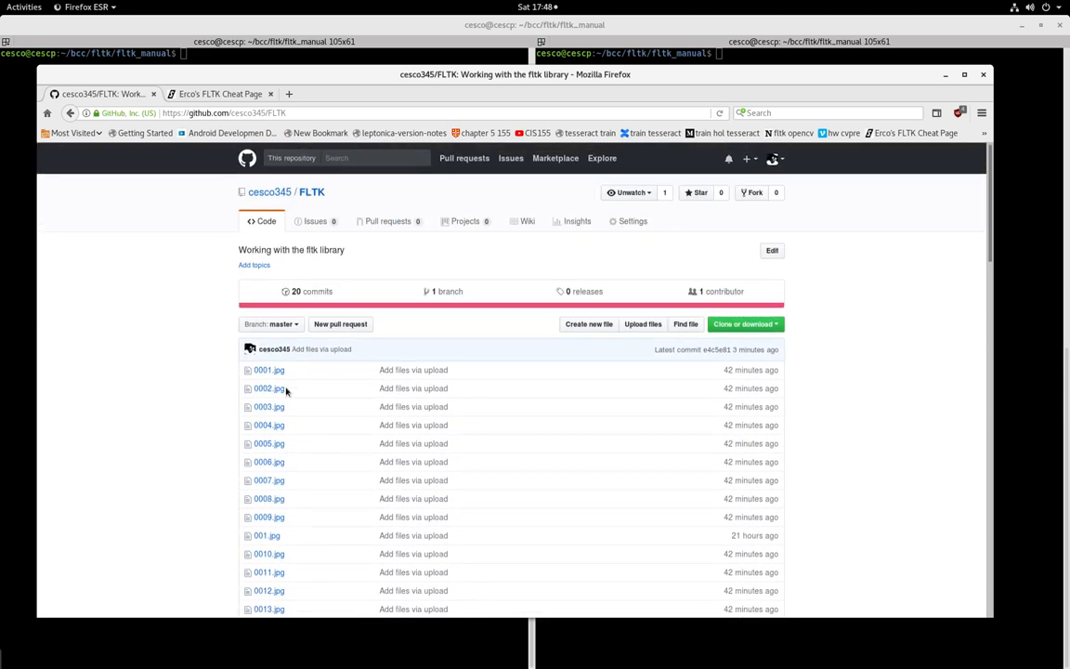
- View the sample images 0001.jpg and 001.jpg in the repository
left_click(269, 370)
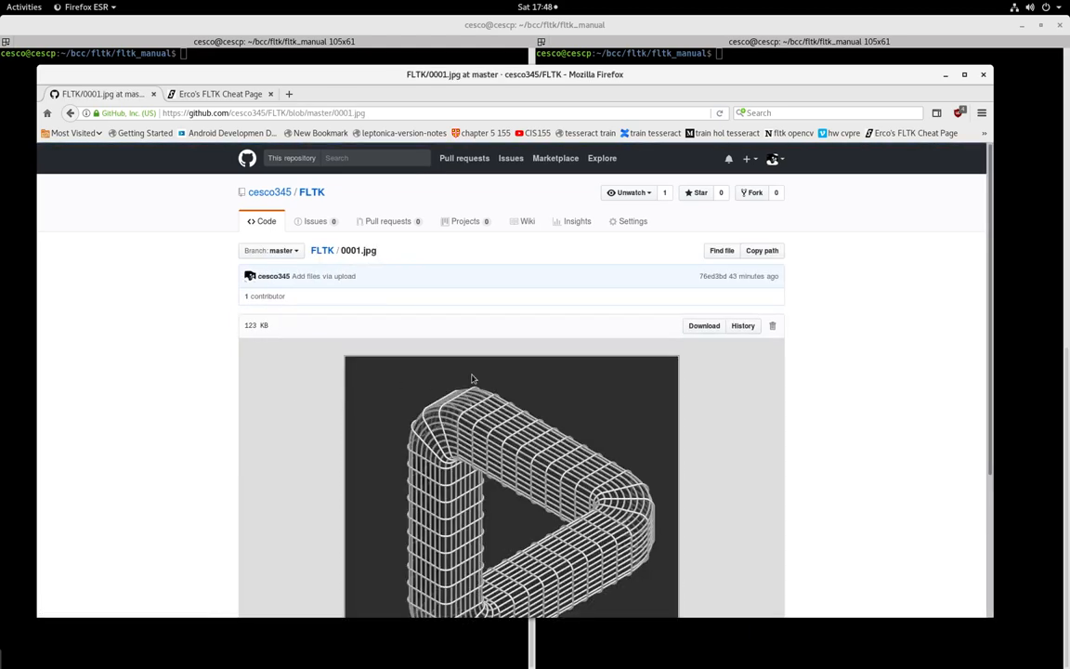
scroll("down", 3)
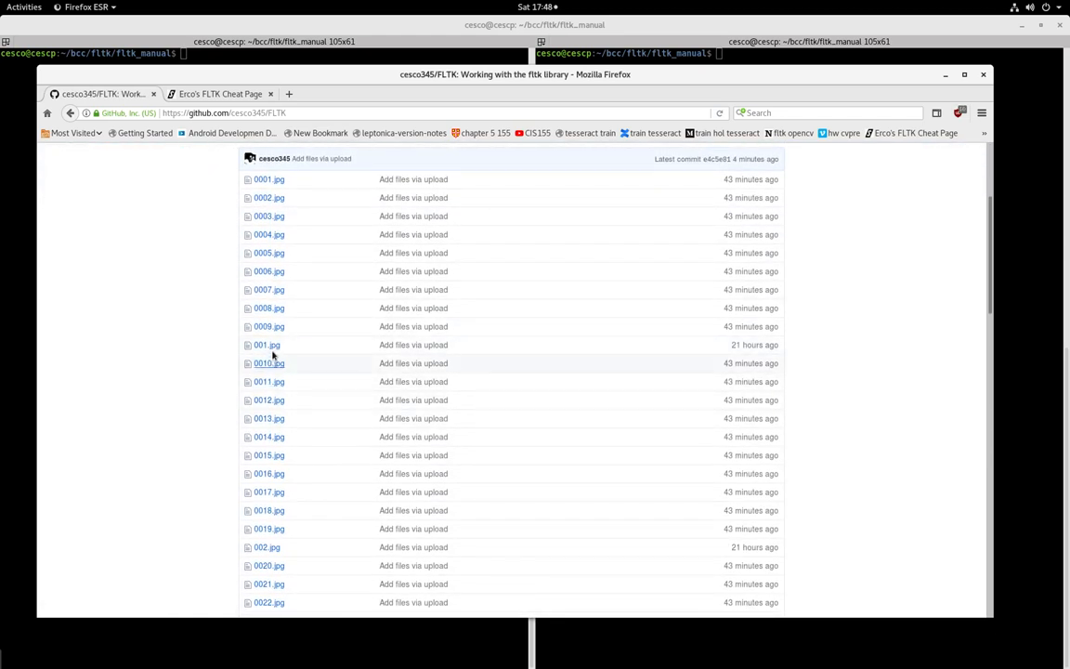
left_click(267, 345)
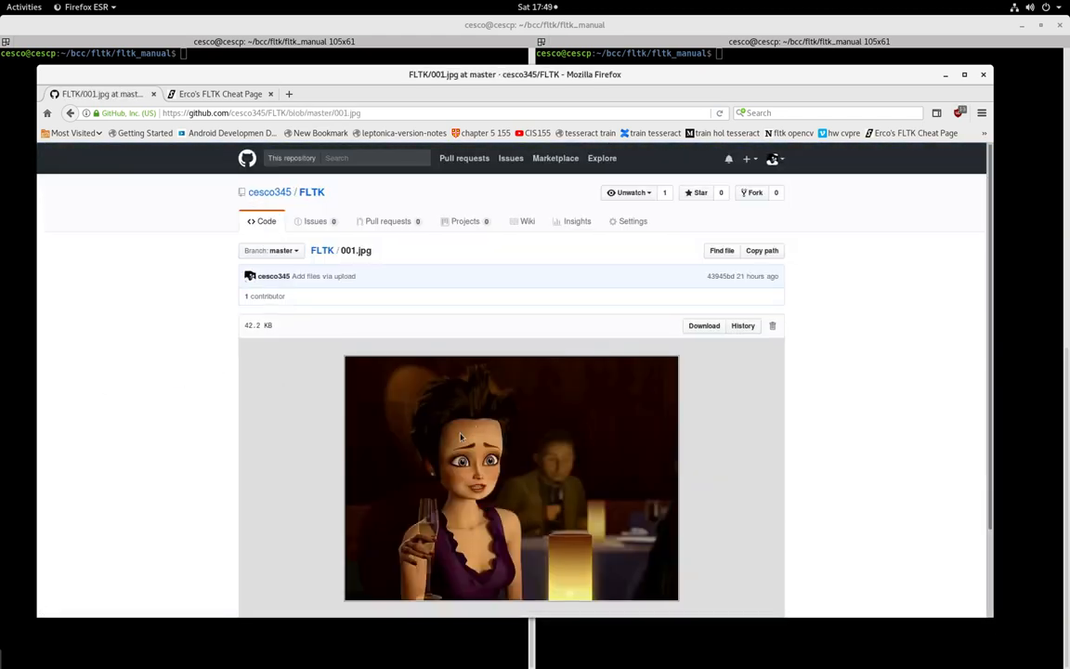
- Scroll the repository file list and open the alpha_blend.cpp source file
scroll("down", 3)
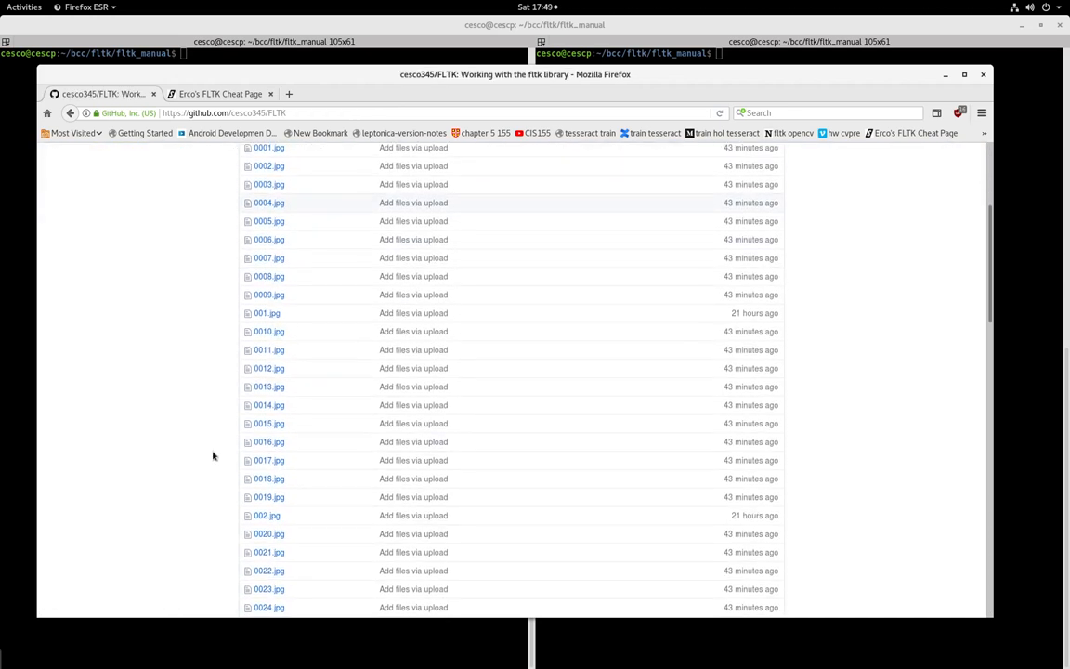
scroll("down", 3)
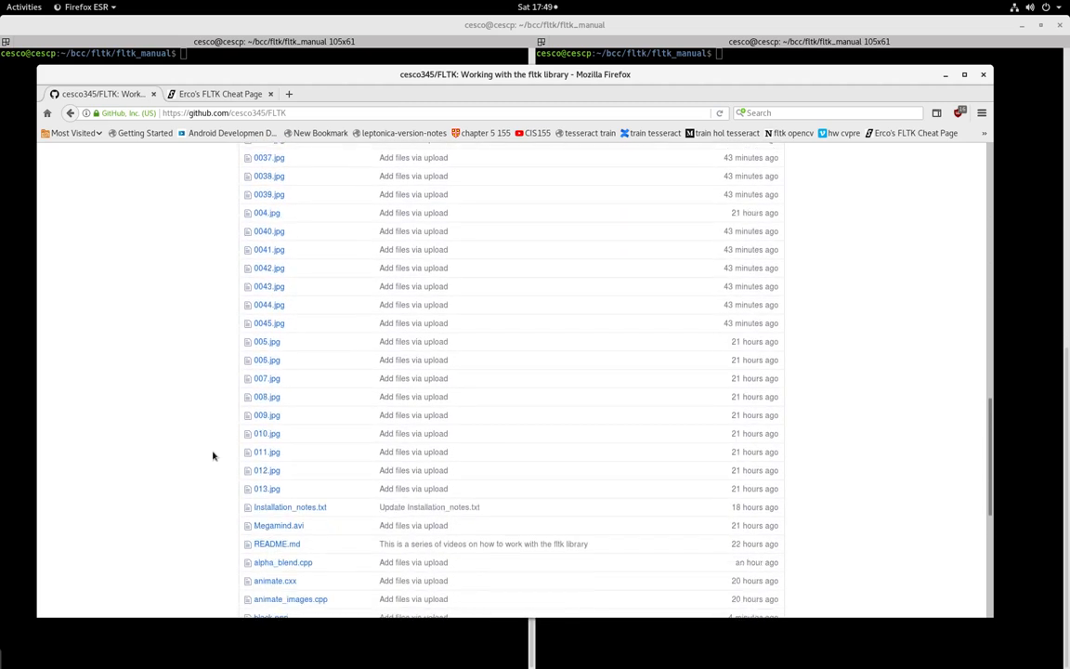
scroll("down", 3)
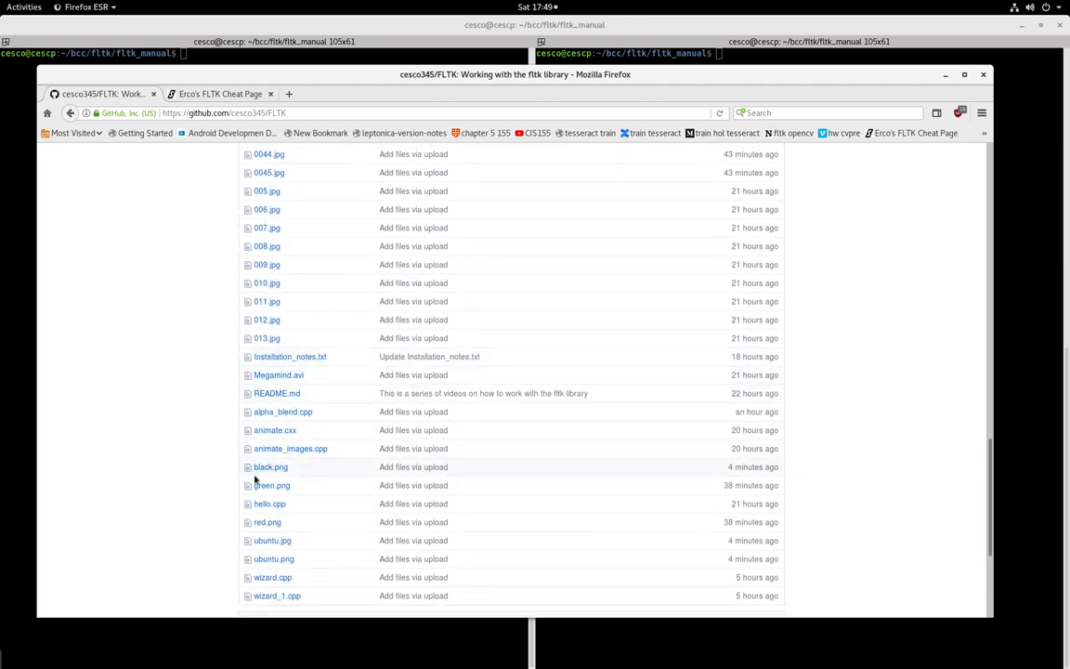
left_click(282, 412)
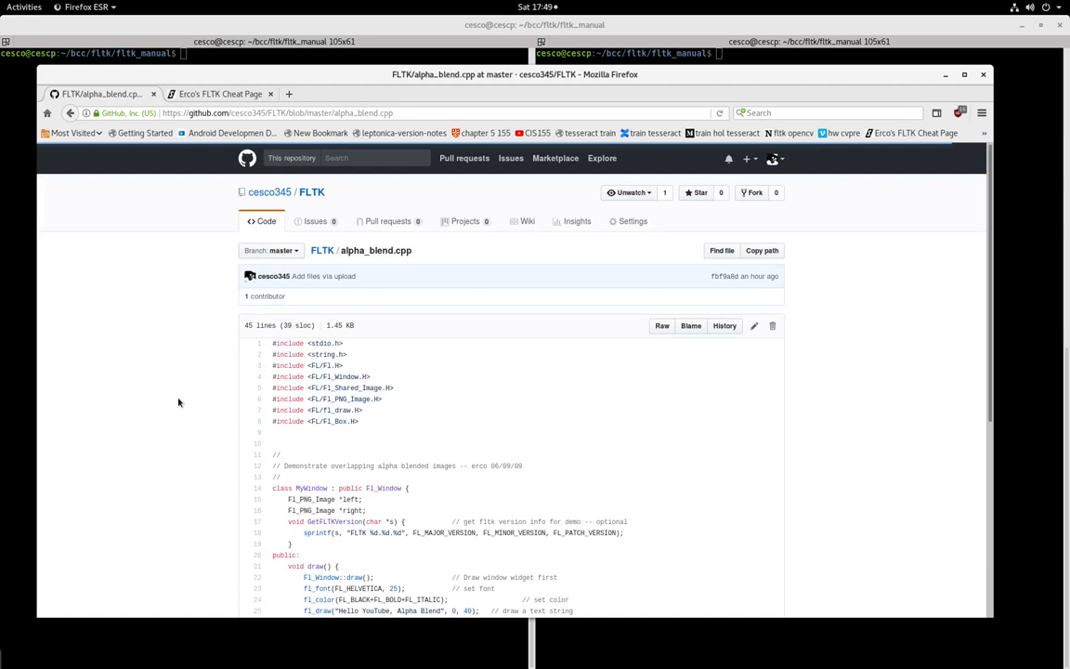
scroll("down", 3)
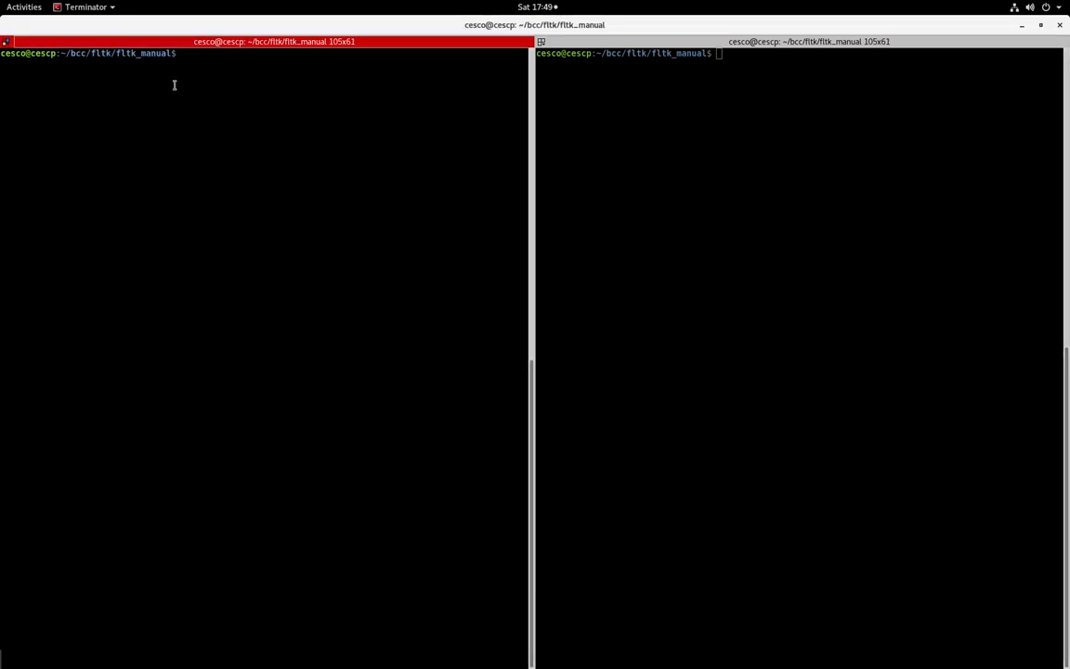
- Run nano alpha_blend.cpp in the left pane and read through the code
type("nano")
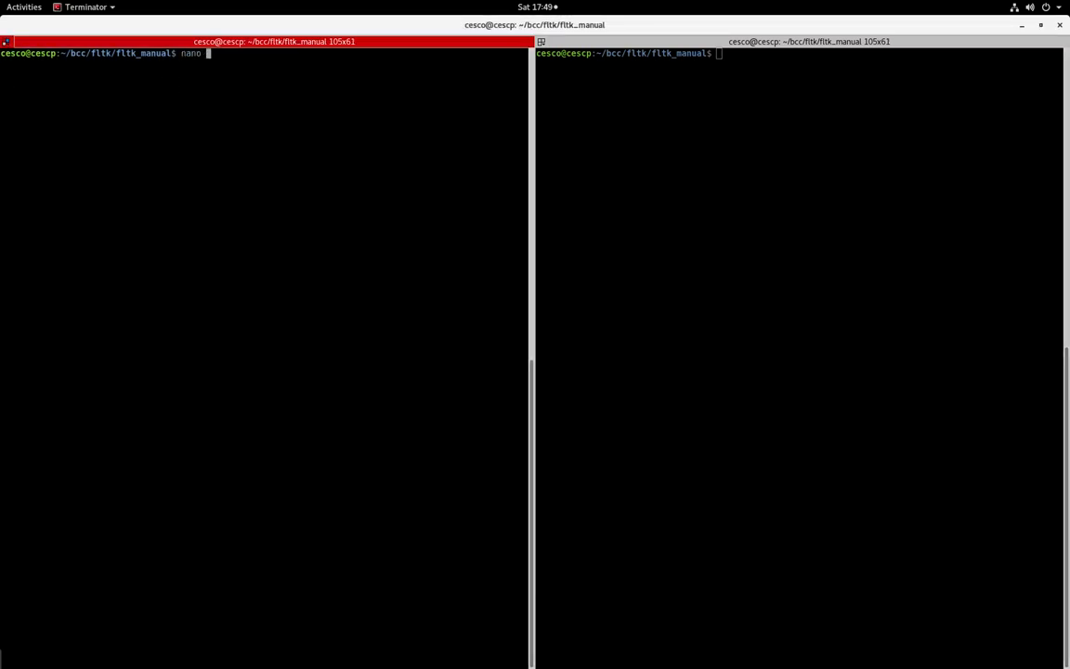
type("alpha_blend")
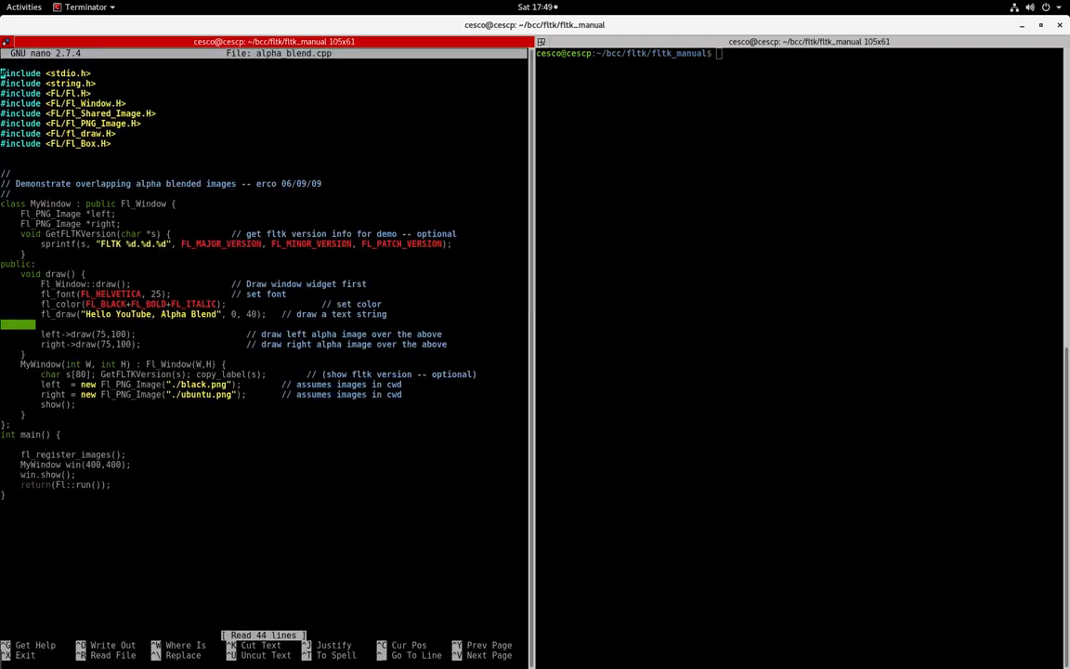
mouse_move(172, 218)
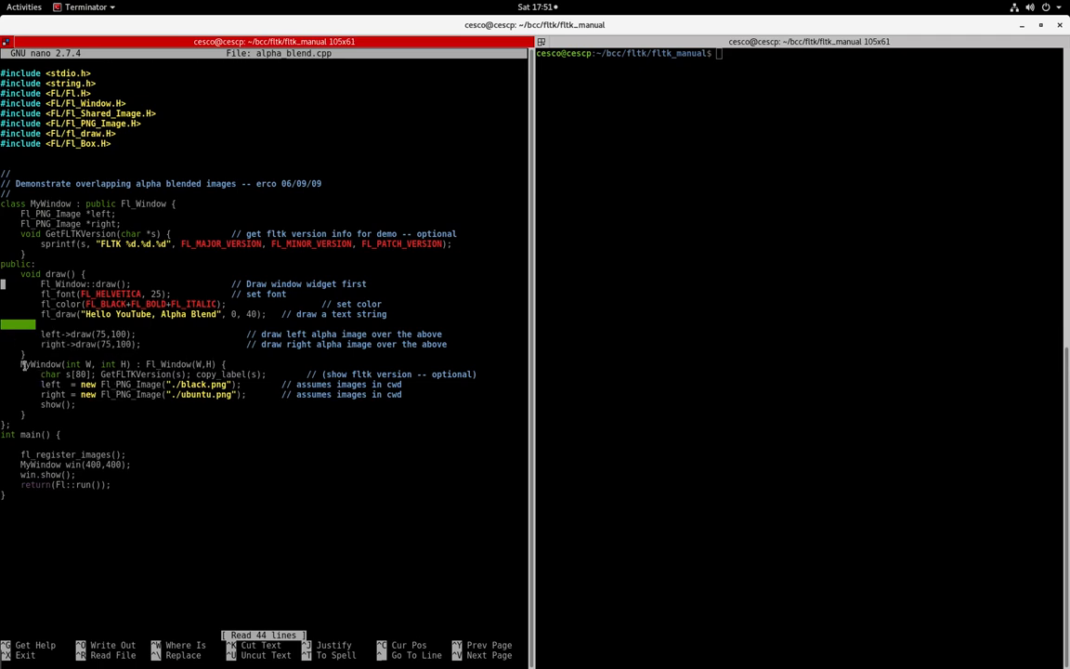
left_click_drag(20, 363, 76, 404)
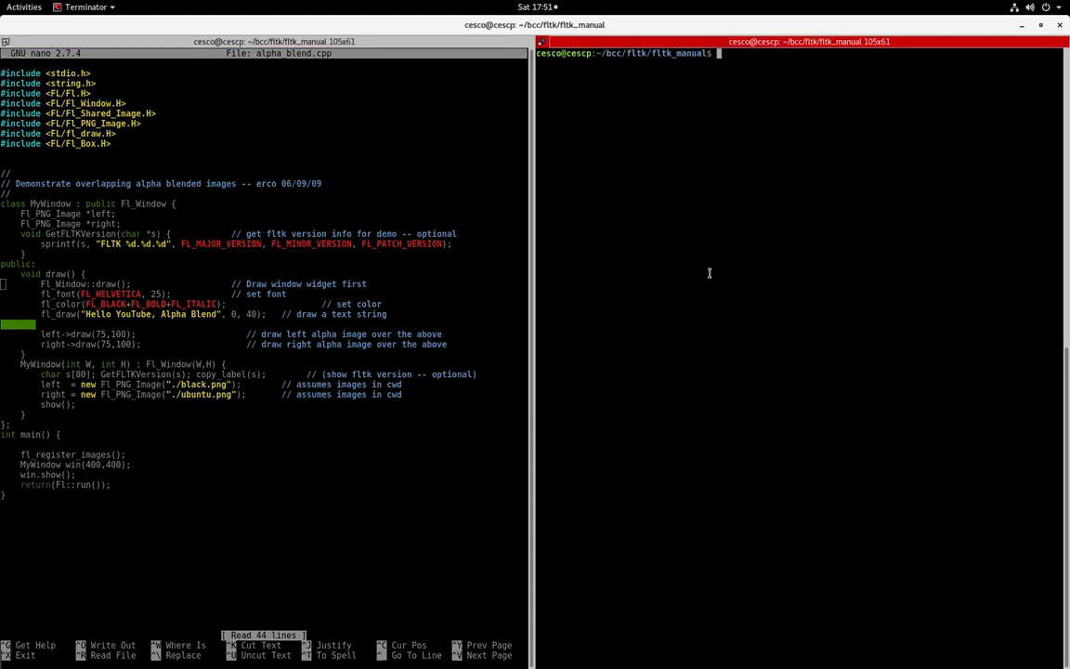
- List the folder, display red.png, place green.png beside it, and open the viewer menu
type("ls")
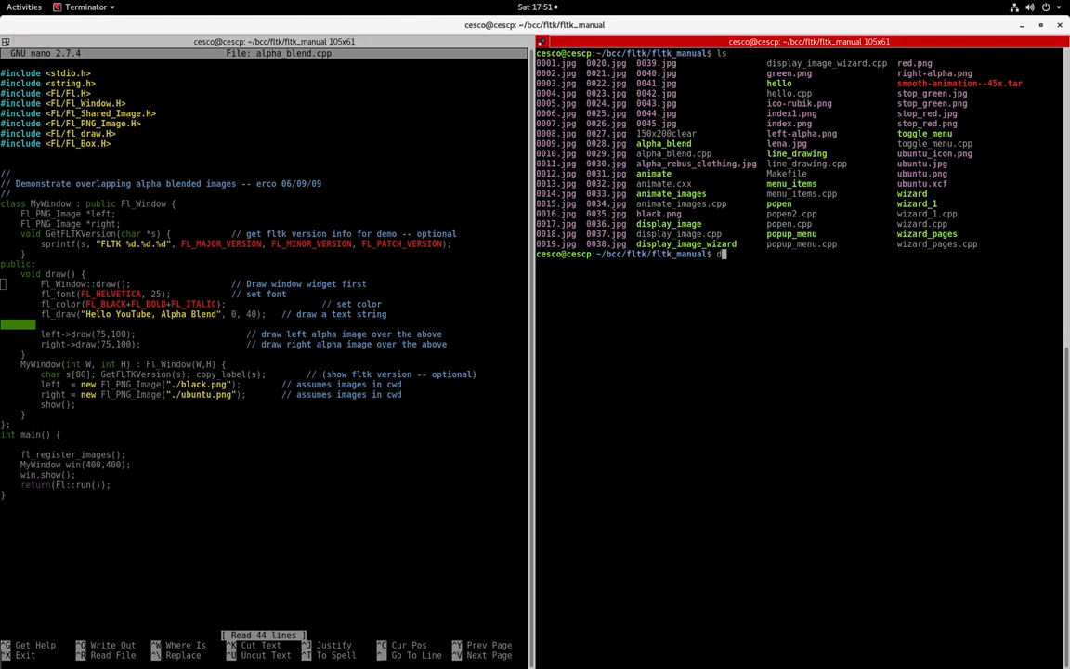
type("display")
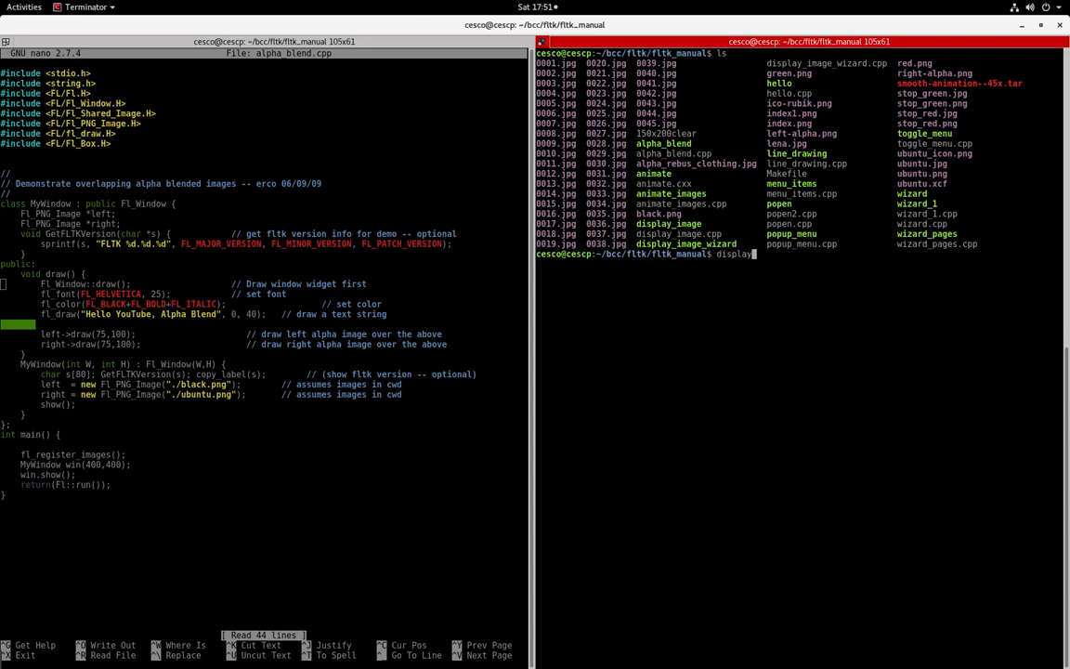
type("red.png")
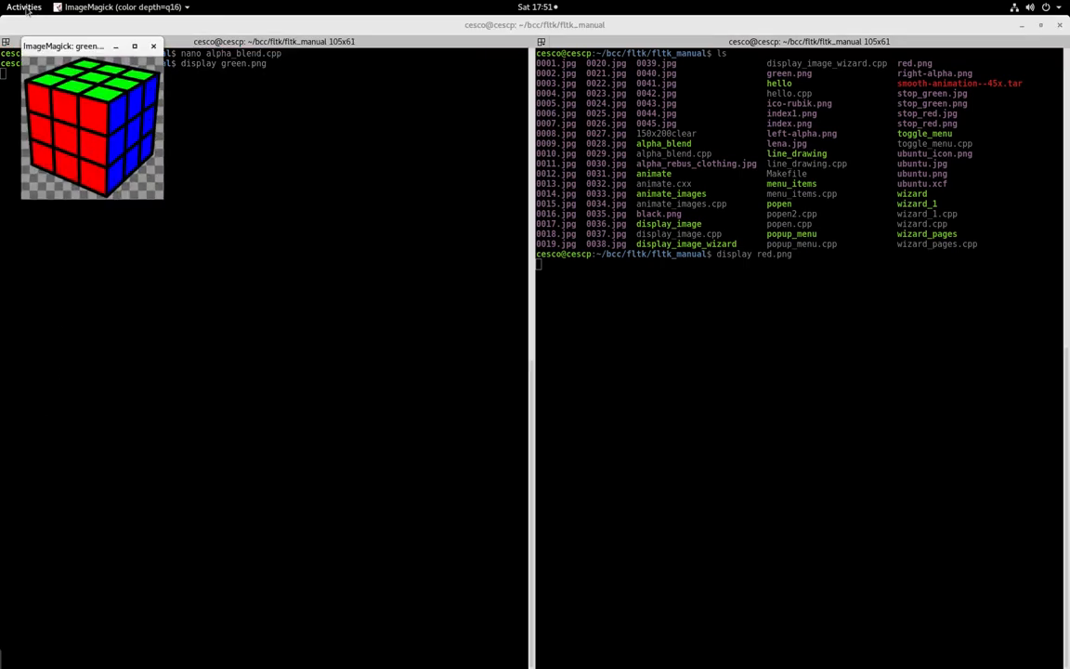
key("Return")
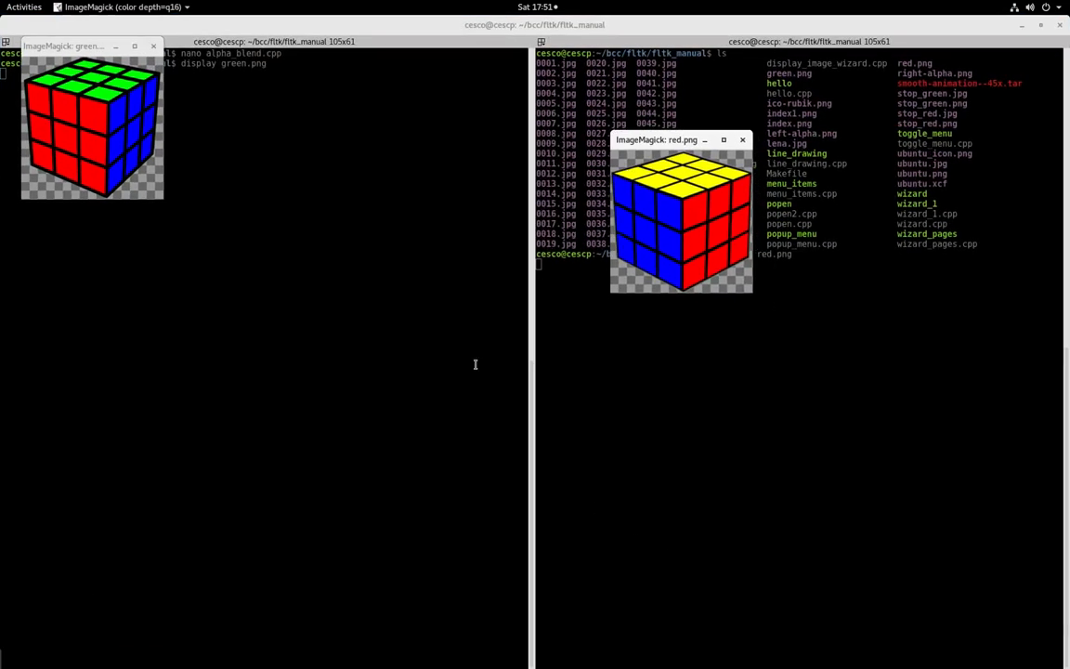
left_click_drag(91, 45, 537, 152)
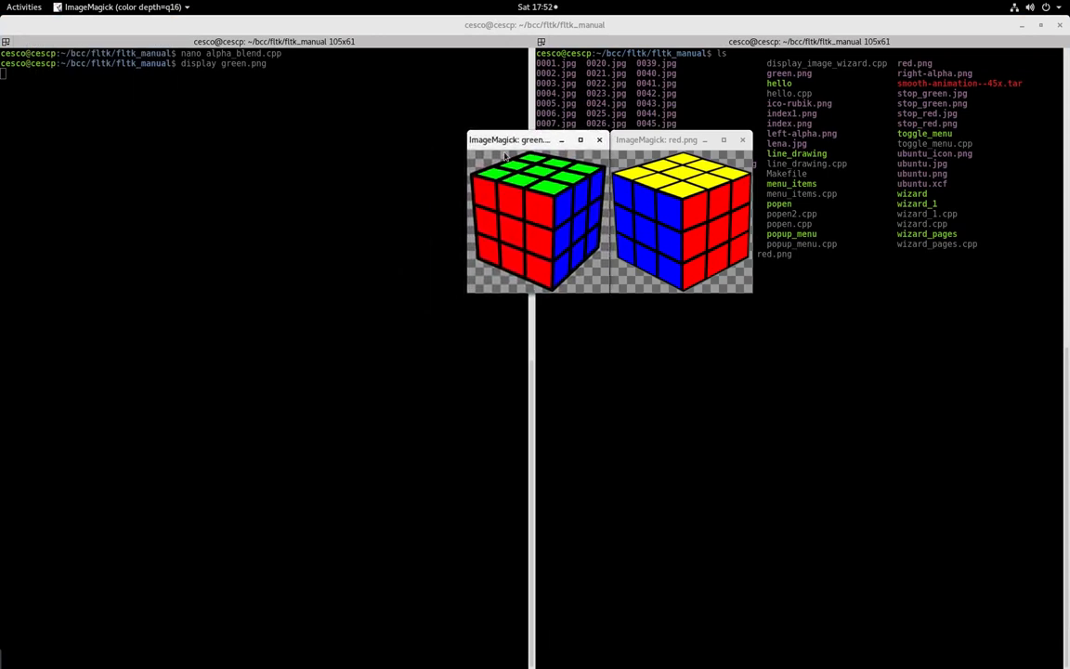
right_click(696, 251)
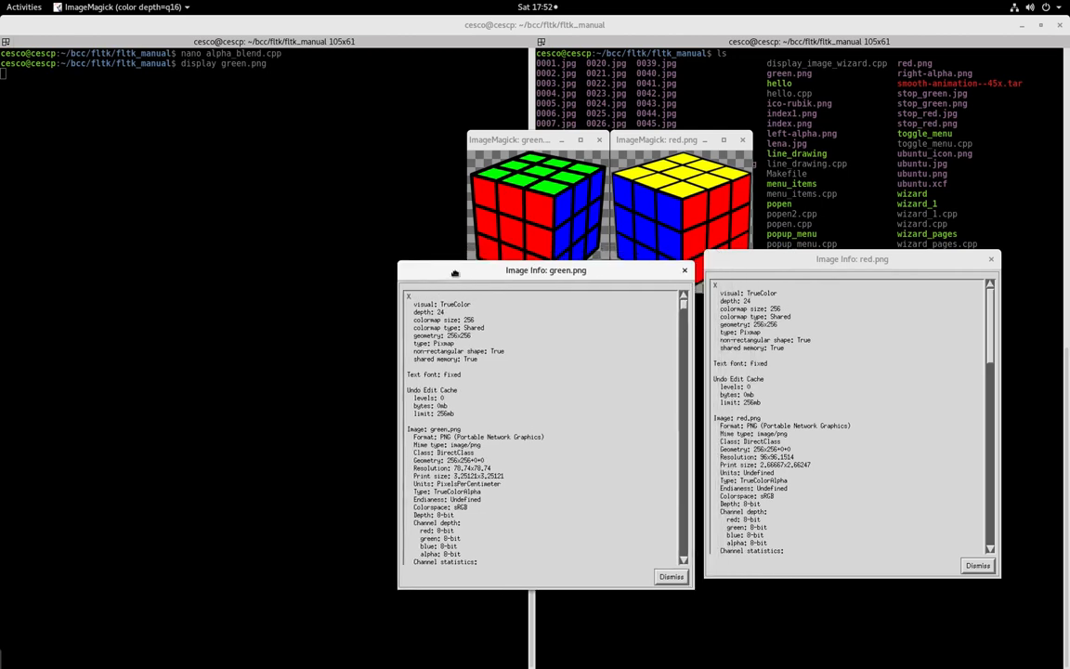
- Scroll through red.png's Image Info details, then dismiss green.png's info panel
left_click_drag(545, 270, 555, 259)
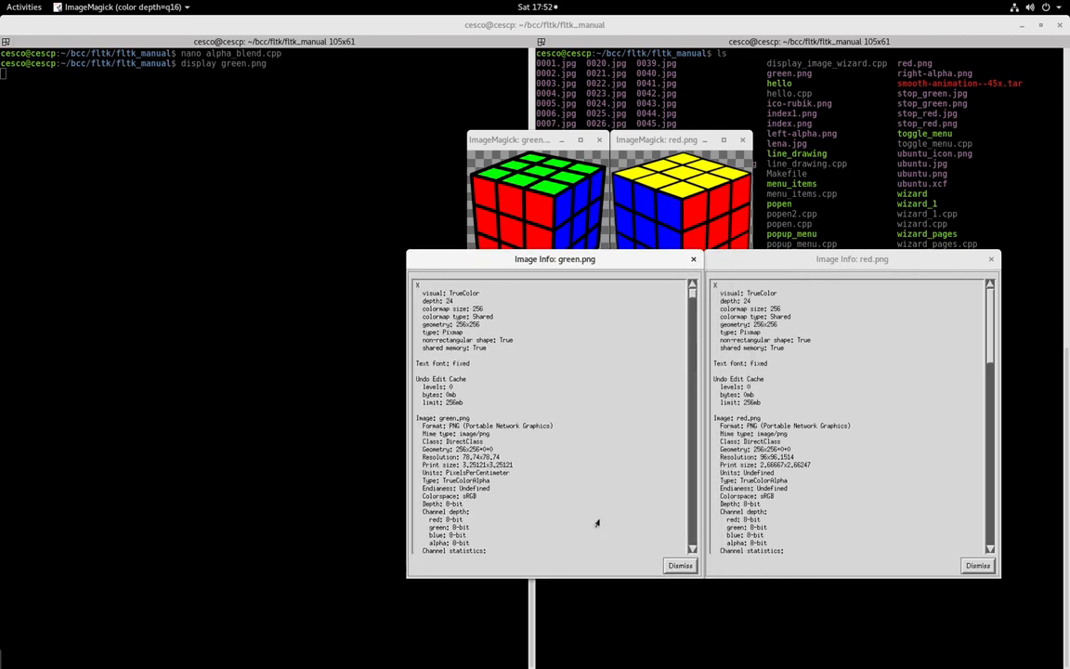
mouse_move(449, 332)
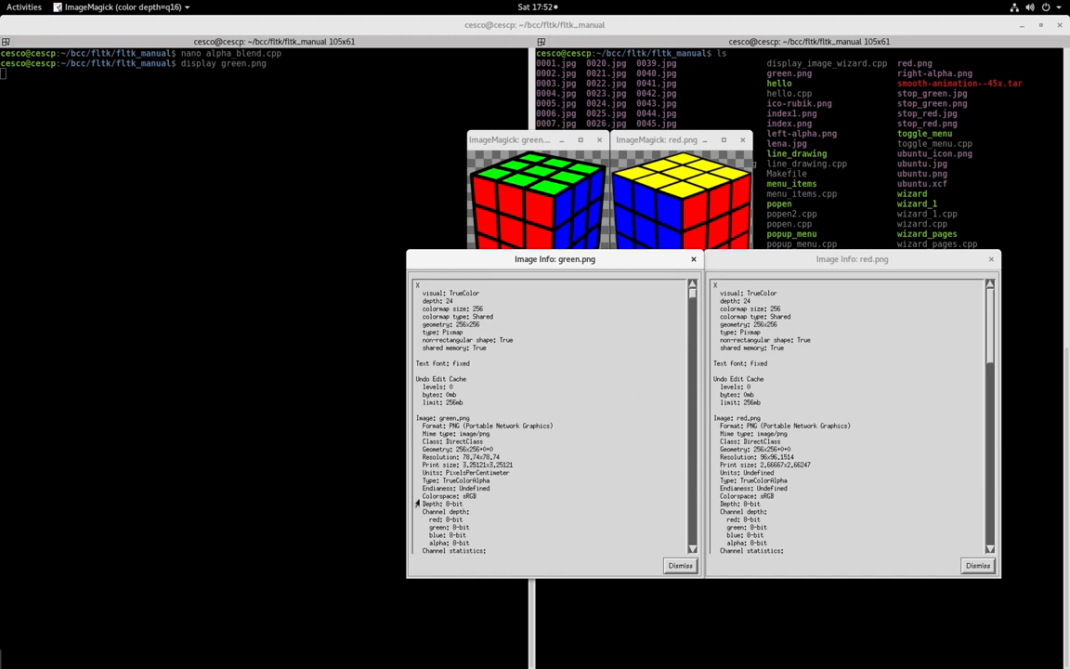
mouse_move(545, 480)
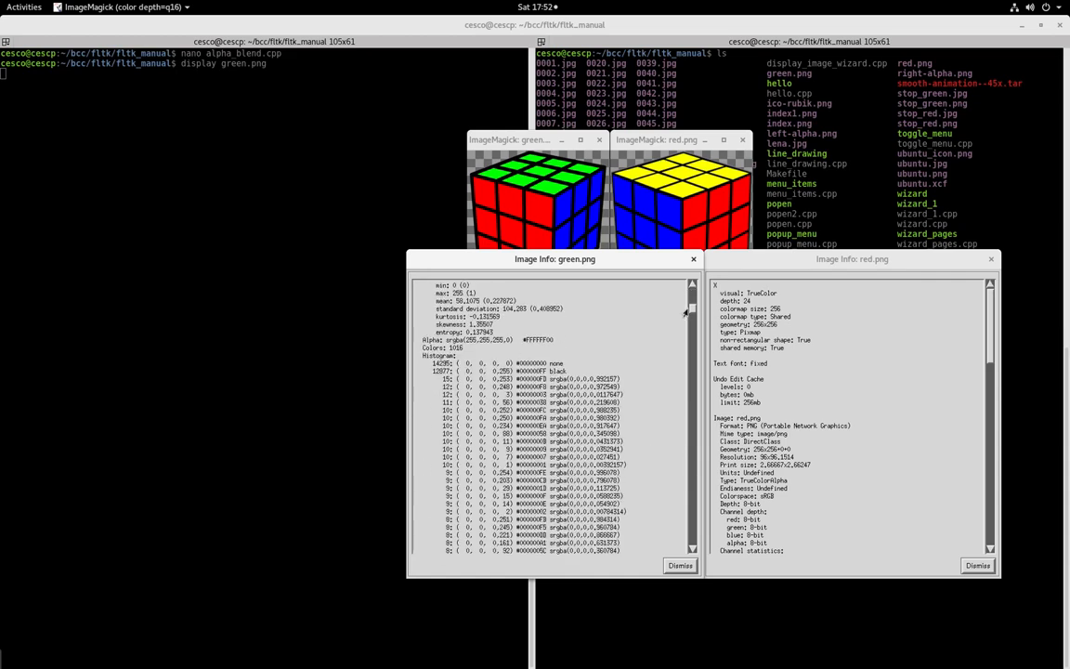
scroll("down", 3)
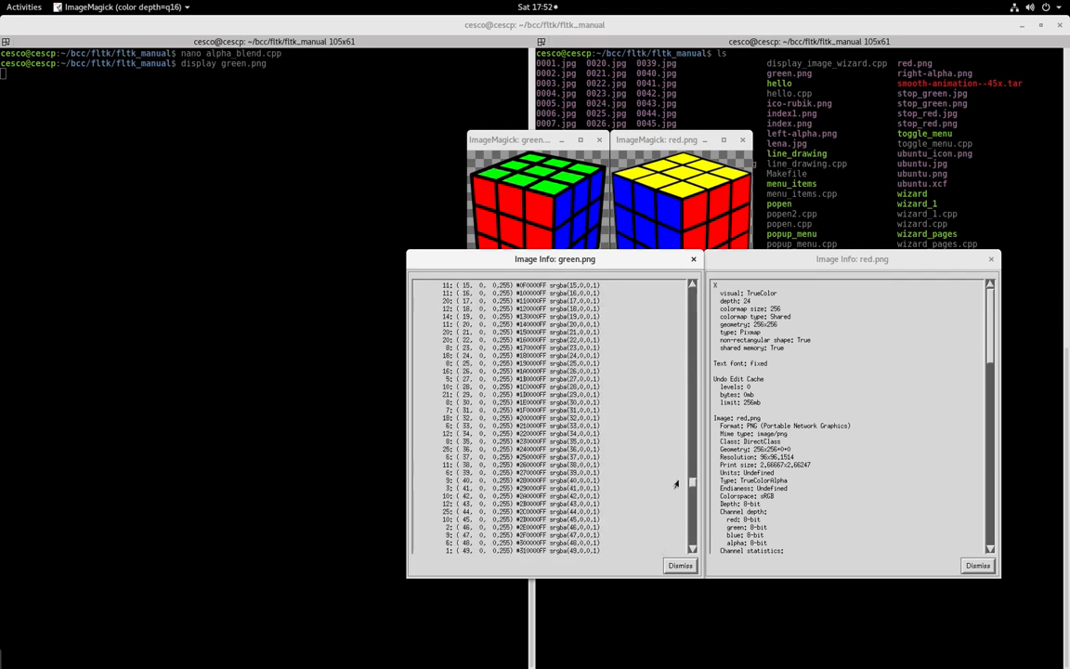
scroll("down", 3)
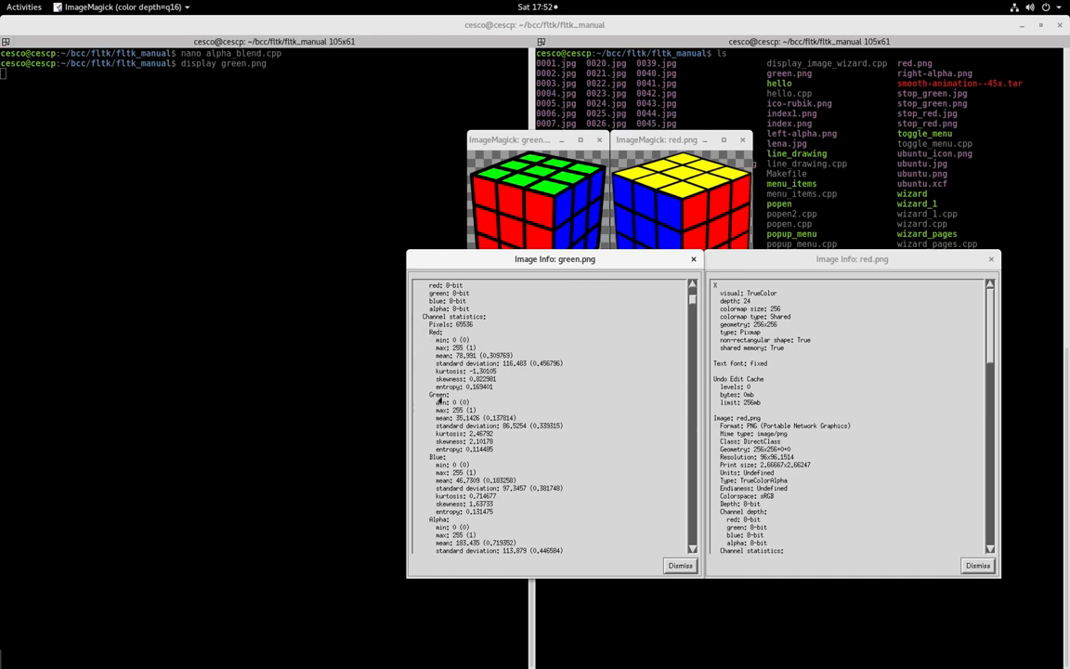
mouse_move(444, 527)
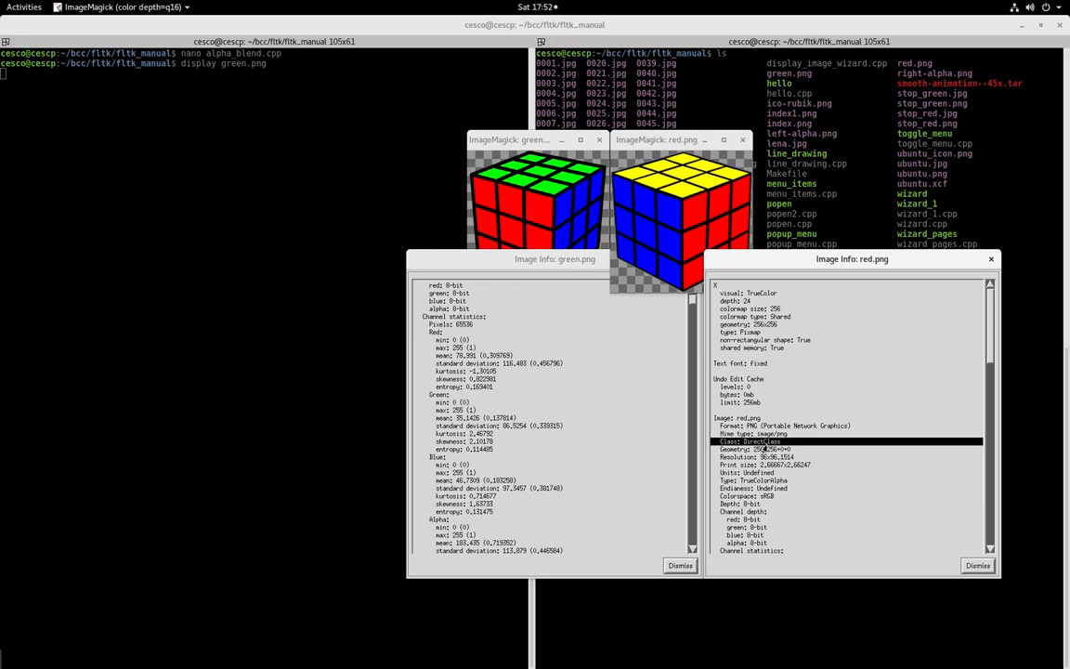
scroll("down", 3)
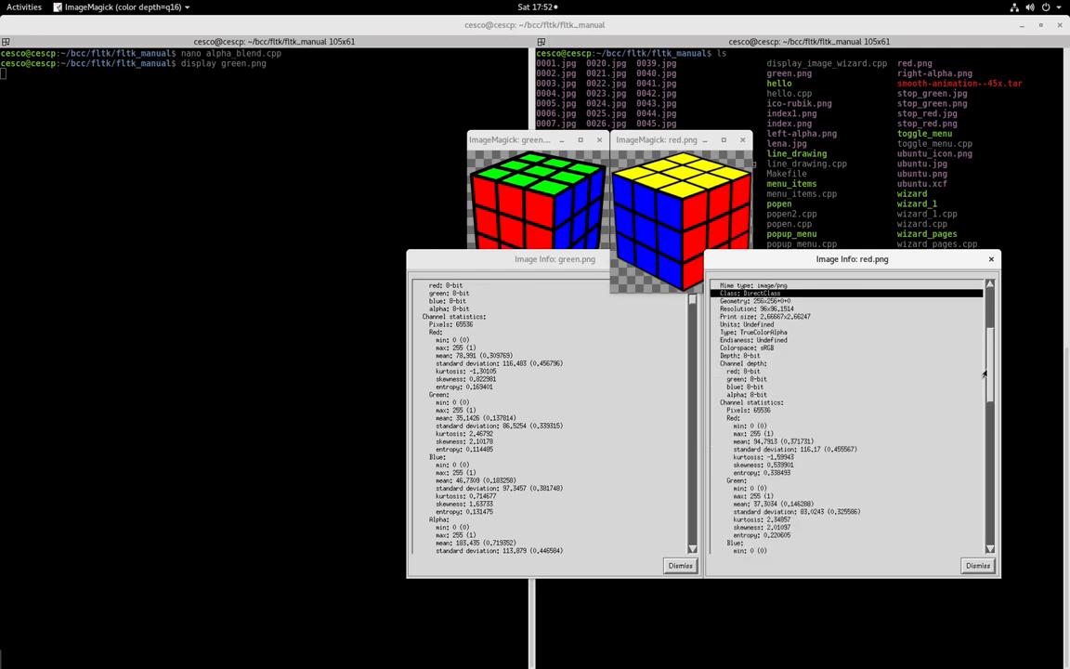
scroll("down", 3)
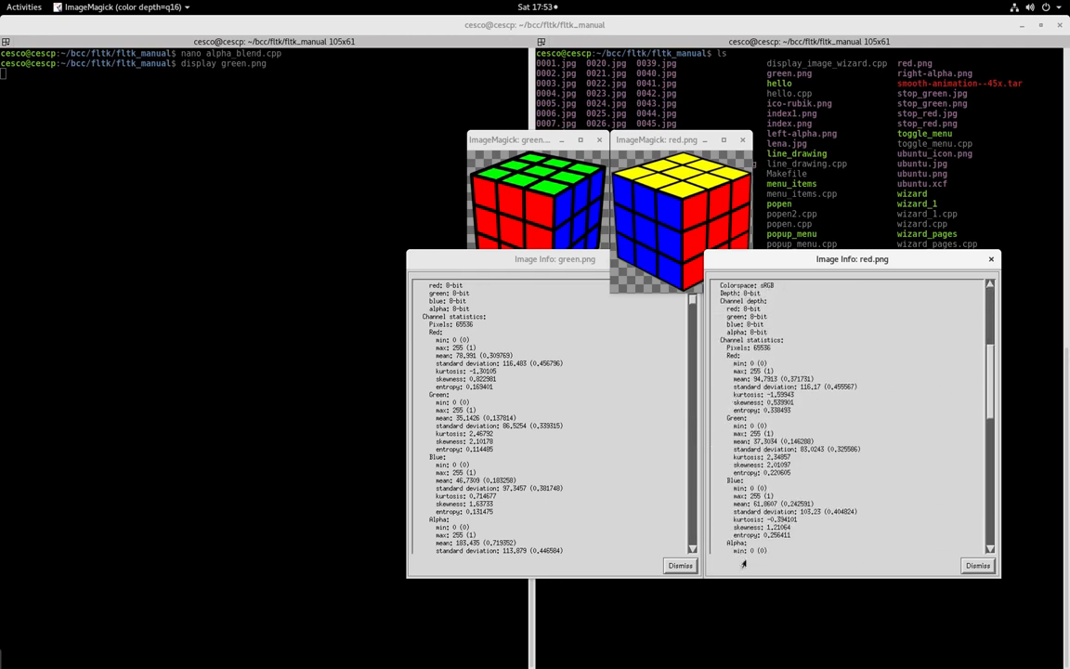
scroll("down", 3)
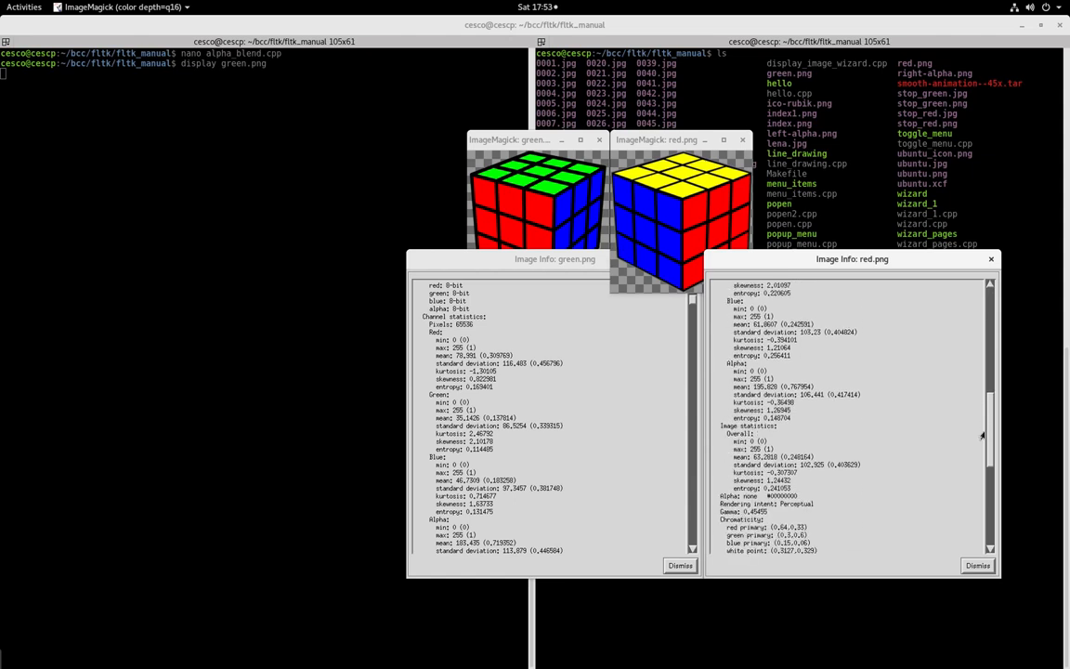
scroll("down", 3)
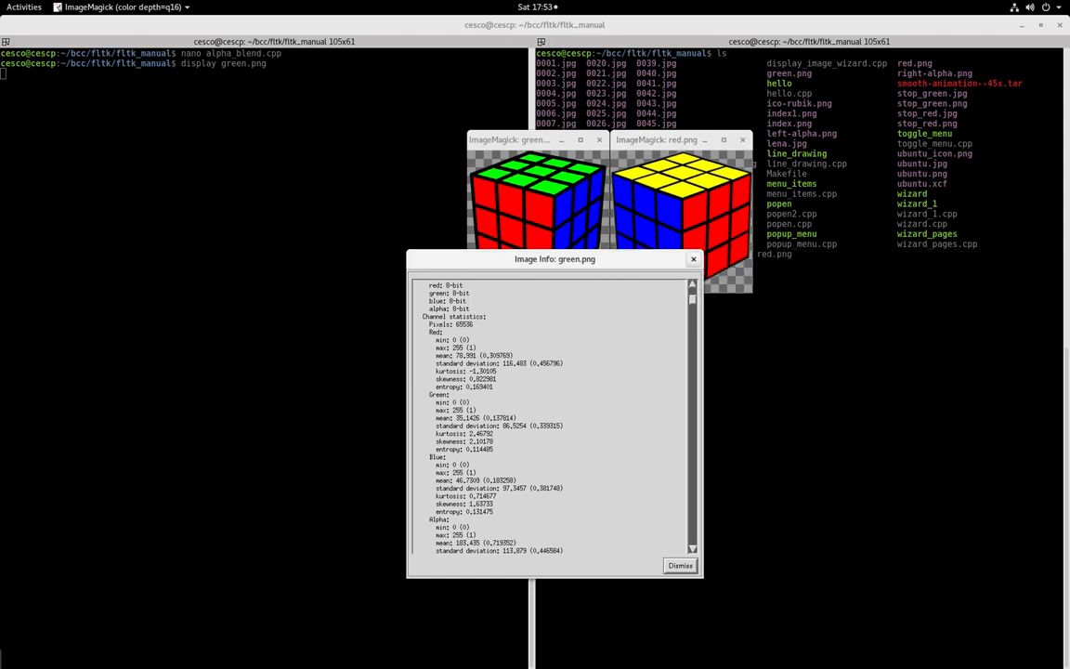
left_click(680, 564)
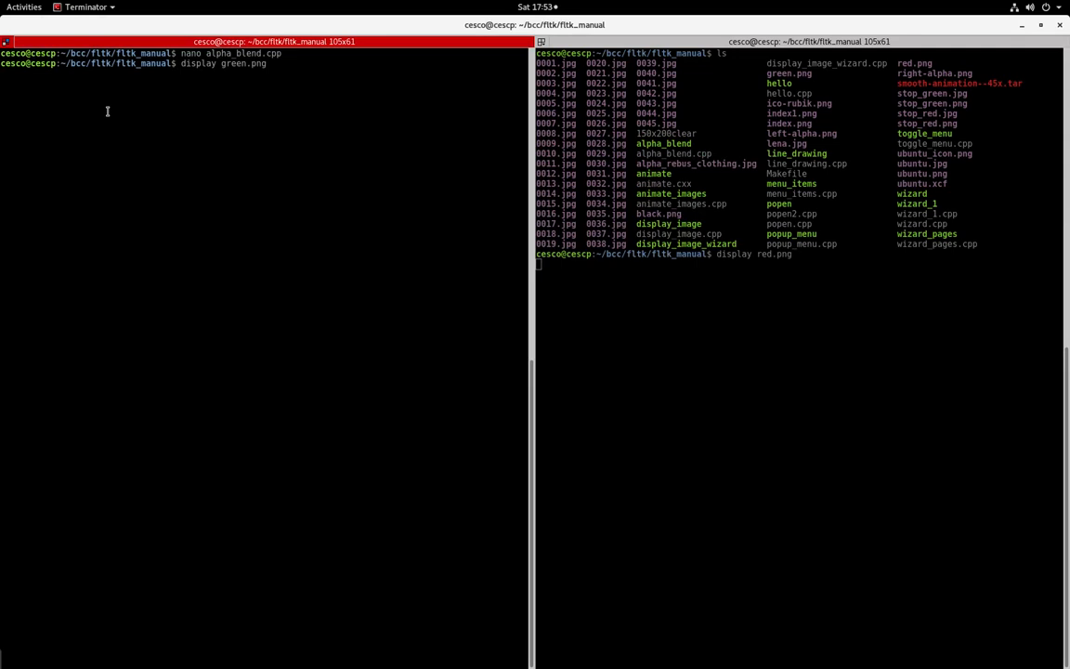
- Stop the image viewer, list the folder, and reopen alpha_blend.cpp in nano
key("ctrl+c")
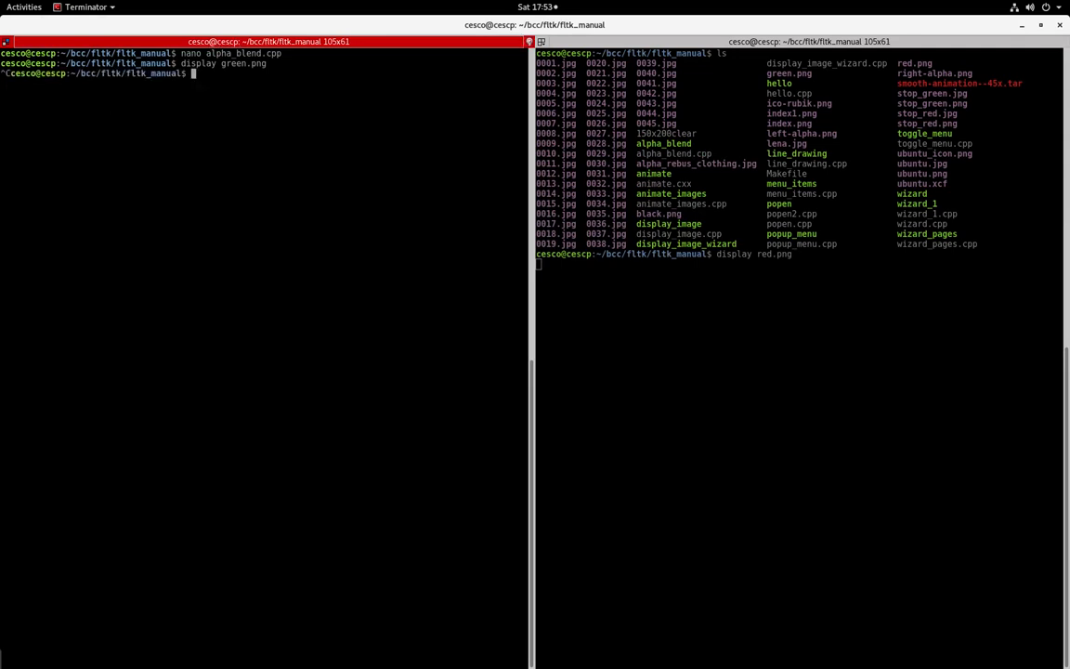
key("ctrl+c")
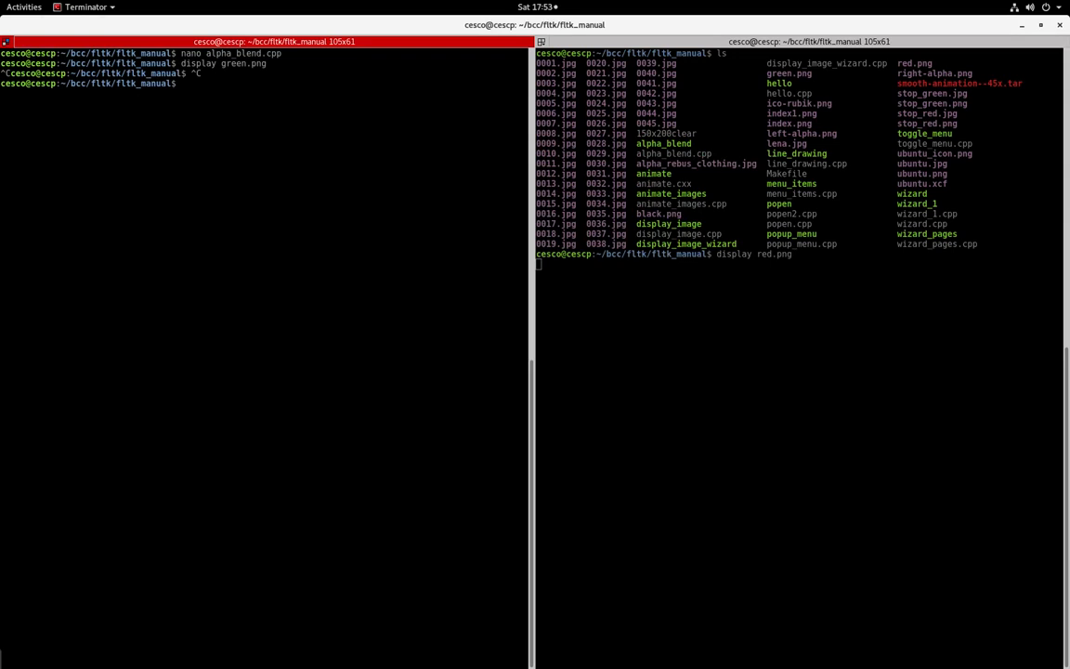
key("Return")
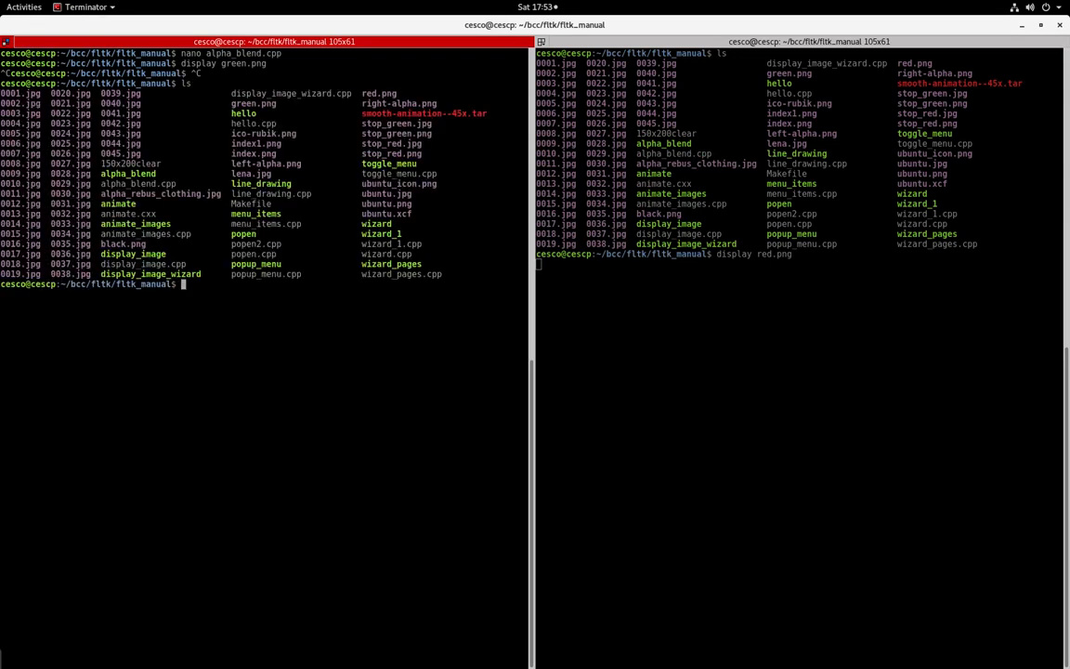
type("nano alpha_blend.cpp")
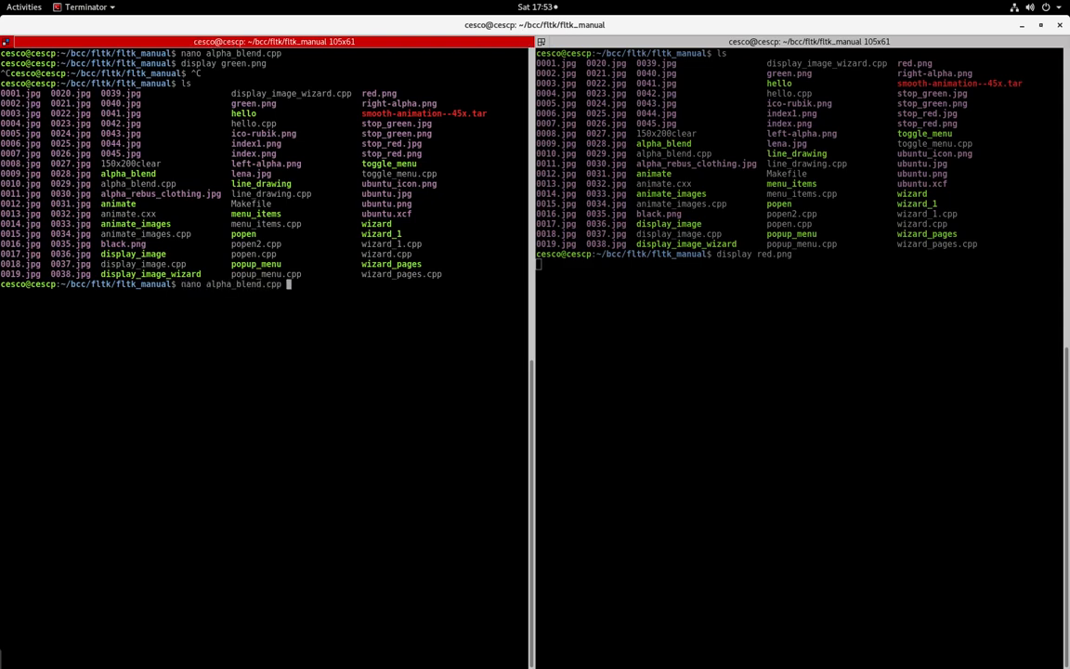
key("Return")
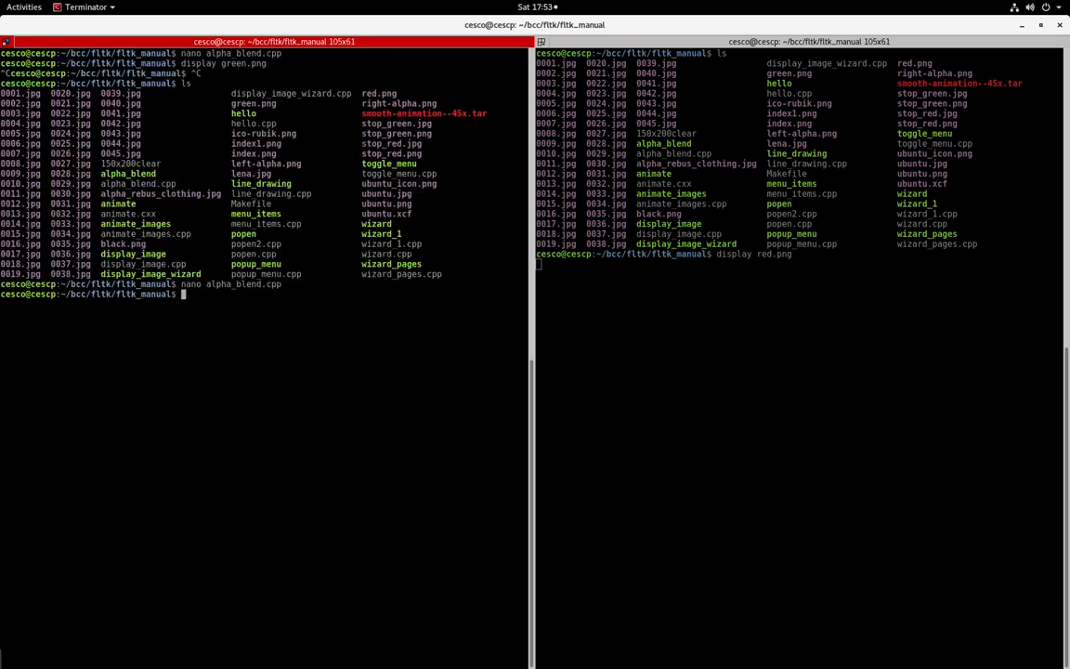
- Compile alpha_blend.cpp with fltk-config --use-images --compile and run ./alpha_blend
type("clear")
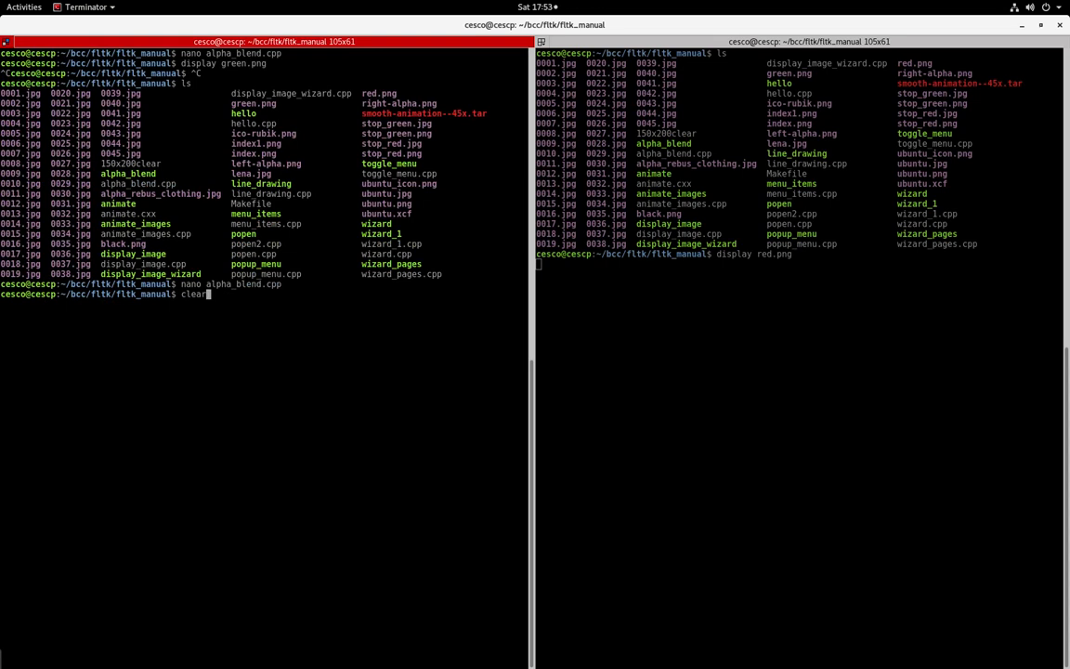
type("./alpha_blend")
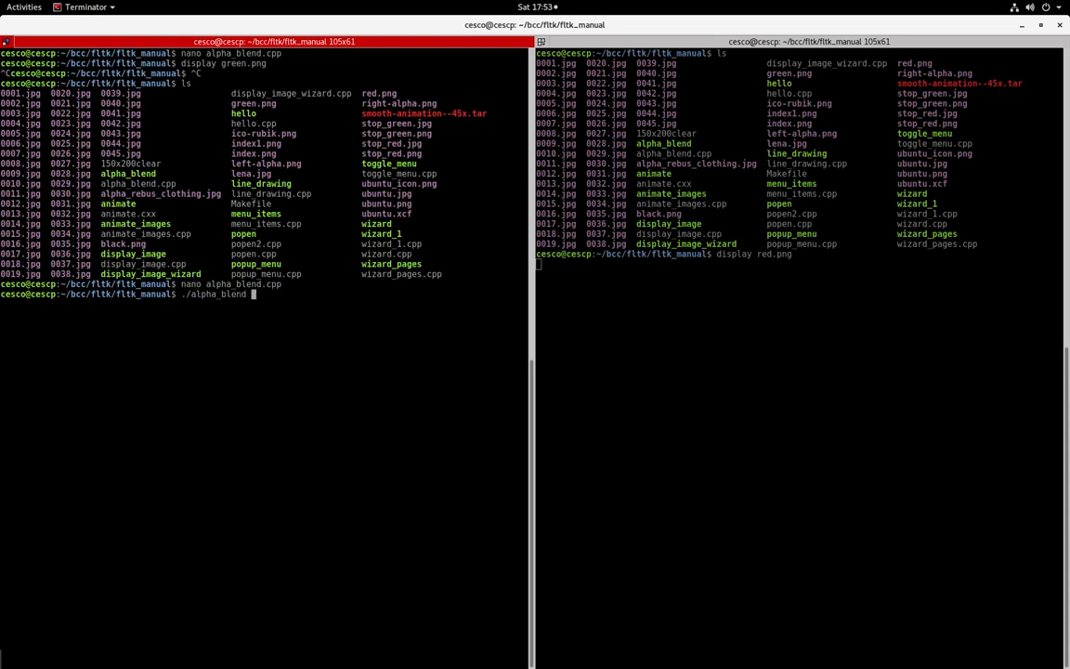
type("fltk-config --use-images --compile alpha_blend.cpp")
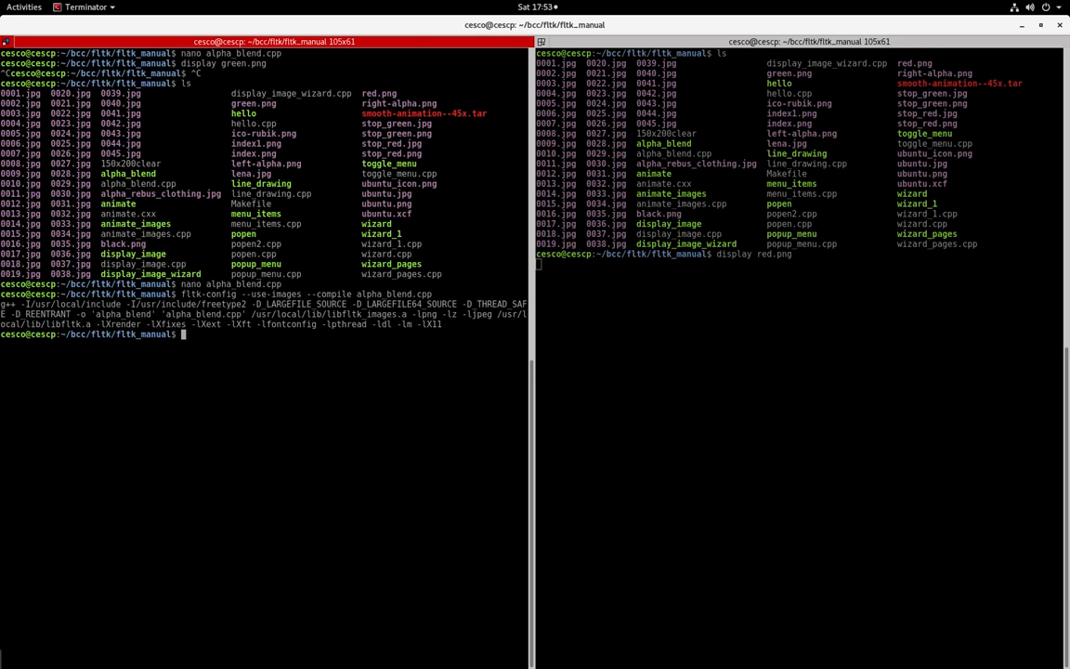
type("./")
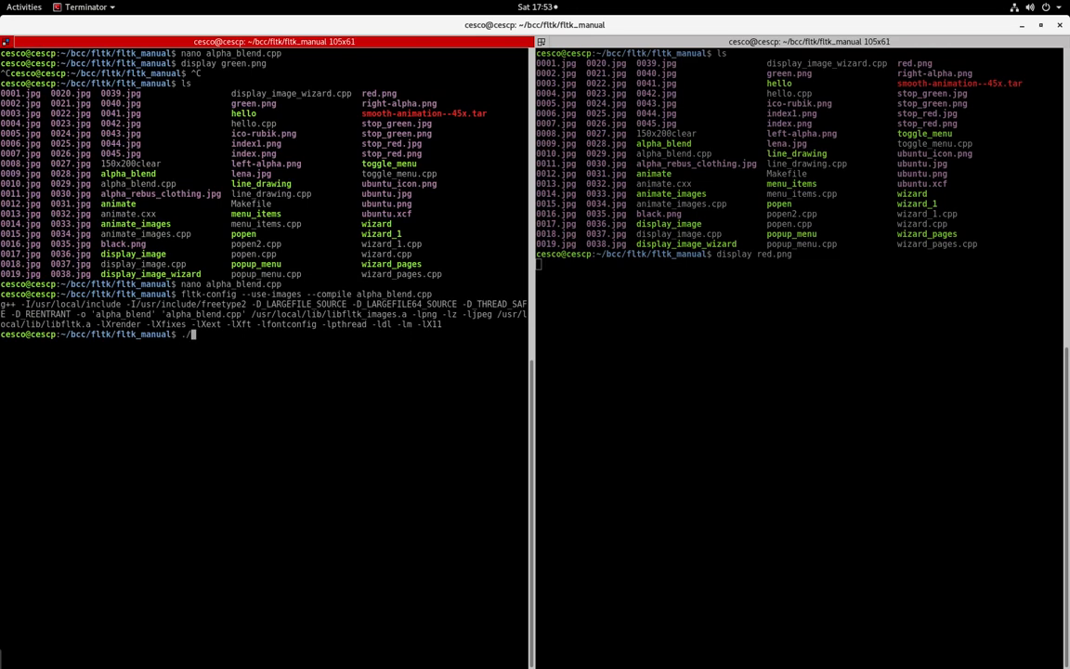
type("alpha_blend")
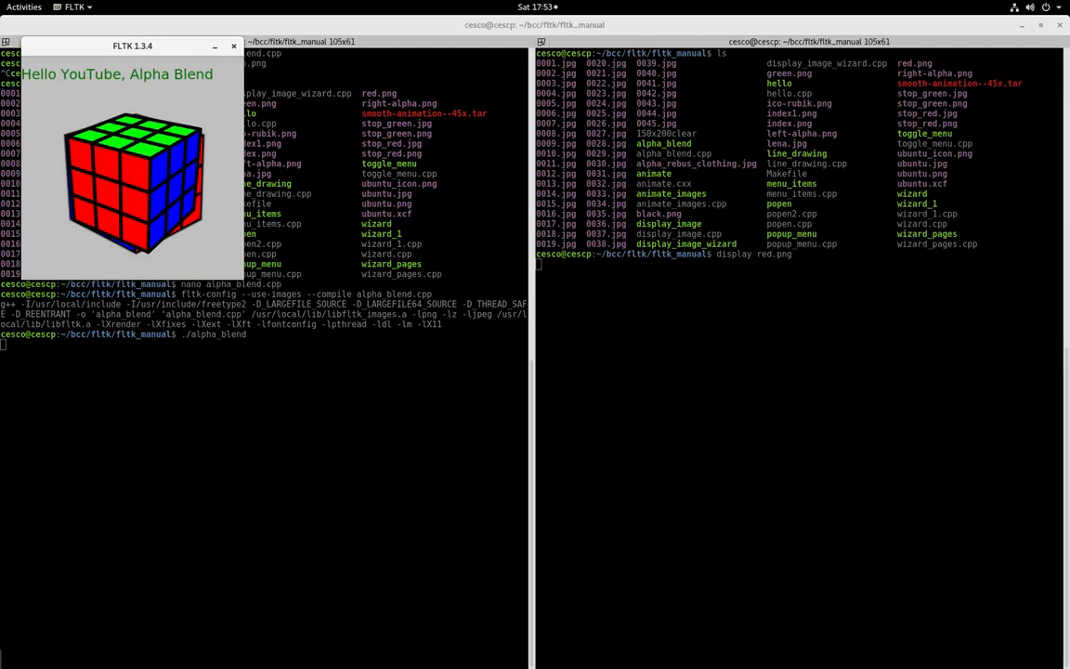
left_click_drag(132, 46, 239, 266)
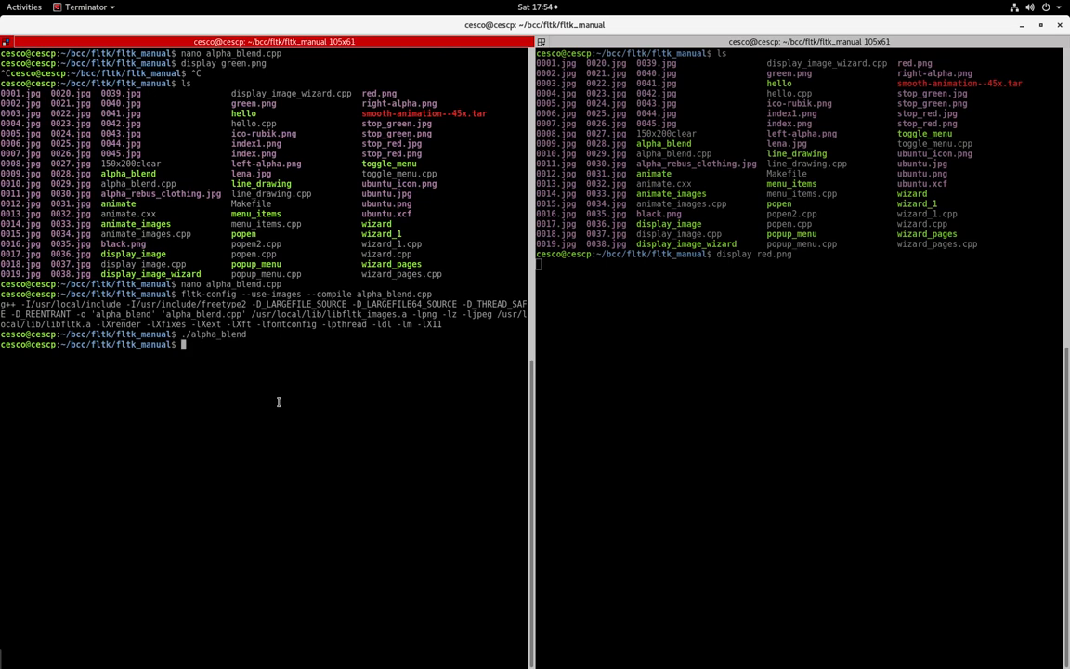
type("convert a")
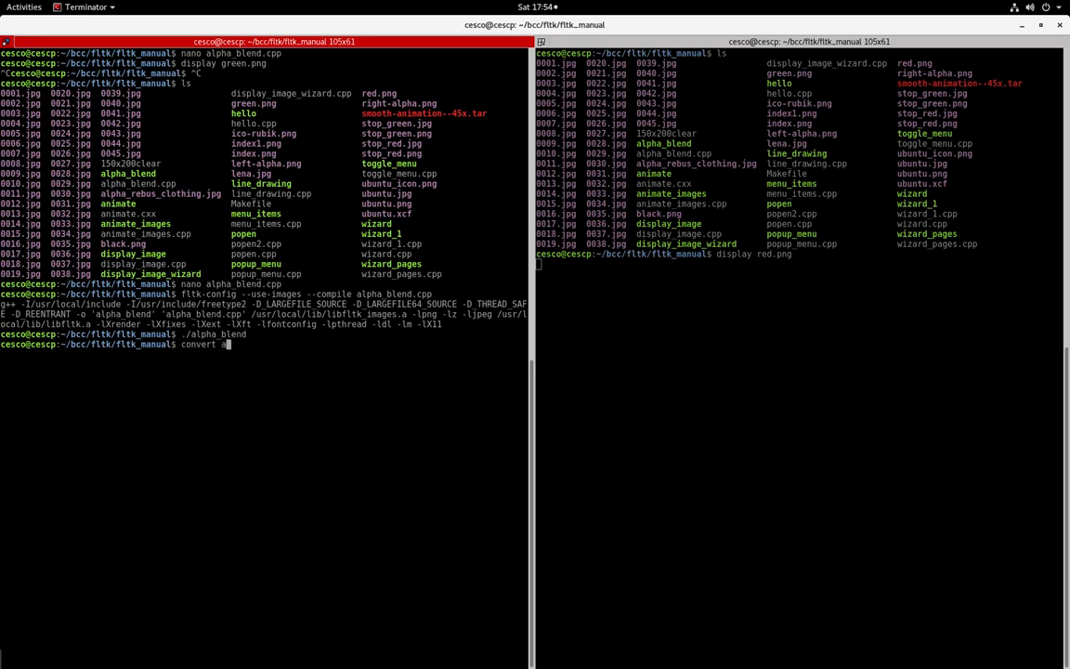
- Enter the command convert red.png -resize 256x256! red.png at the prompt
type("red")
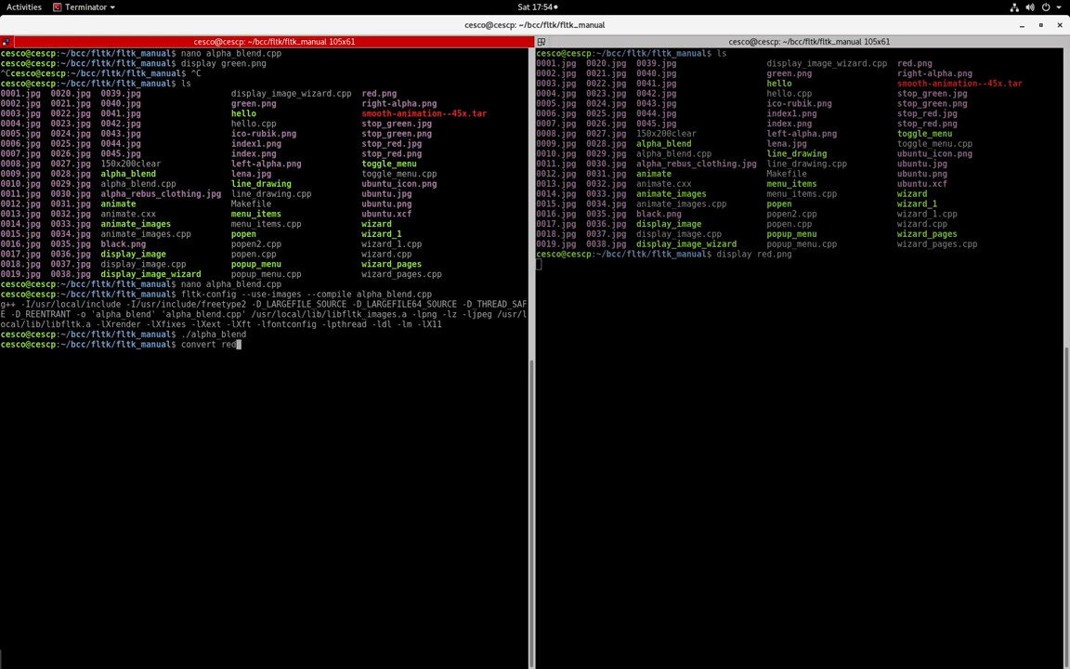
type(".png")
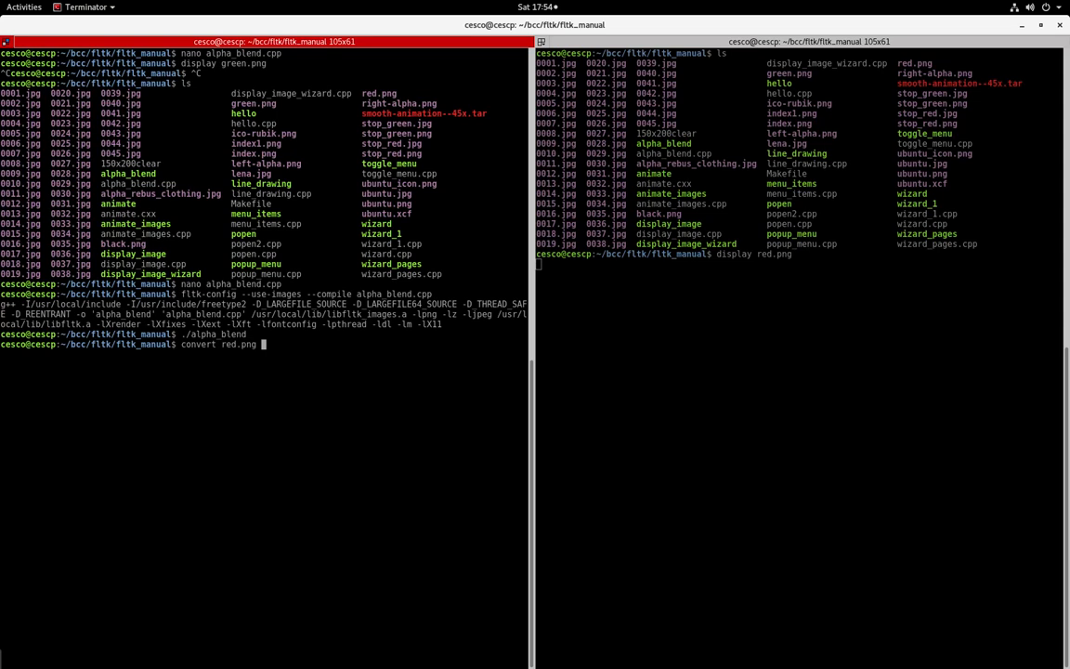
type("-re")
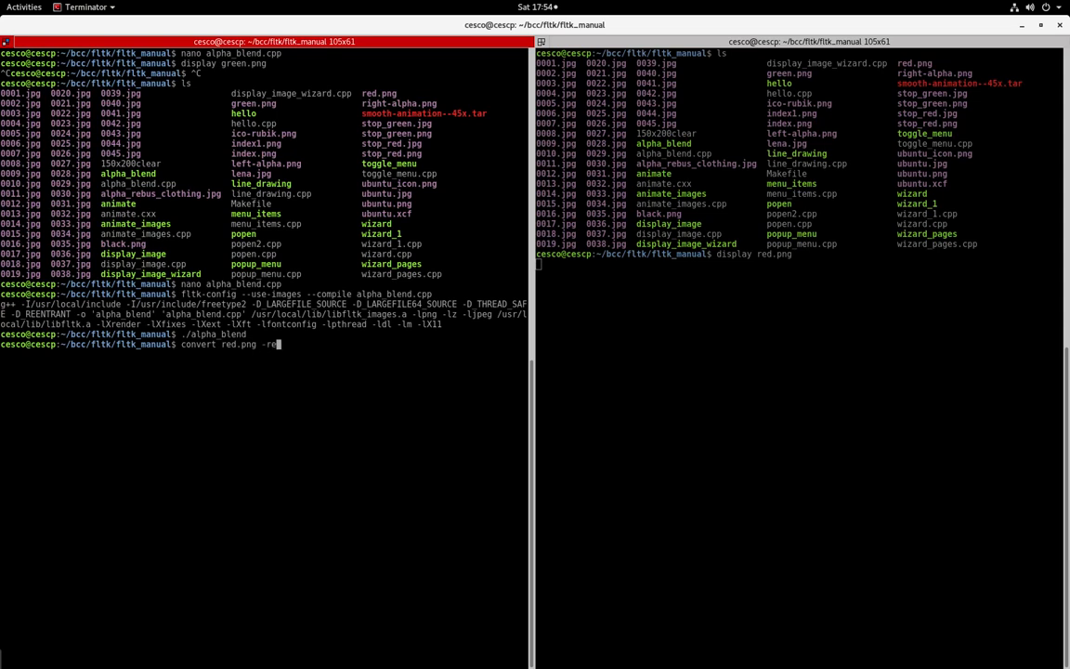
type("size")
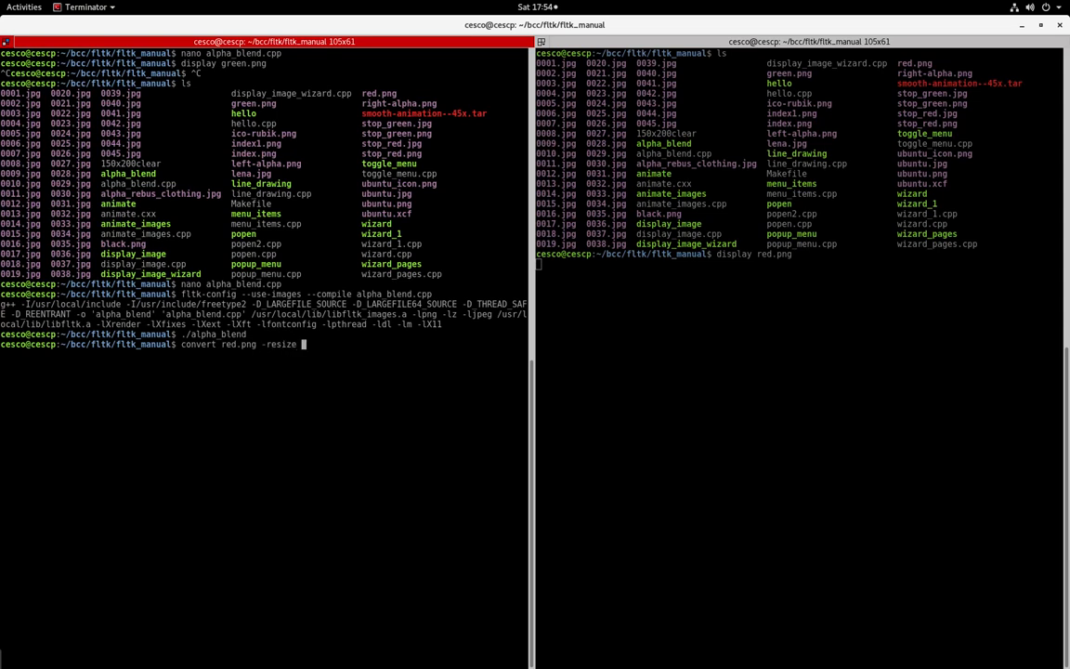
type("256")
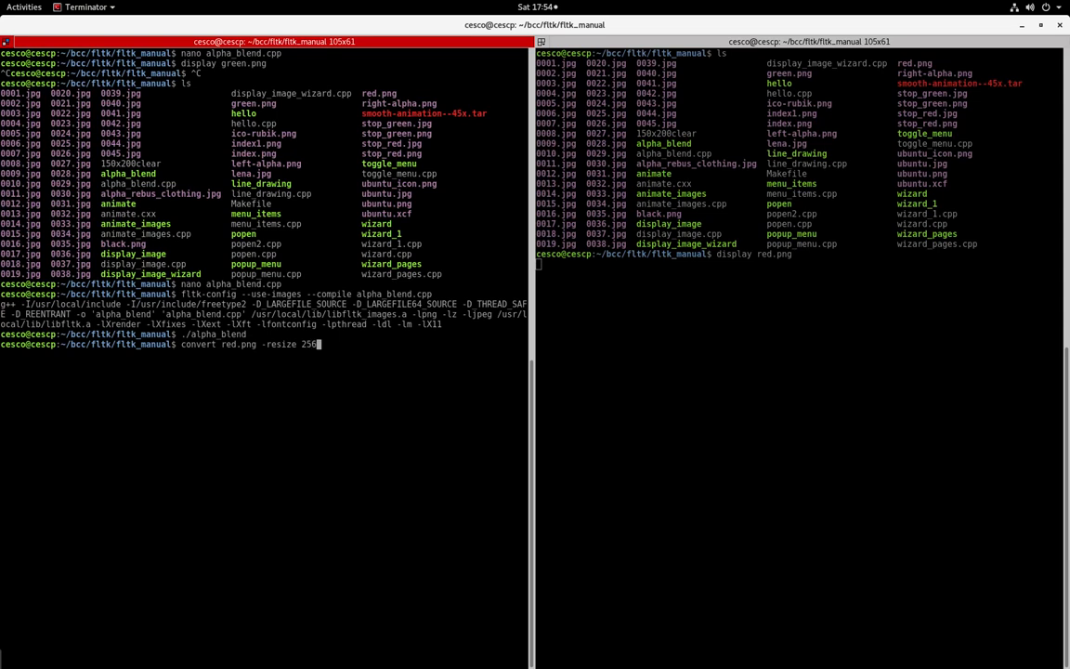
type("2")
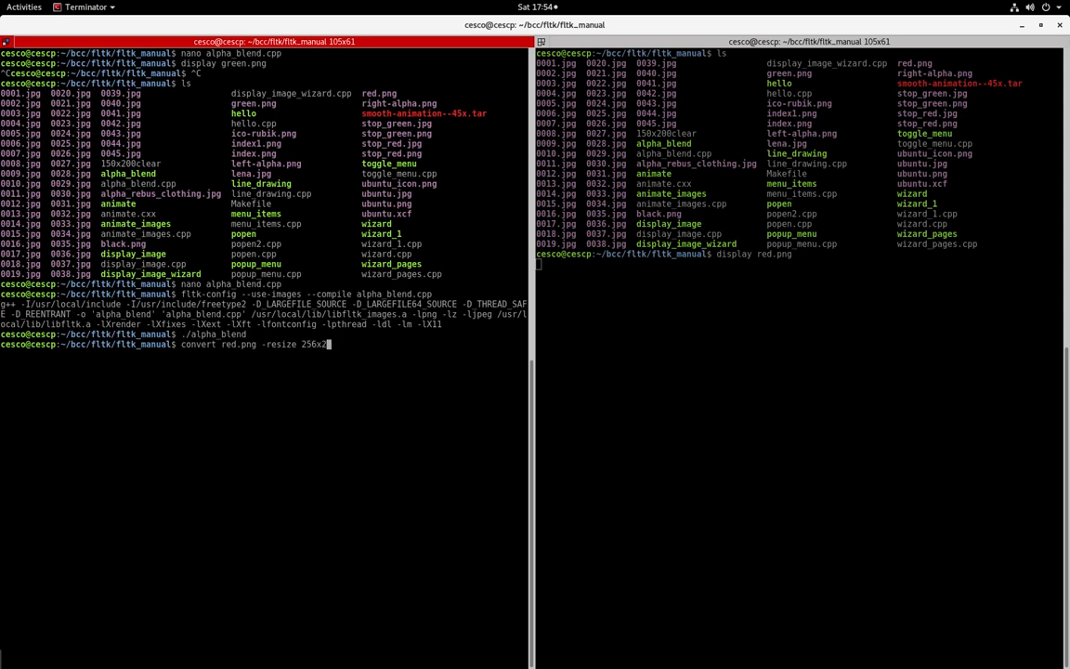
type("56!")
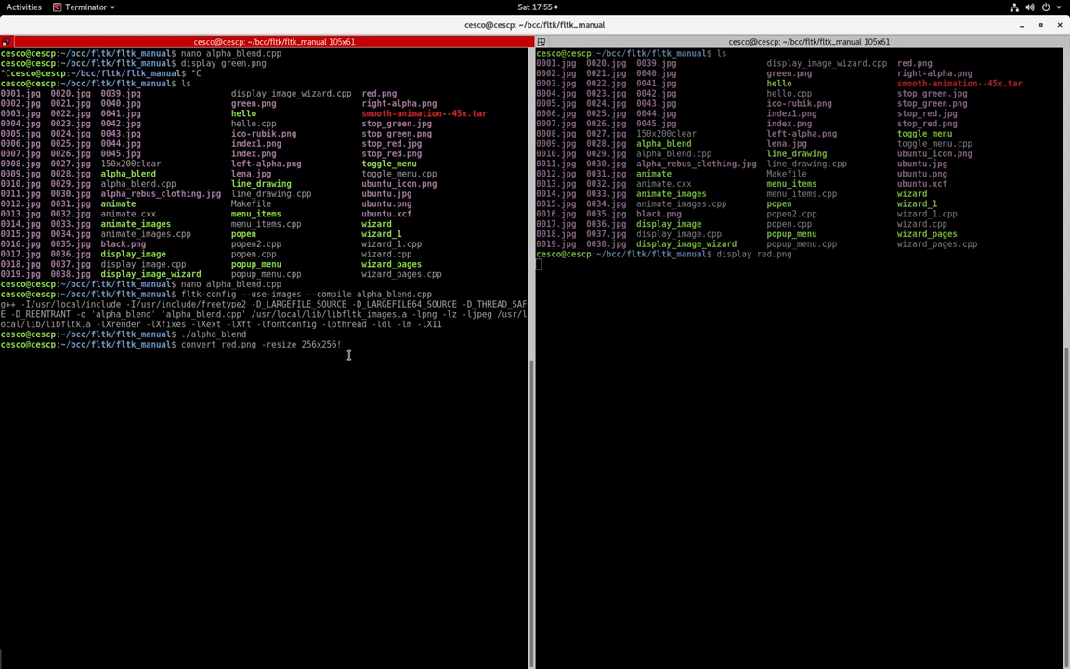
mouse_move(326, 375)
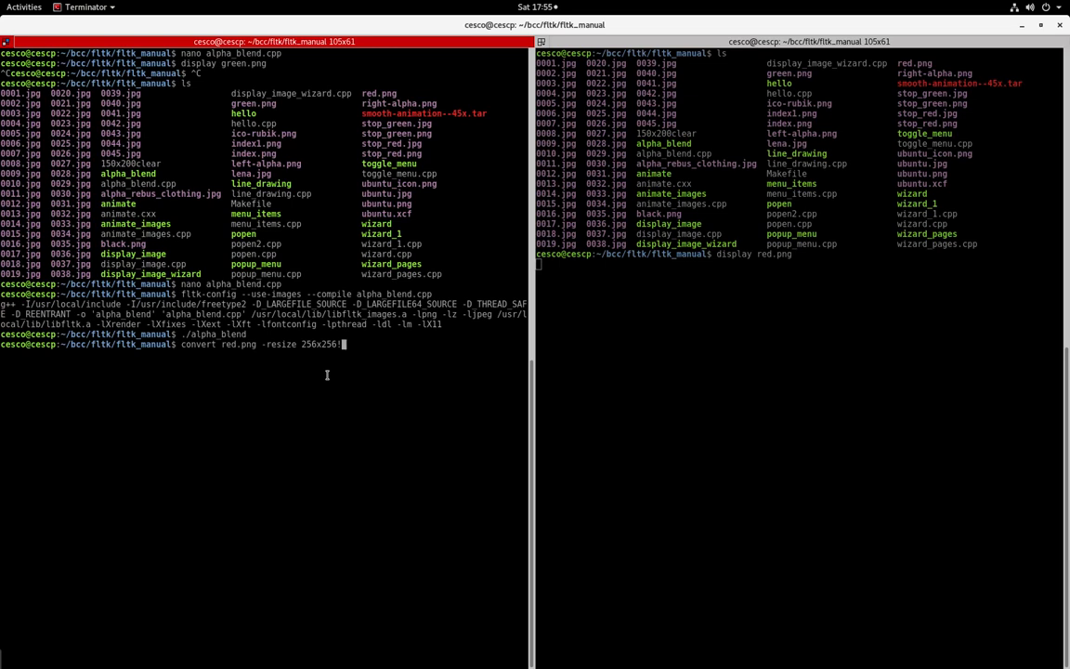
type("!")
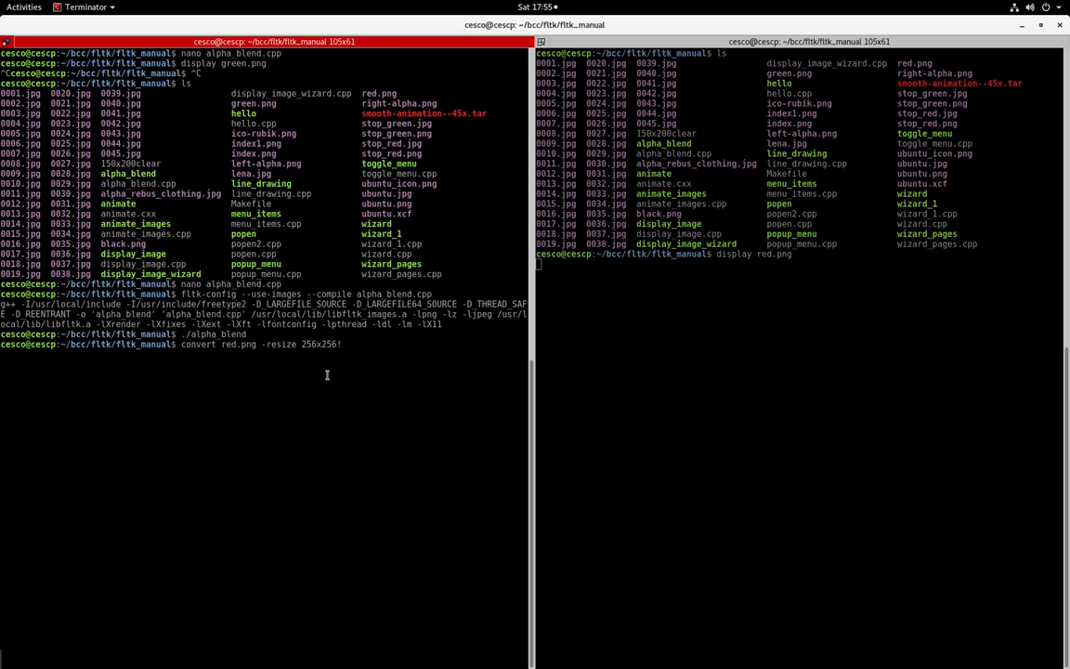
mouse_move(270, 352)
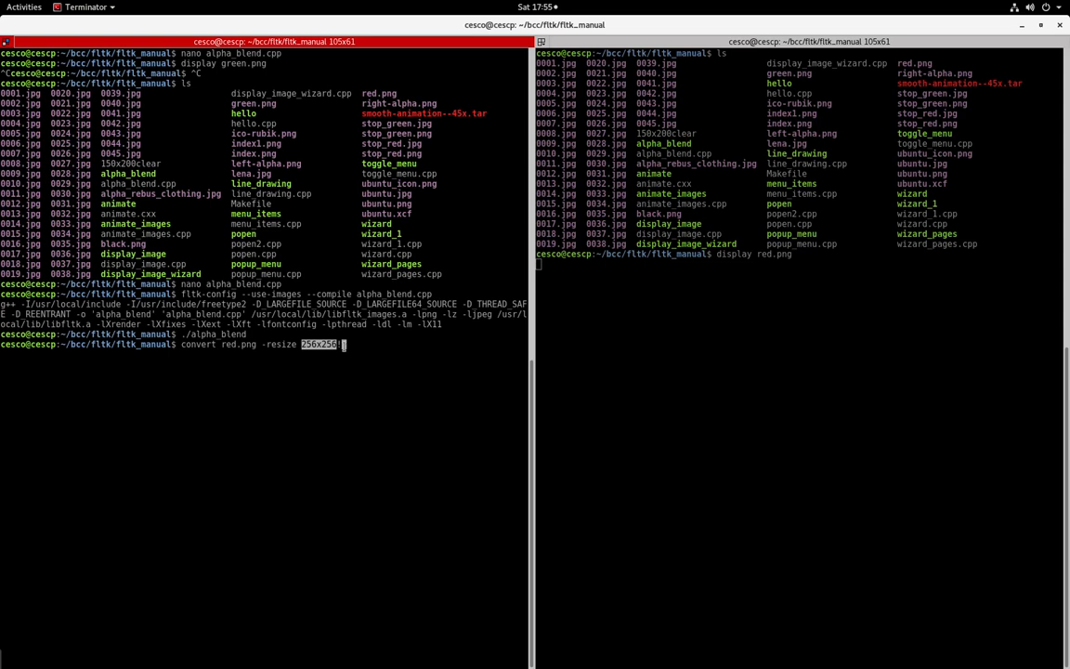
mouse_move(269, 416)
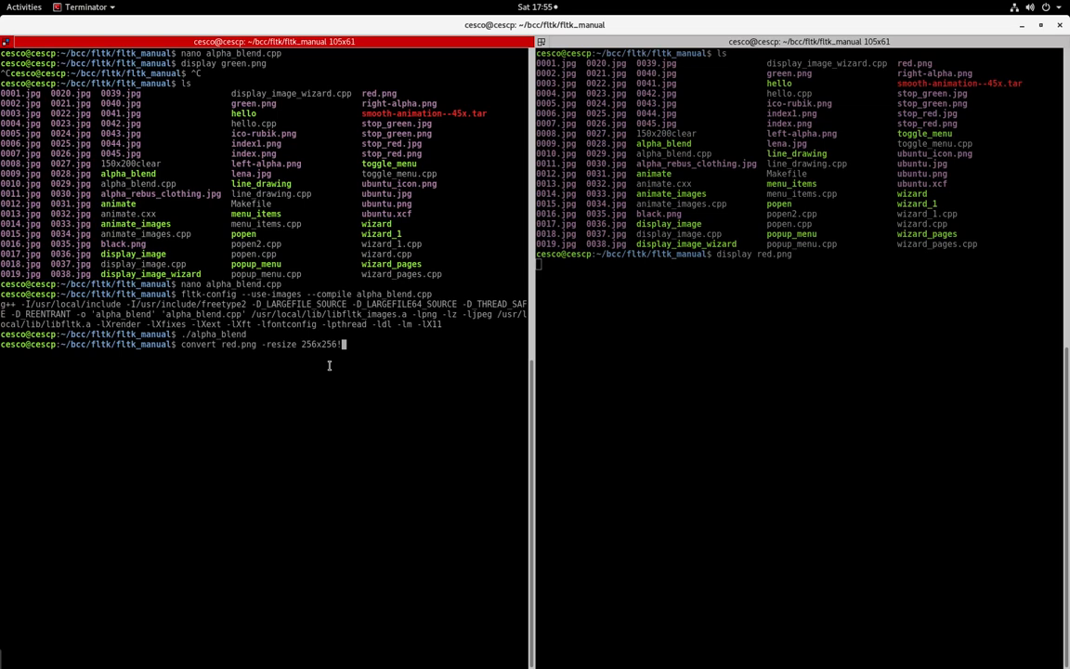
mouse_move(327, 362)
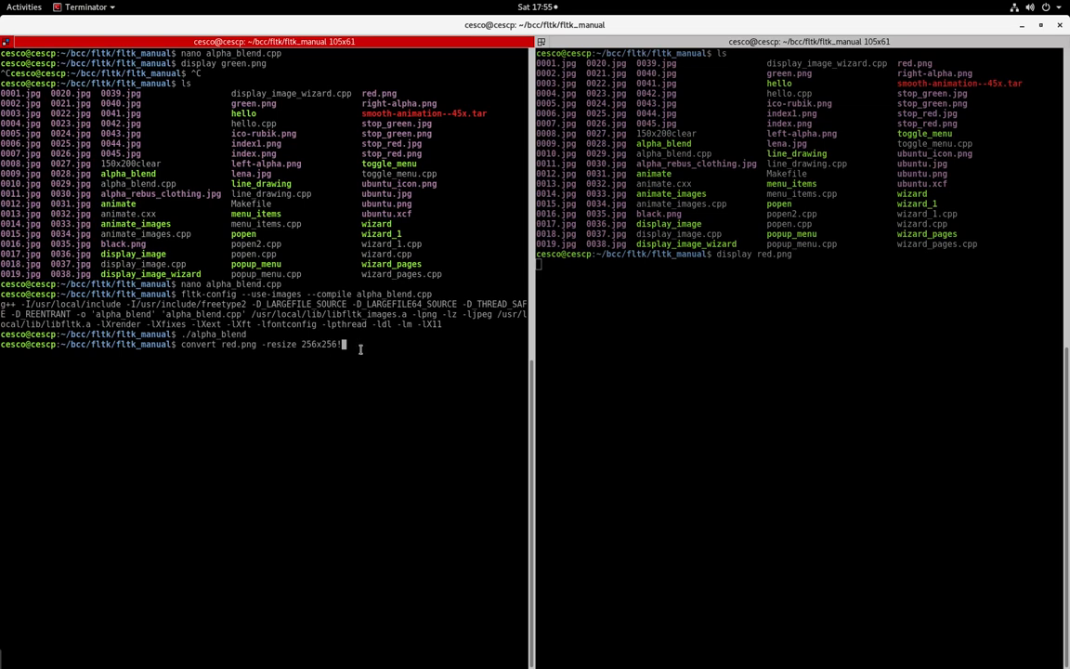
type("r")
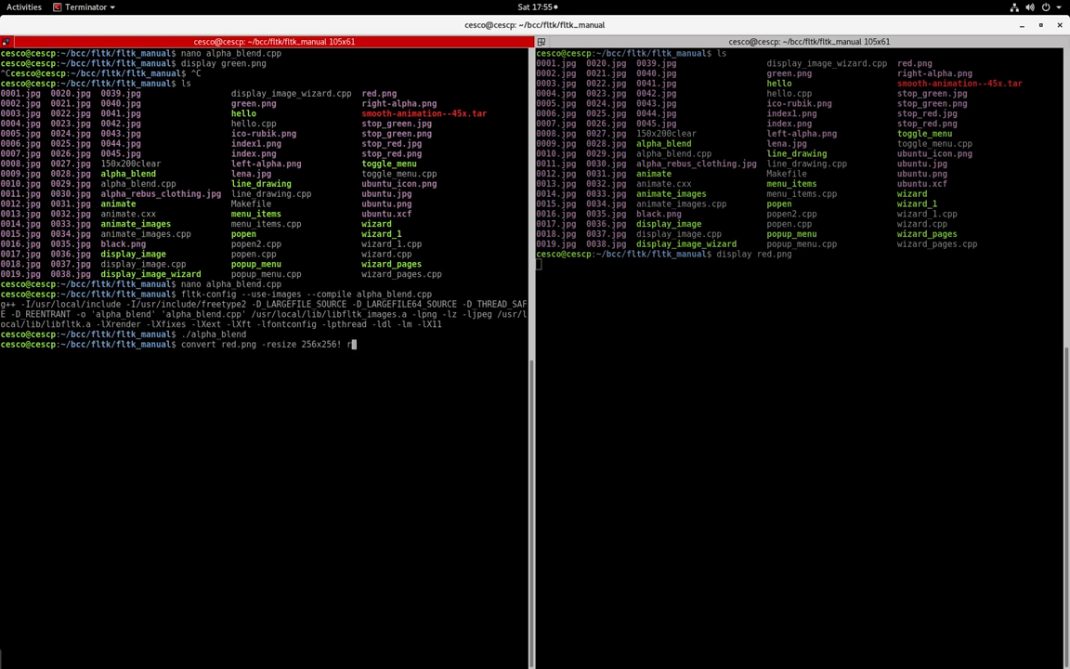
type("red.png")
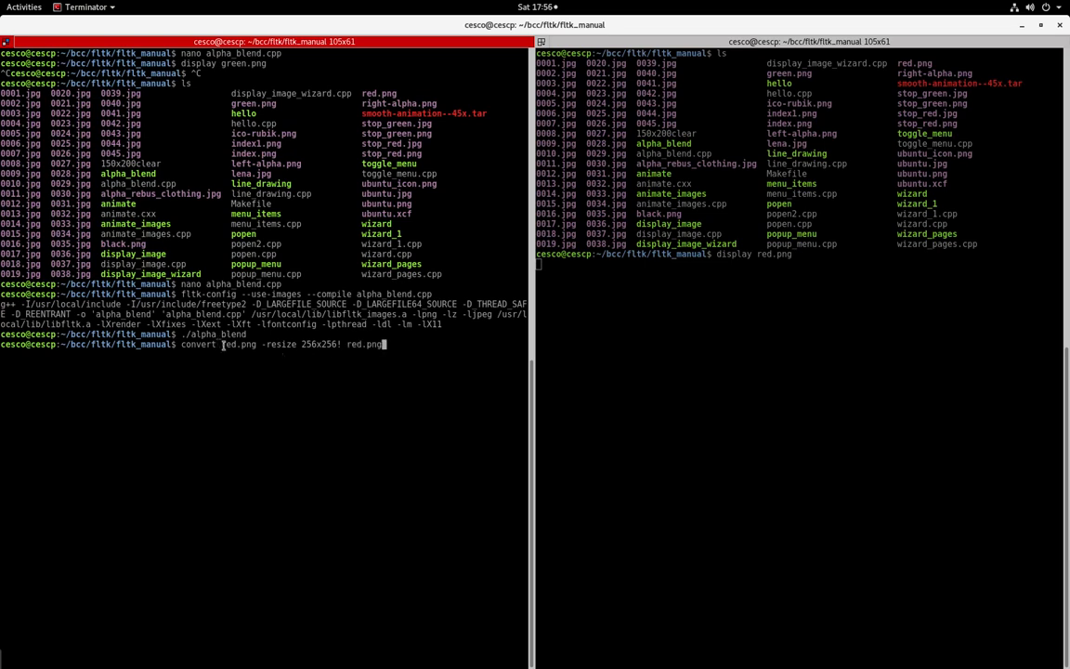
mouse_move(438, 478)
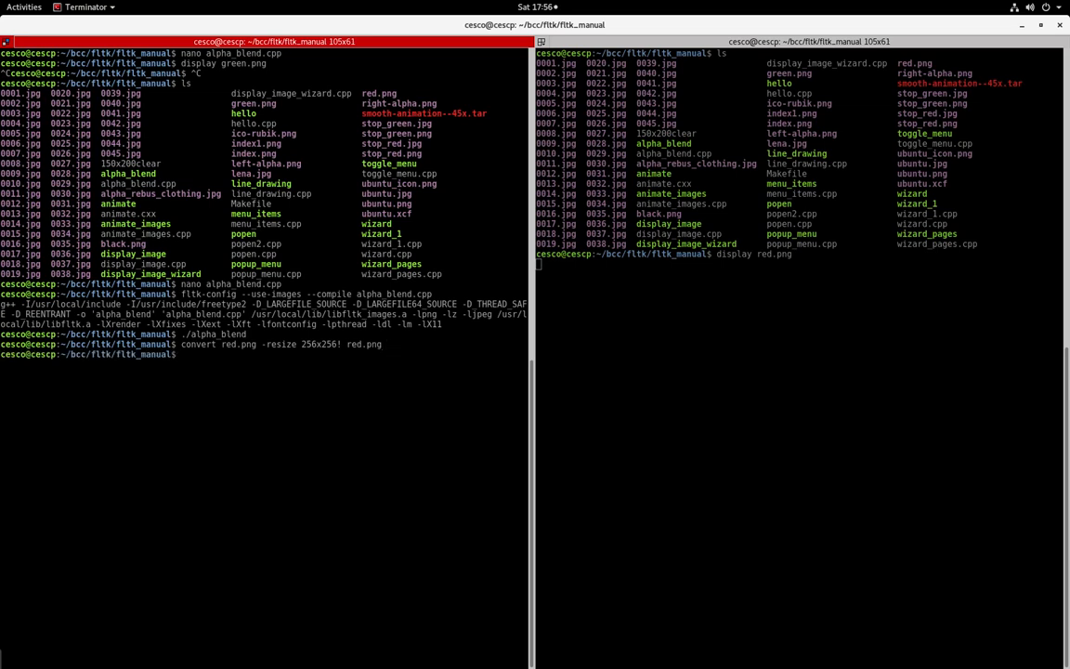
type("display r")
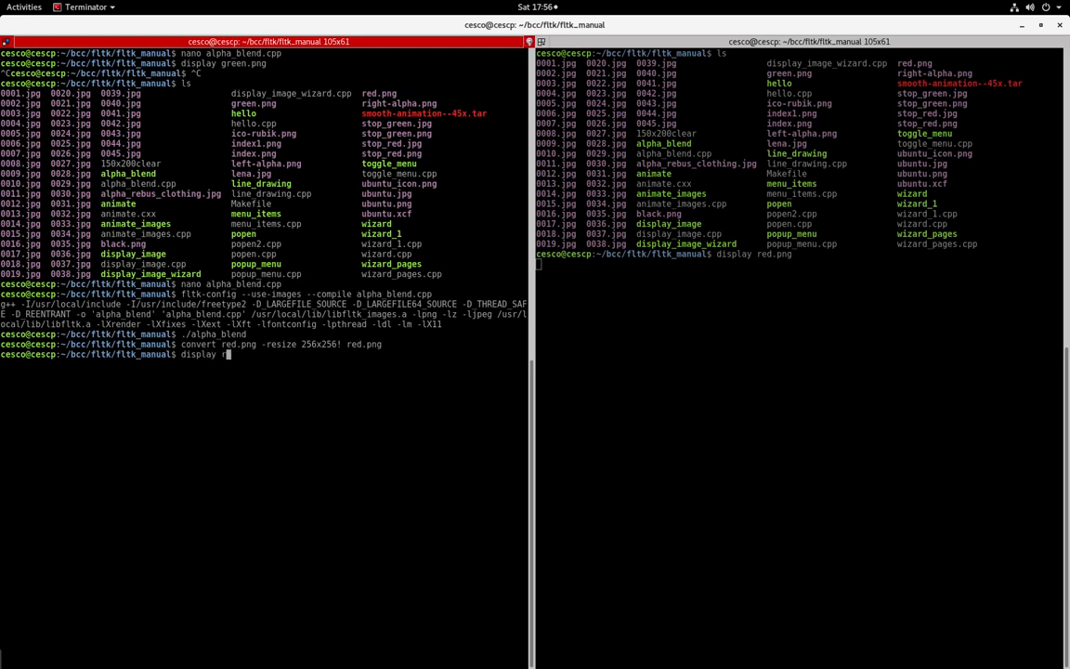
key("Return")
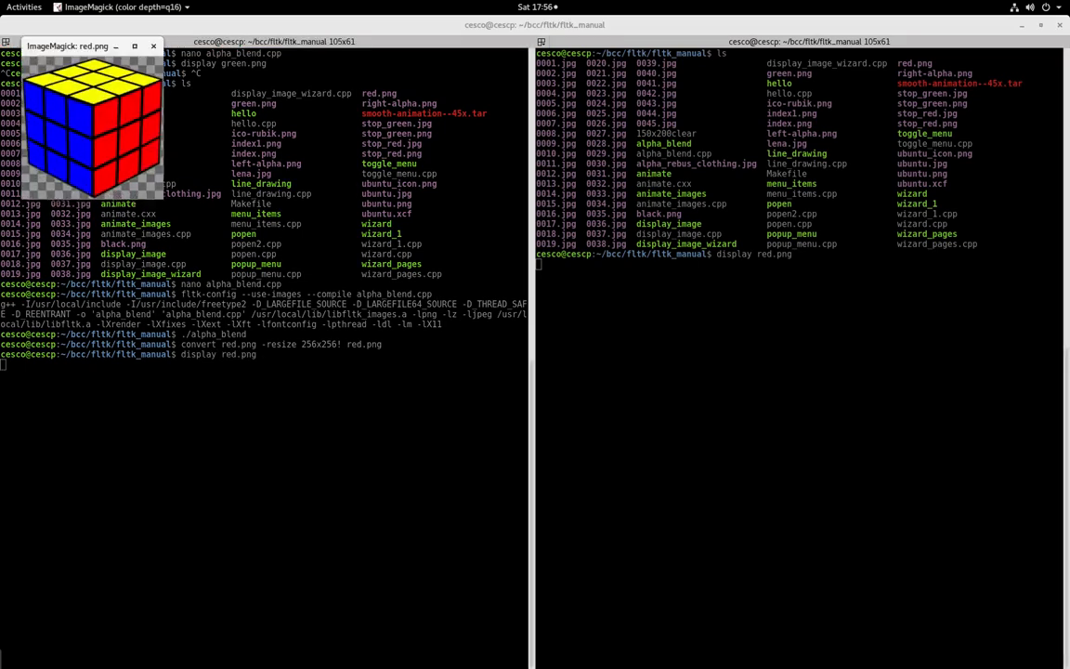
right_click(83, 121)
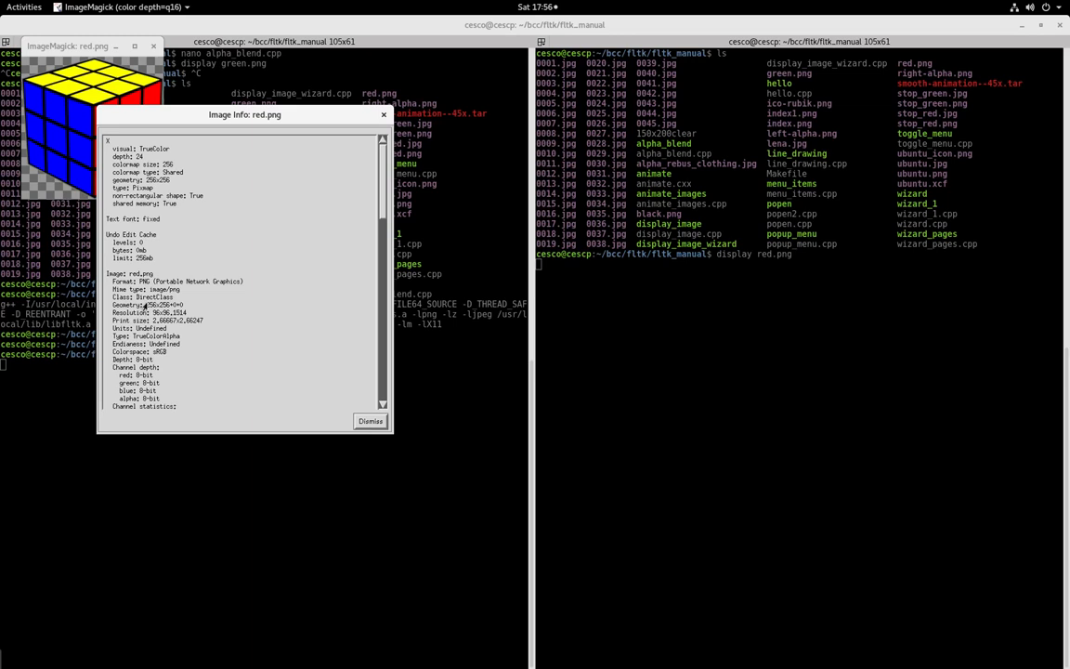
mouse_move(183, 271)
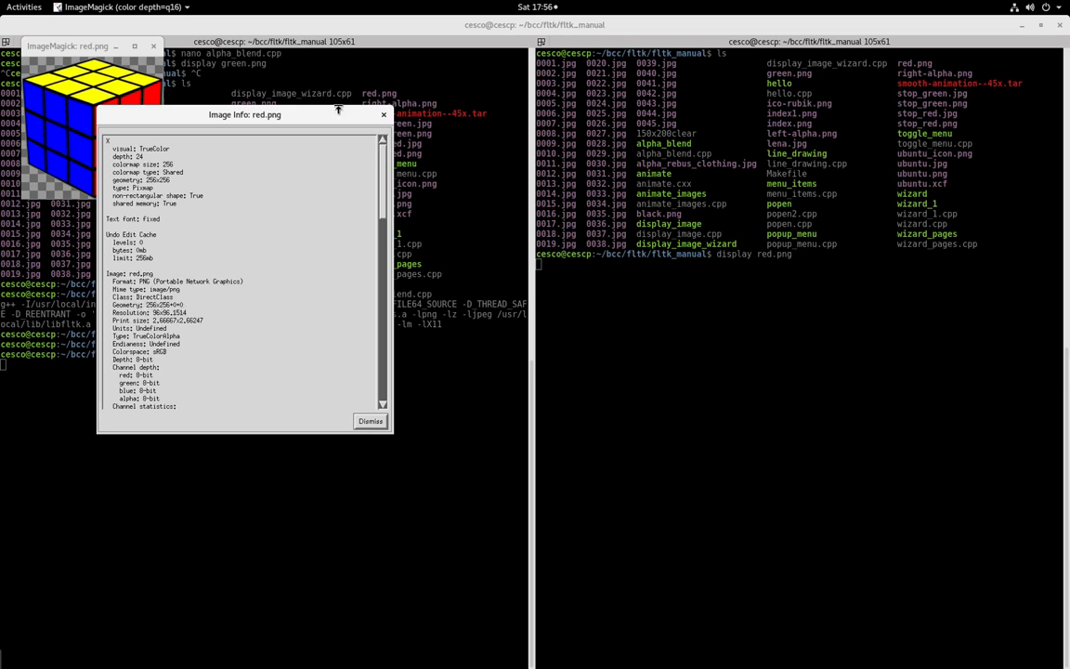
left_click(370, 421)
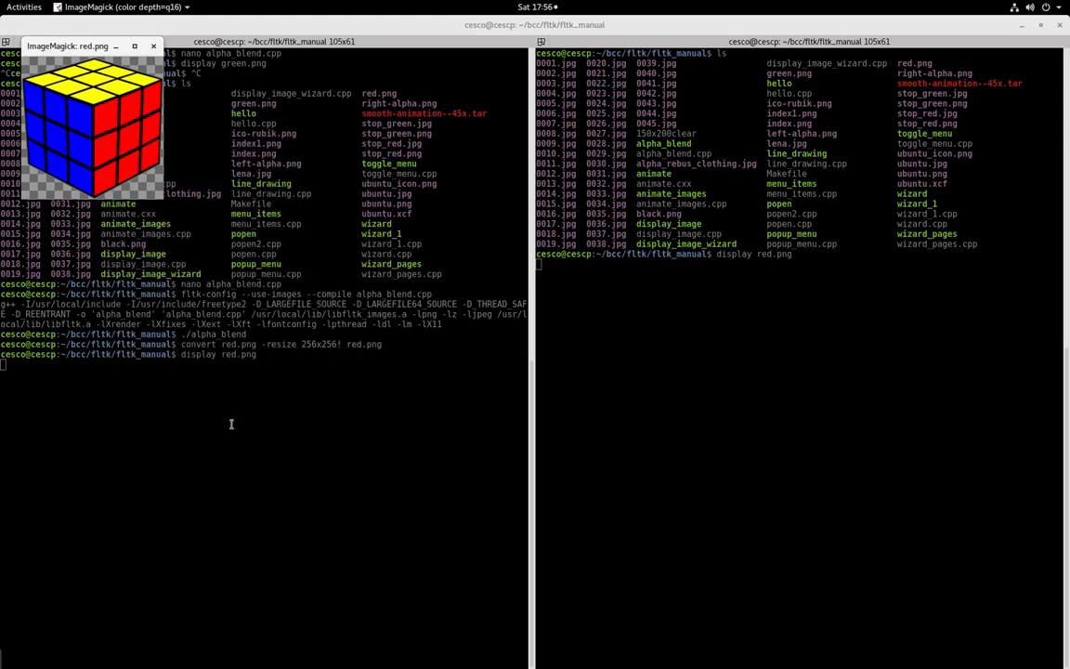
mouse_move(113, 373)
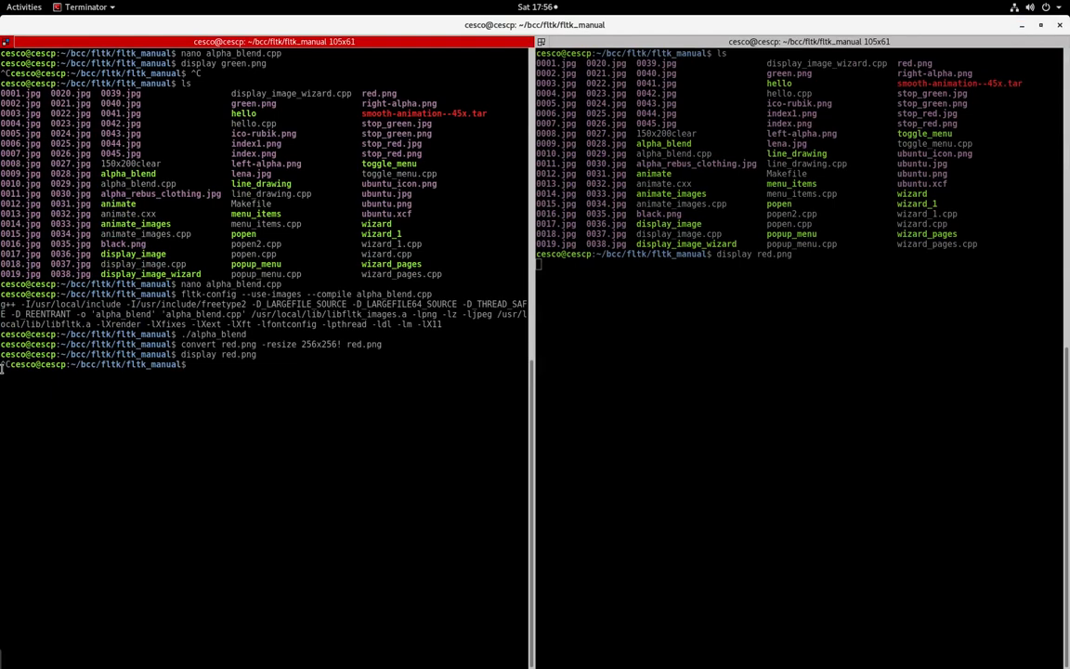
left_click(24, 6)
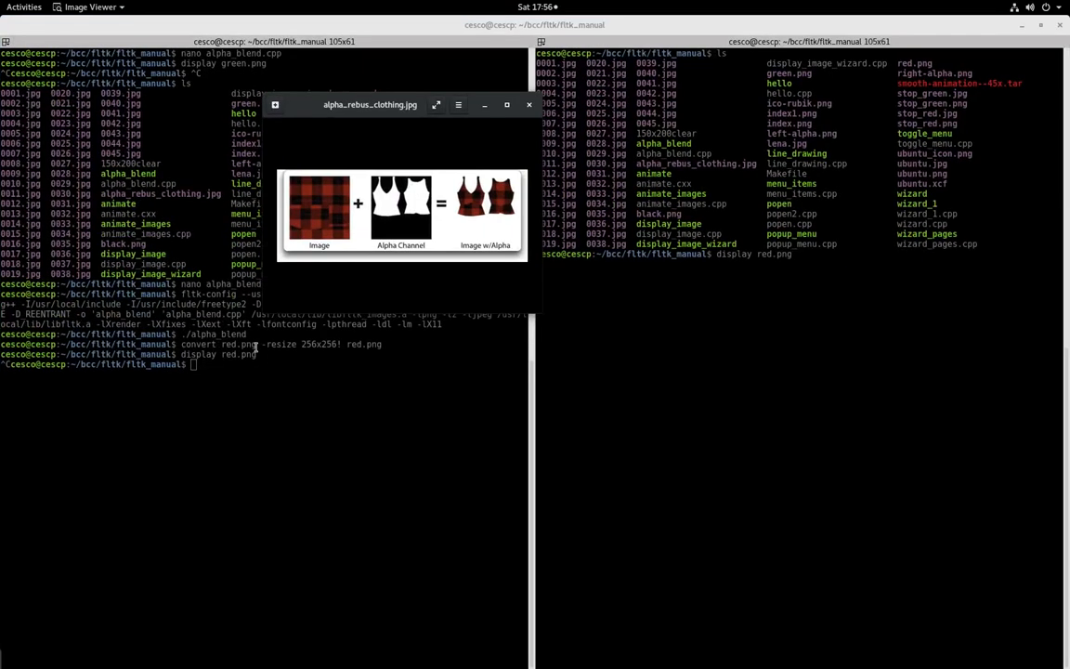
left_click_drag(370, 103, 255, 77)
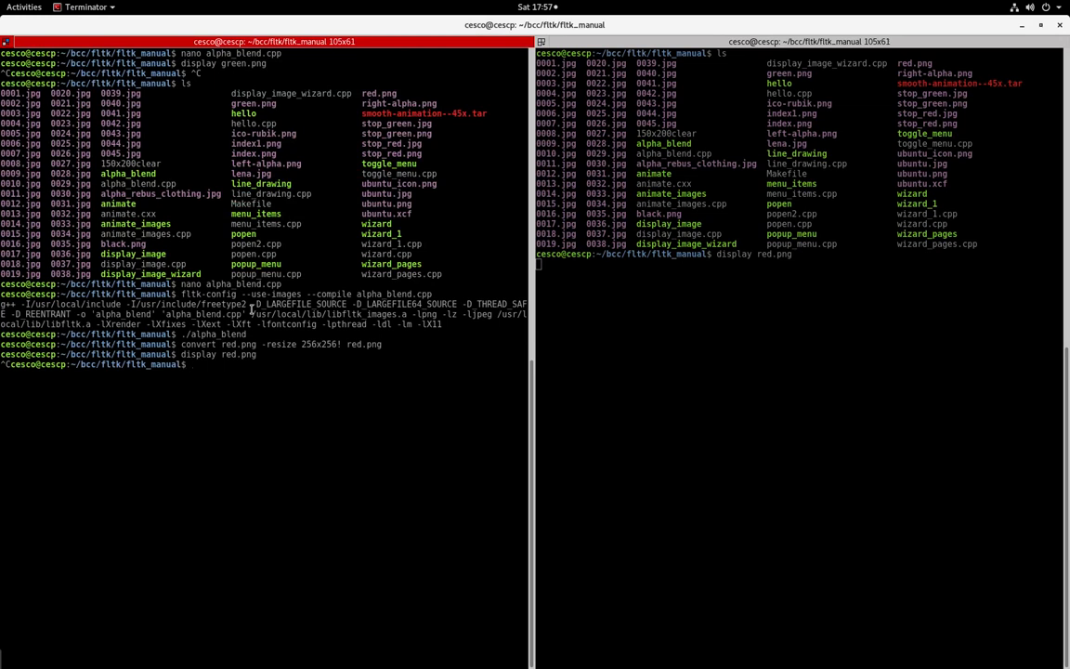
- Open alpha_blend.cpp in nano and change the right image file to ubuntu.png
type("nano")
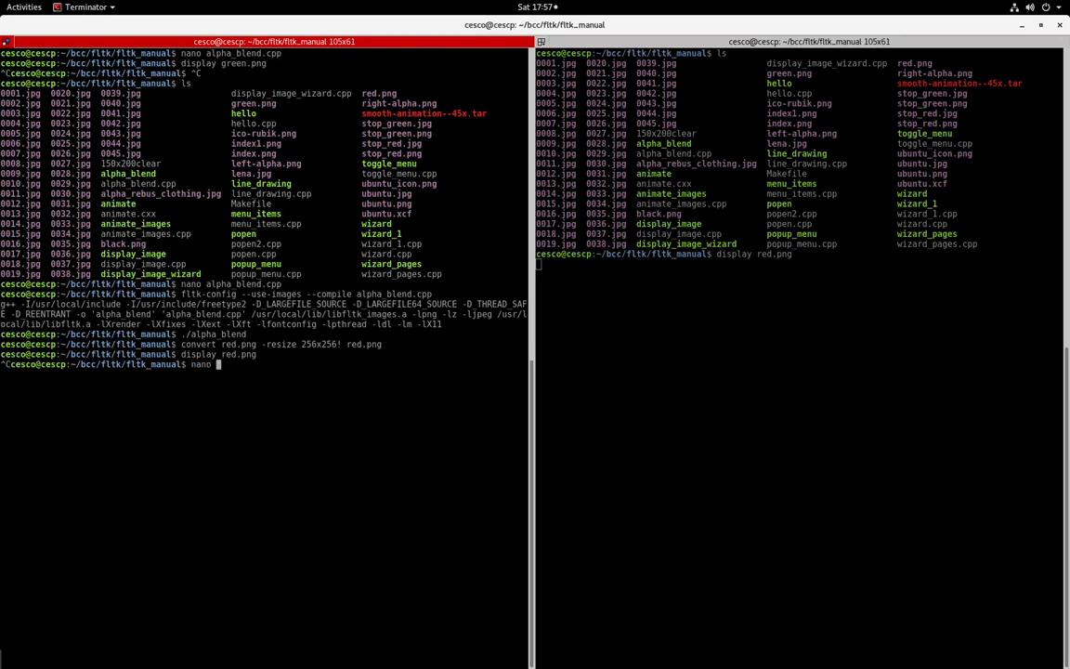
type("alpha_")
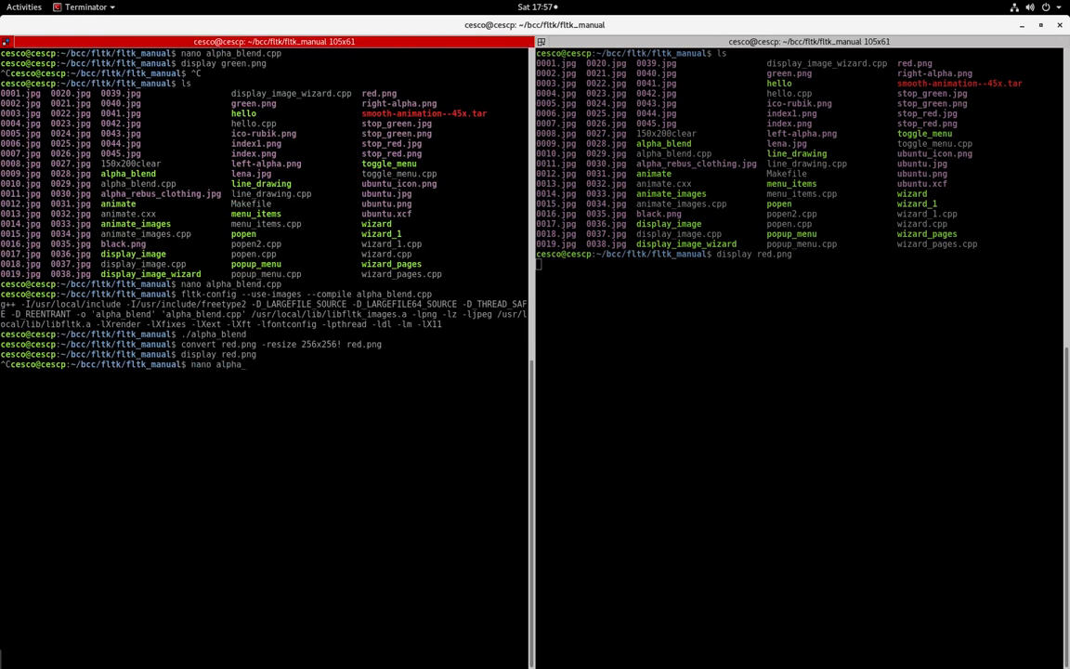
type("blend.cpp")
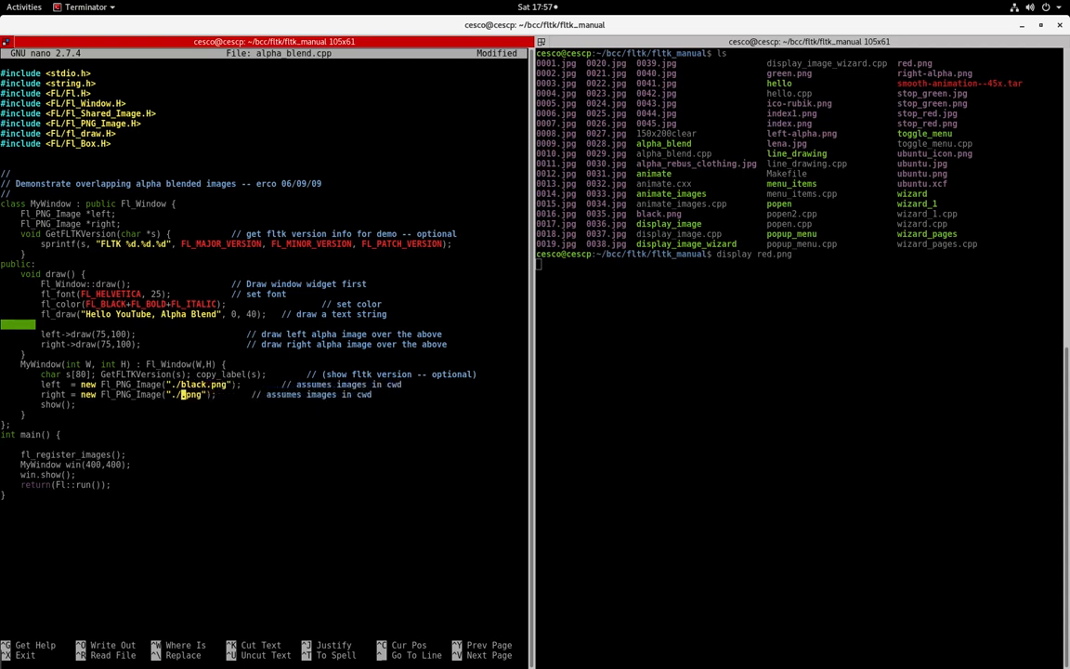
type("ubuntu")
left_click(799, 264)
type("display black.png")
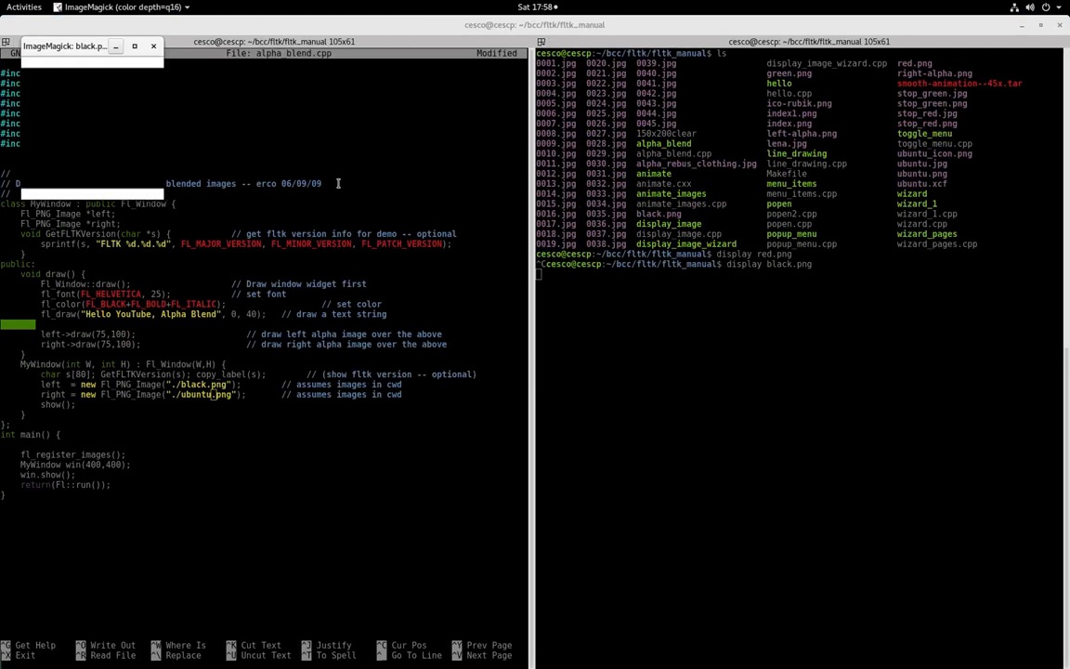
left_click_drag(65, 46, 349, 155)
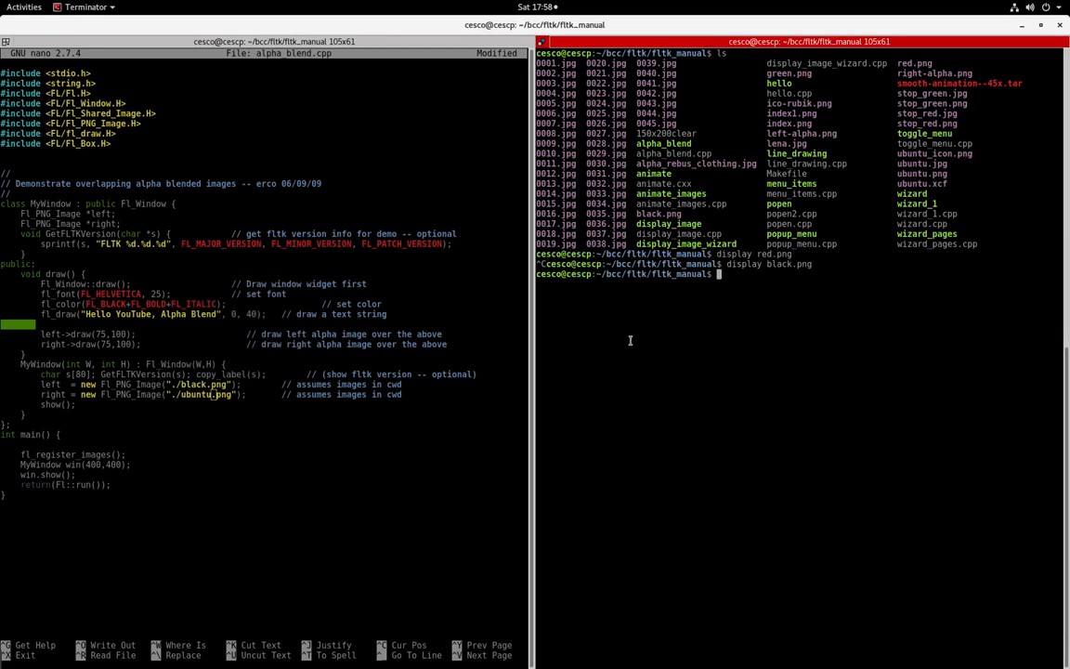
type("display")
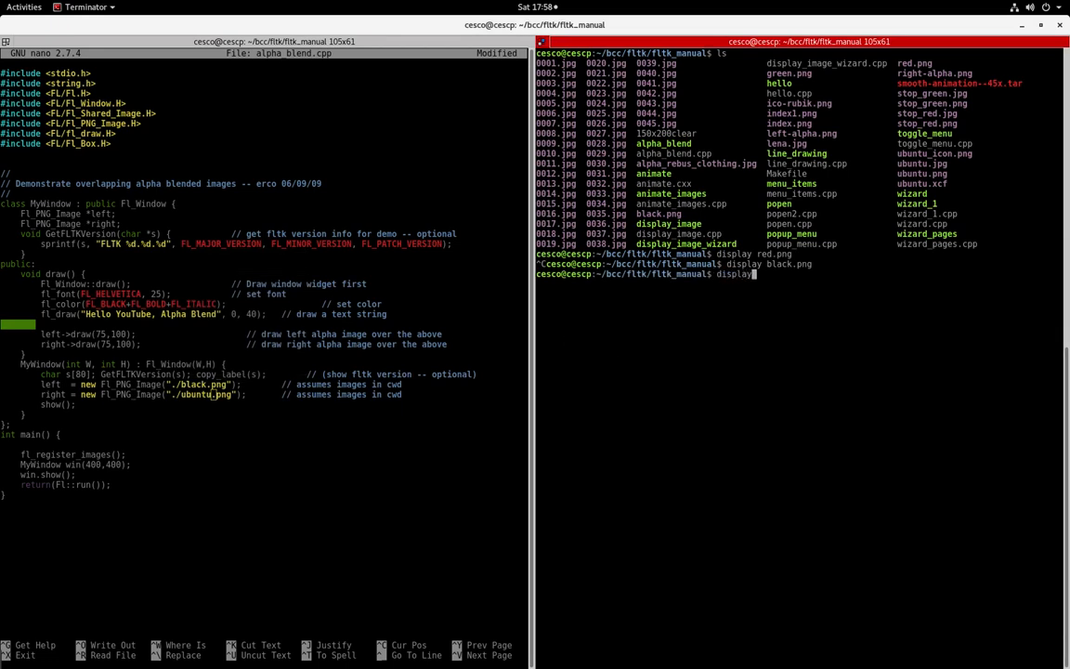
type("loo")
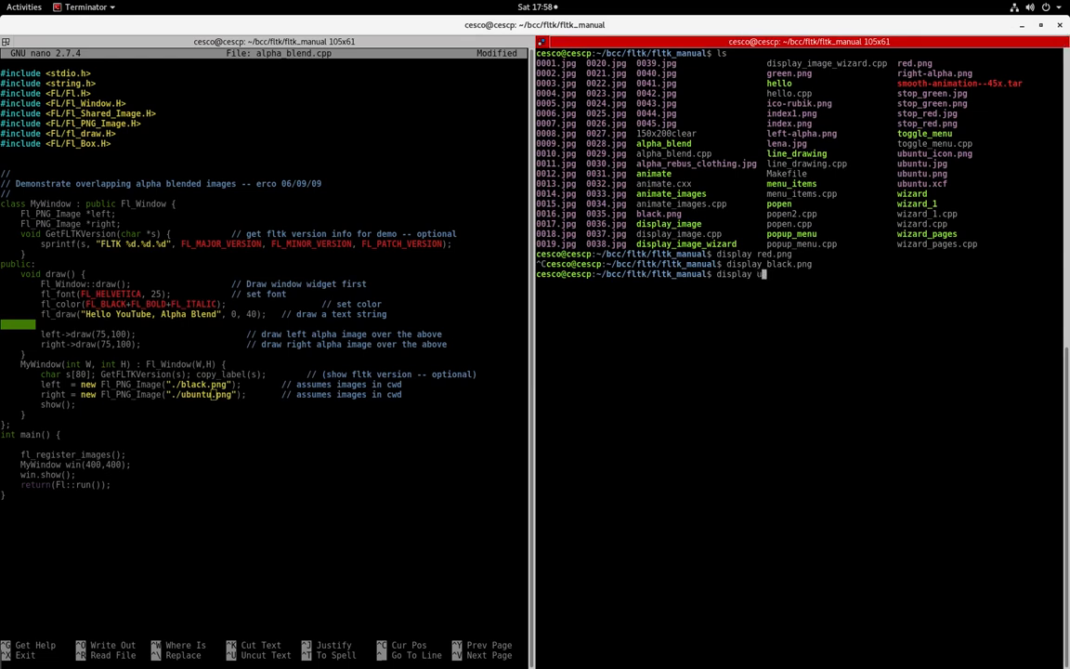
type("buntu.jpg")
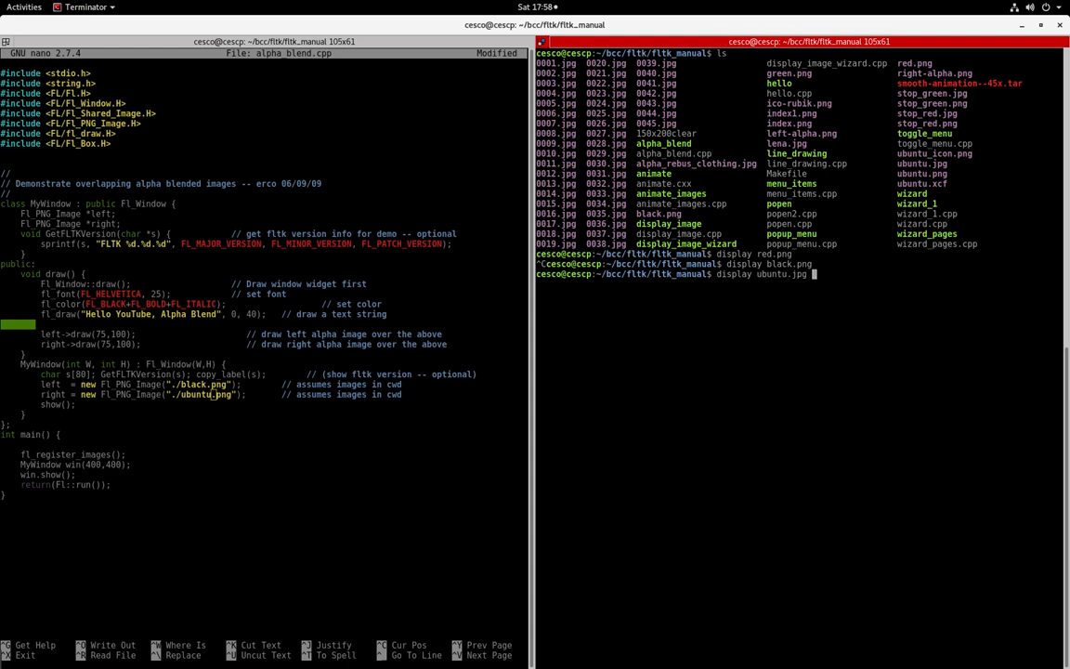
key("Return")
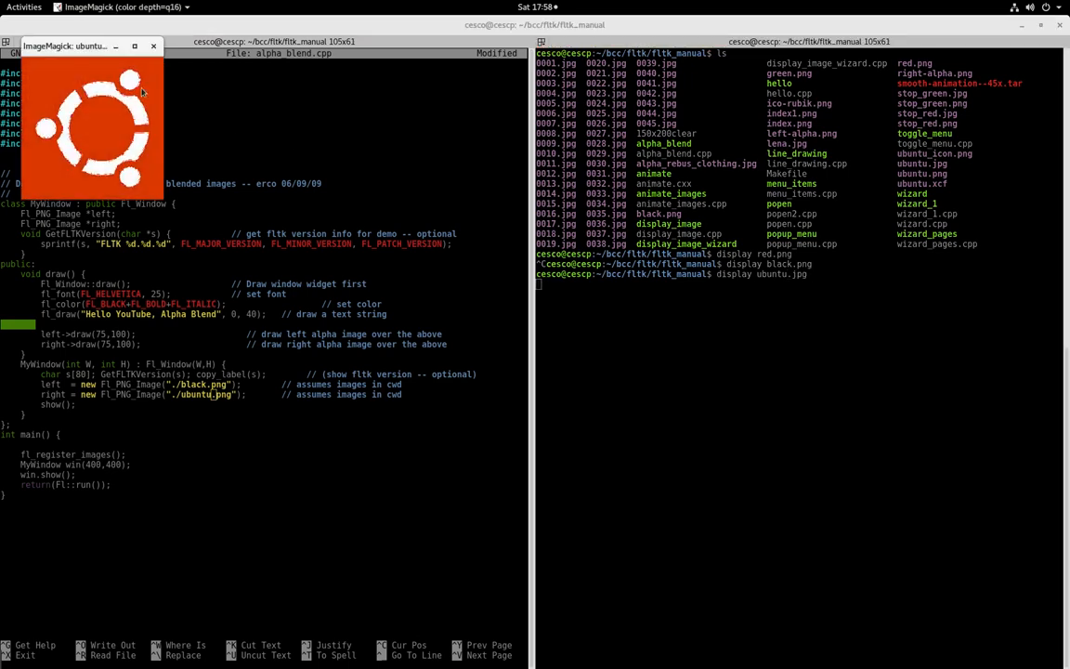
left_click_drag(65, 46, 399, 113)
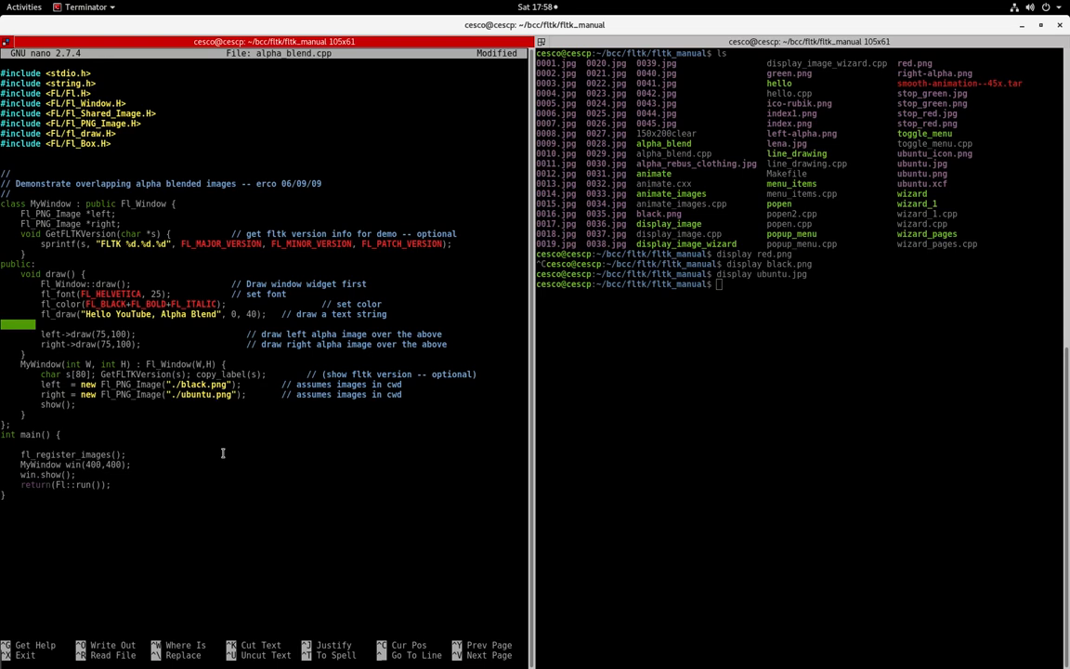
mouse_move(104, 497)
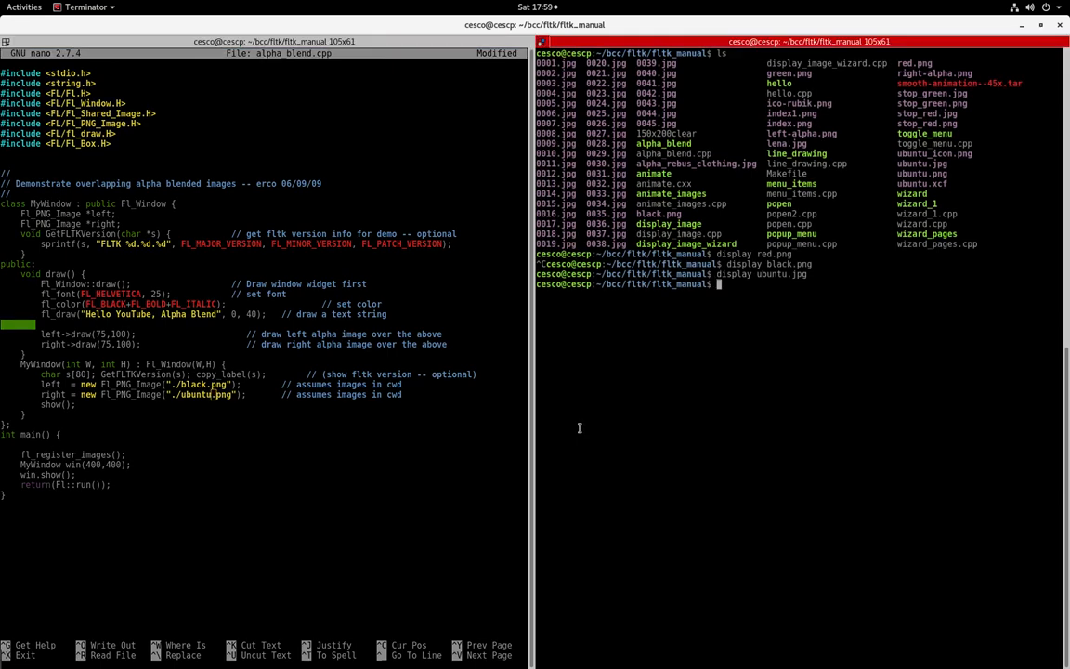
- Launch GIMP from the terminal and browse its Layer, Image and File menus
type("gimp")
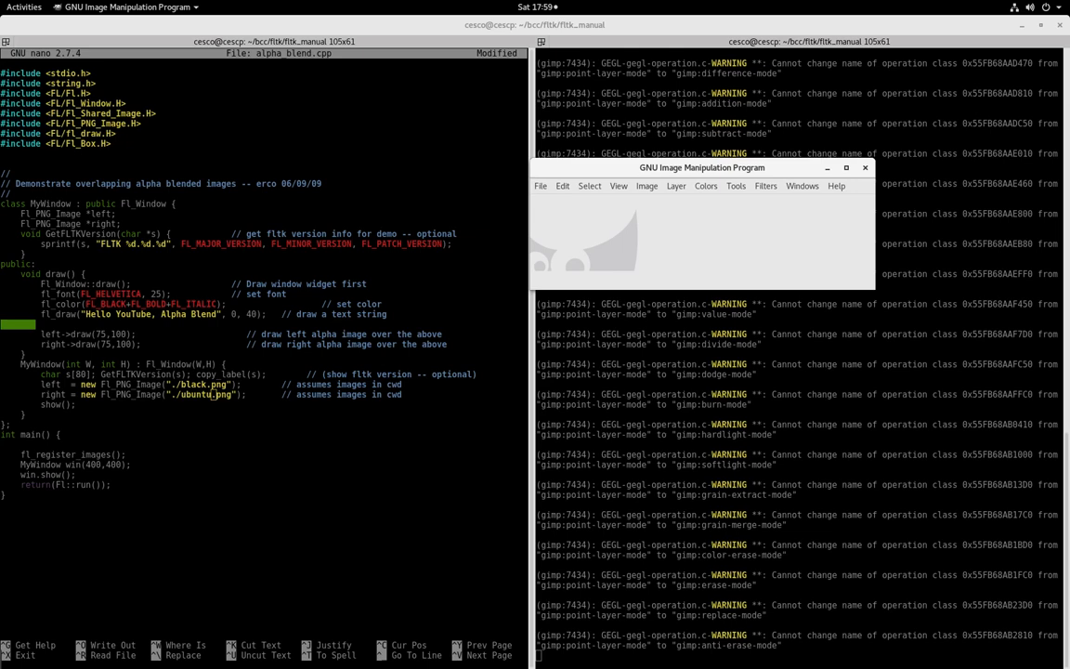
left_click(675, 186)
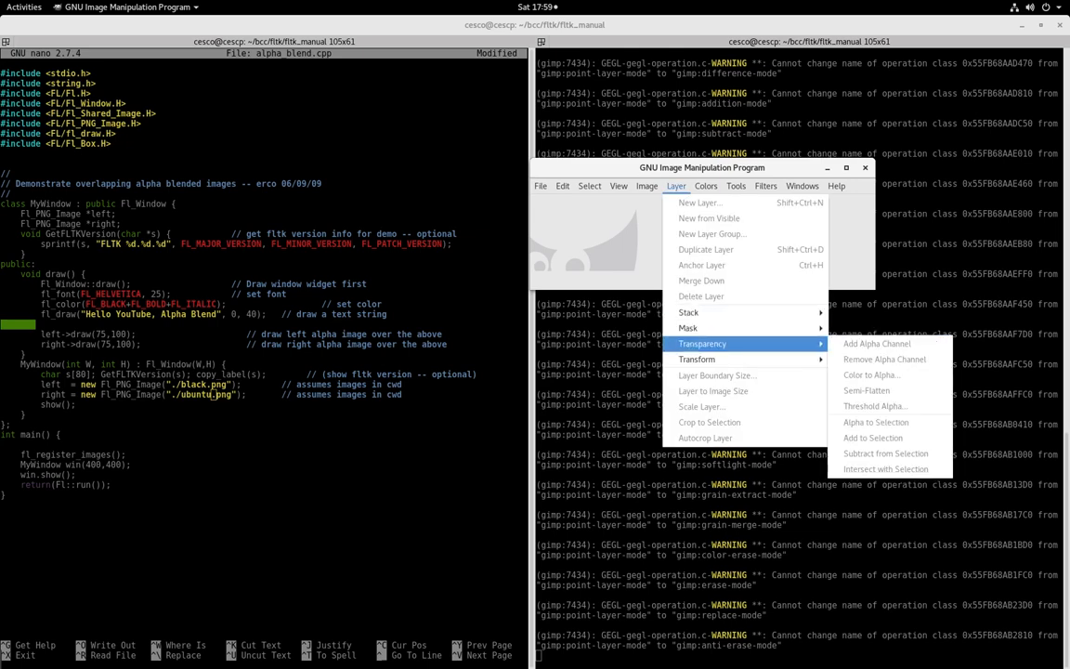
left_click(646, 186)
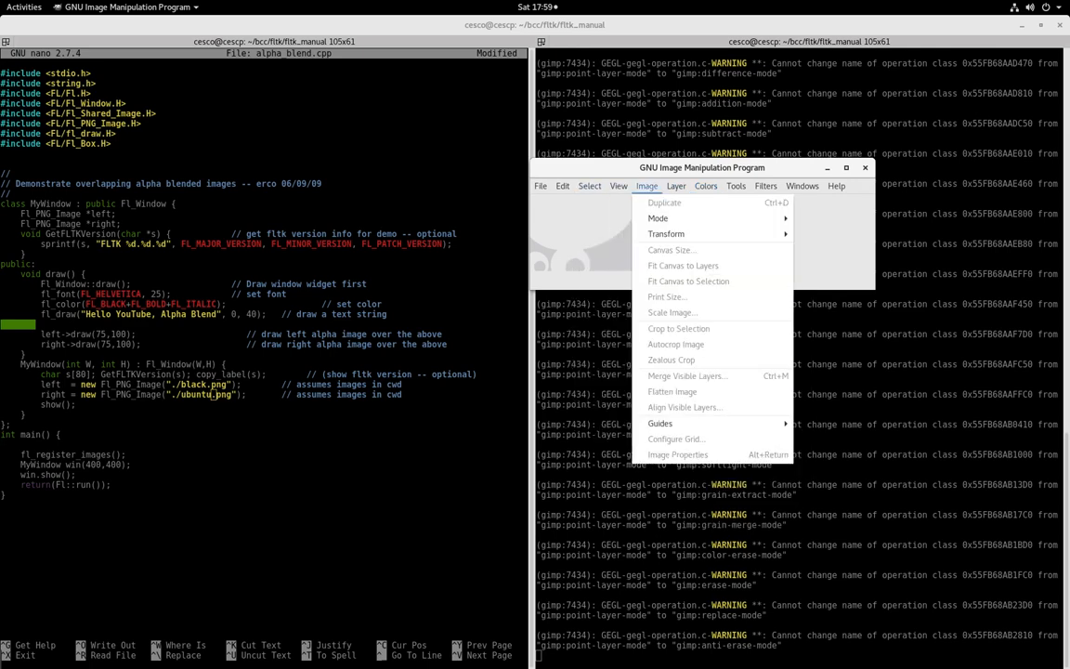
left_click(541, 186)
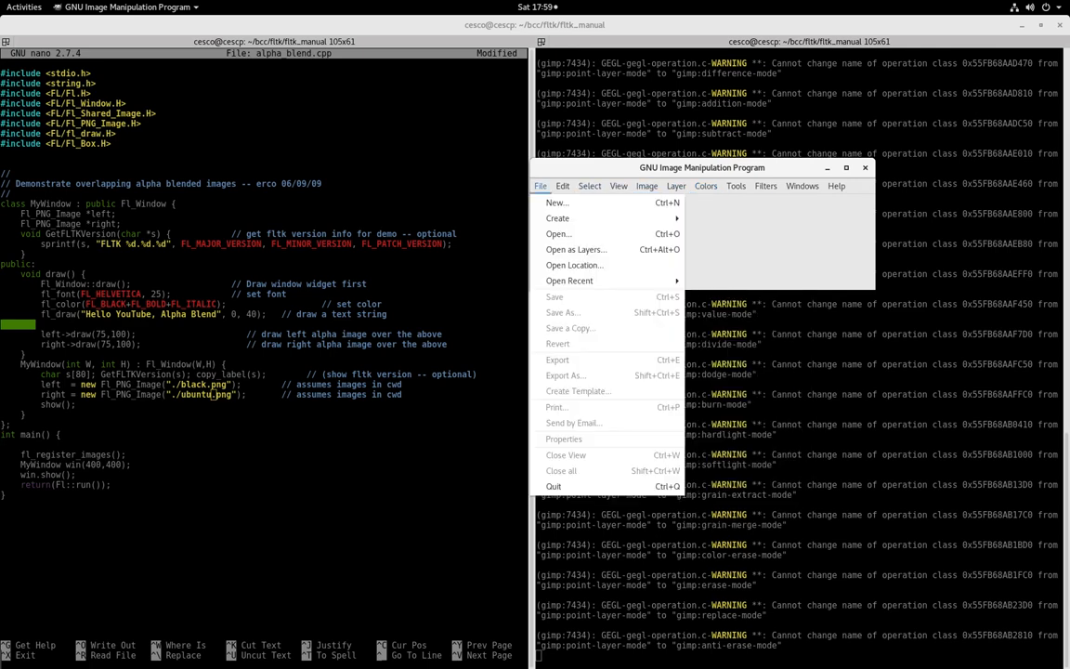
mouse_move(558, 217)
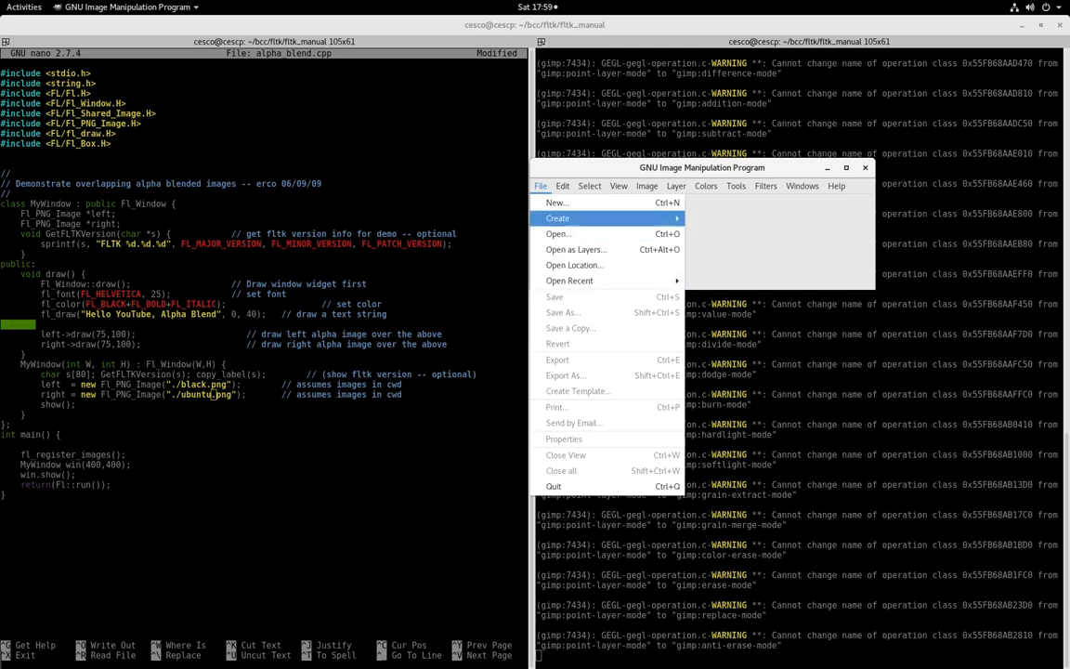
- In the Open Image dialog, browse to fltk_manual and open ubuntu.png
left_click(557, 233)
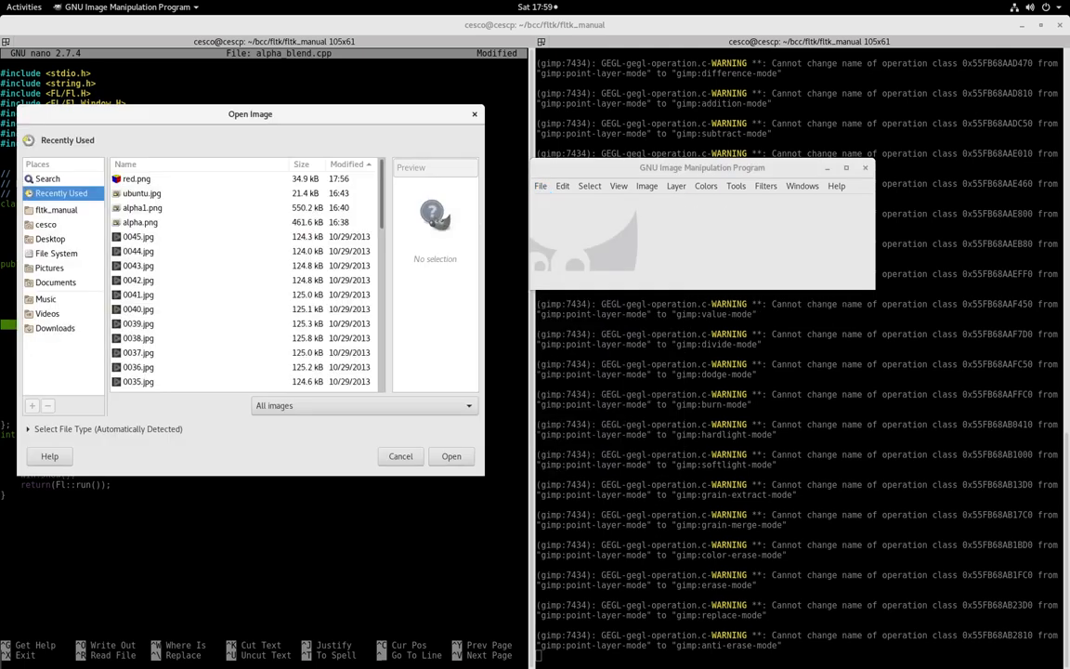
left_click_drag(250, 113, 375, 64)
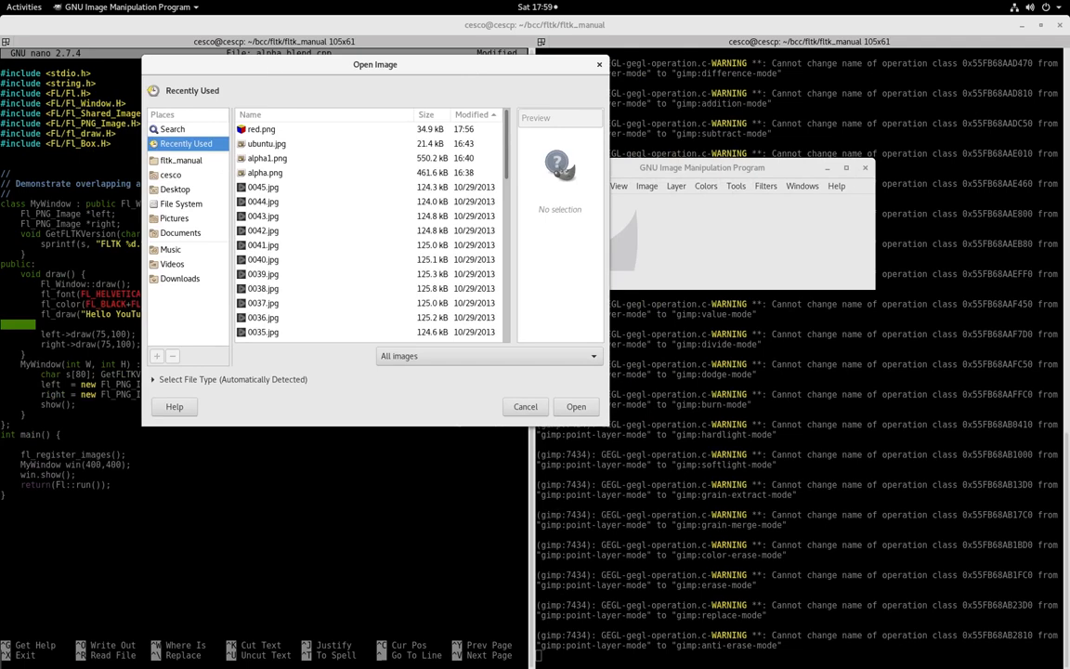
mouse_move(263, 201)
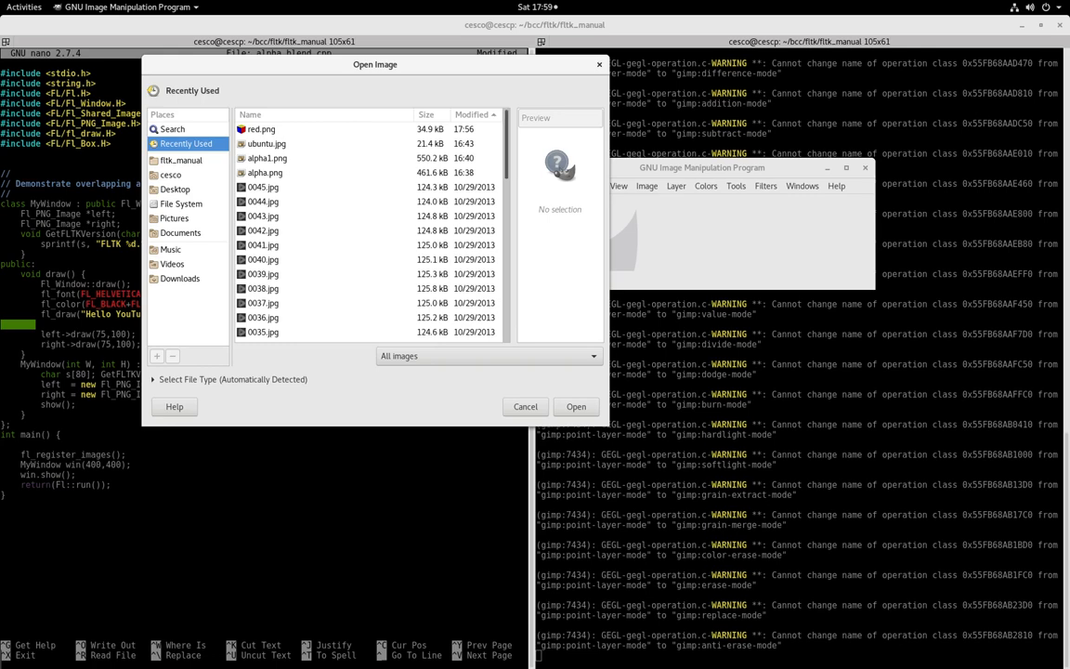
scroll("down", 3)
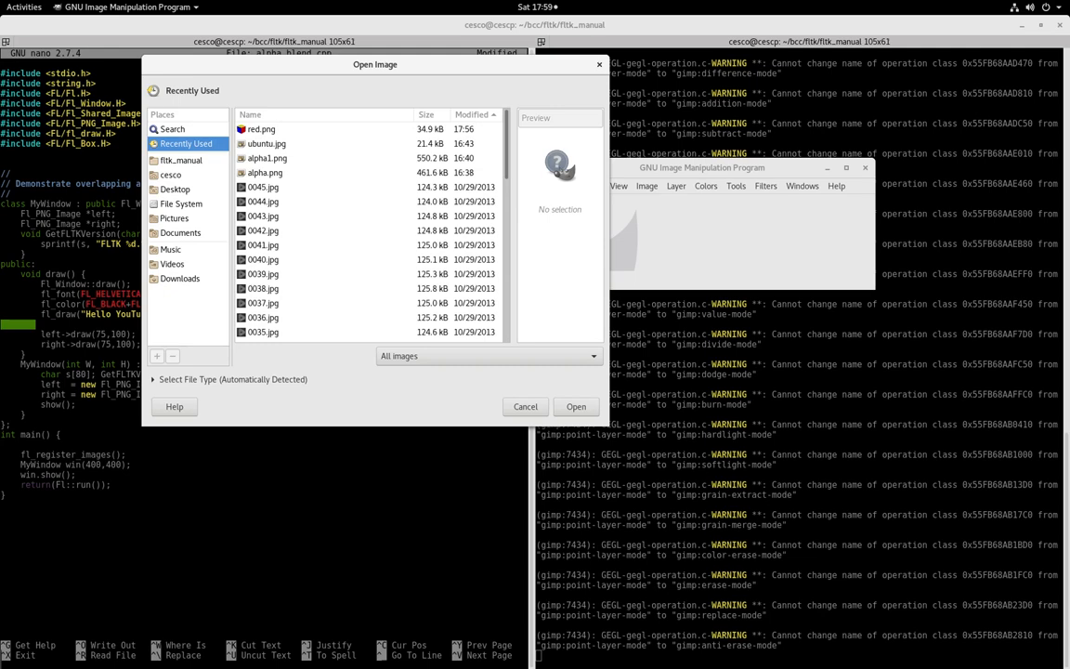
left_click(266, 143)
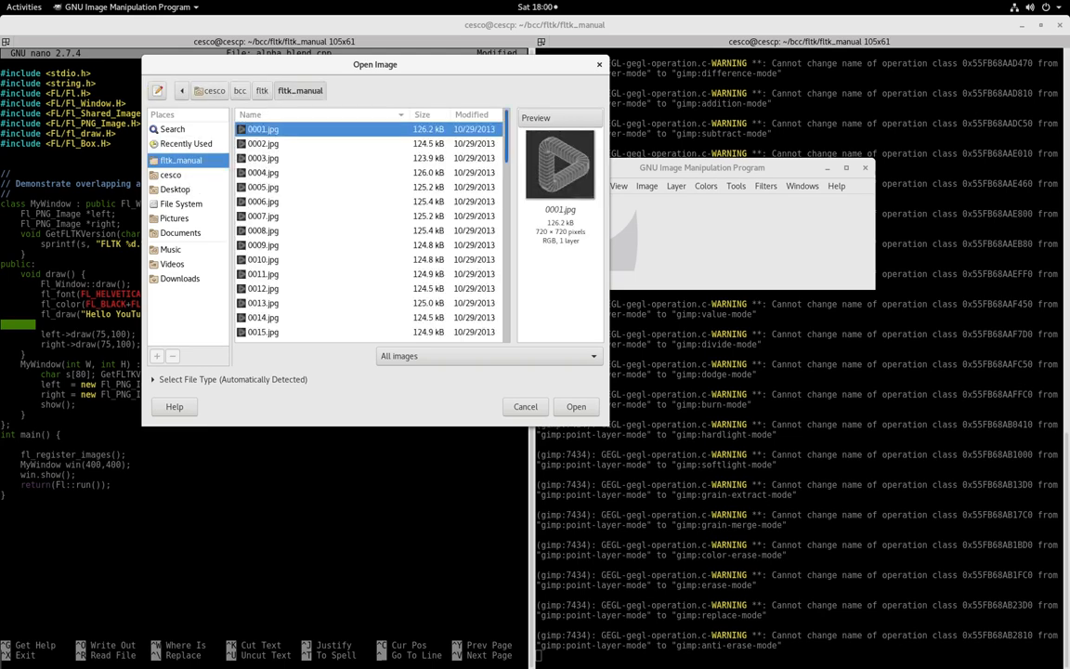
scroll("down", 3)
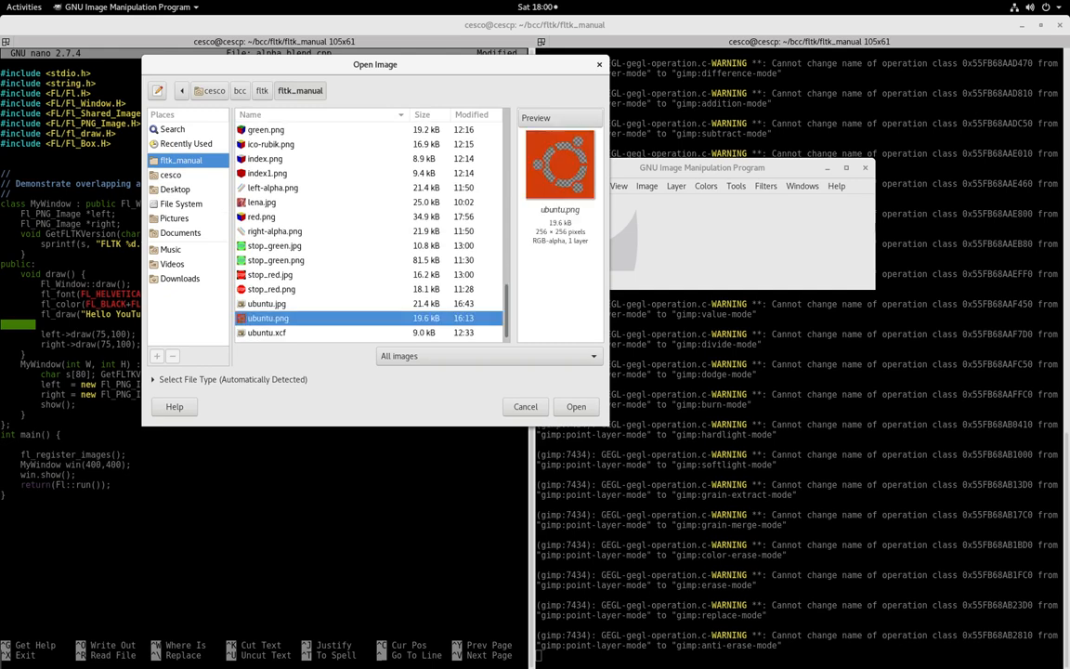
left_click(576, 406)
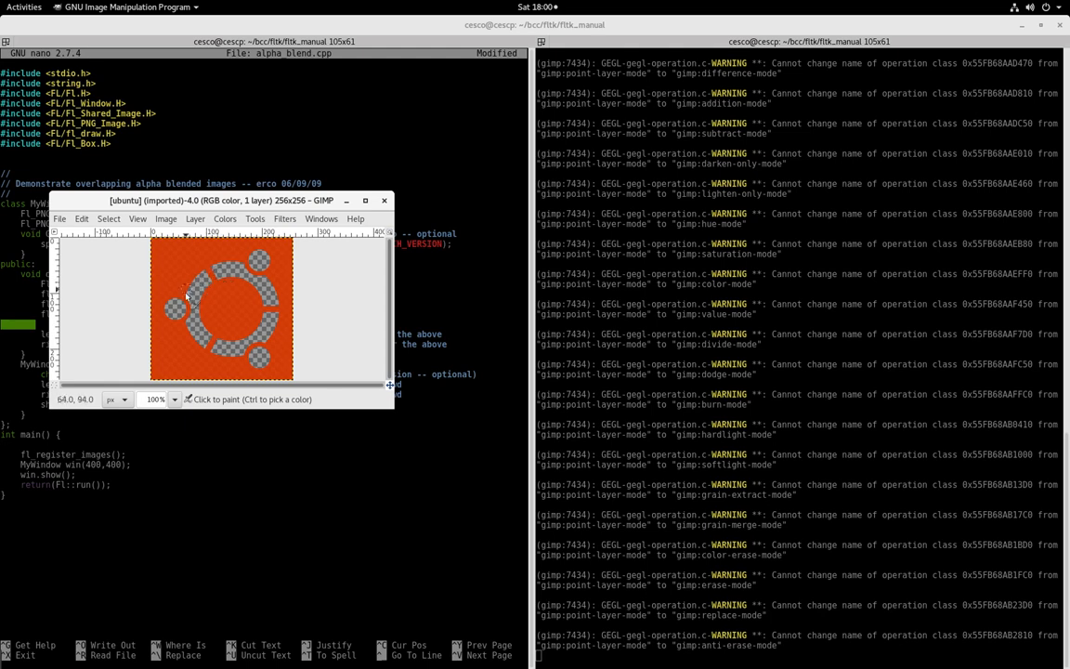
mouse_move(269, 322)
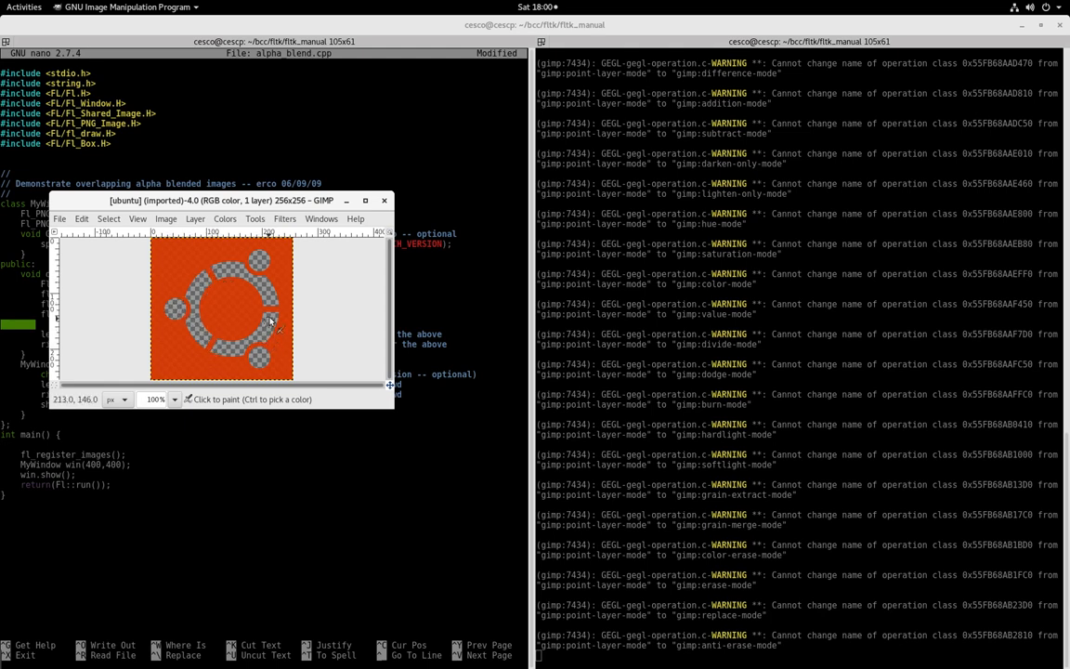
- Paint a test mark on the logo, then close ubuntu.png discarding the changes
left_click(190, 302)
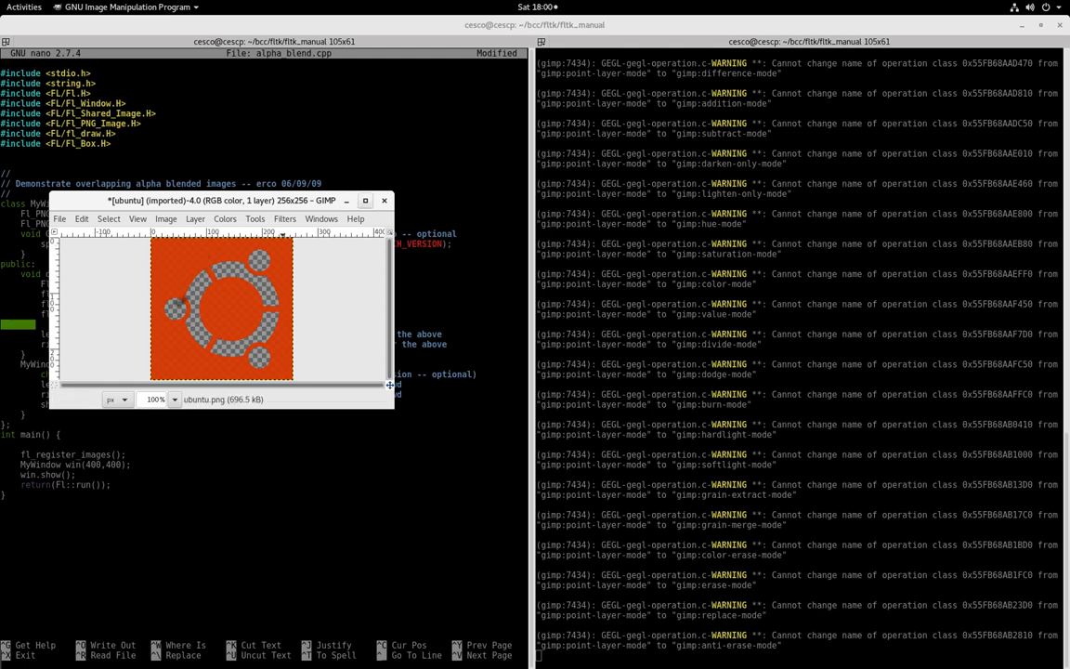
left_click(384, 200)
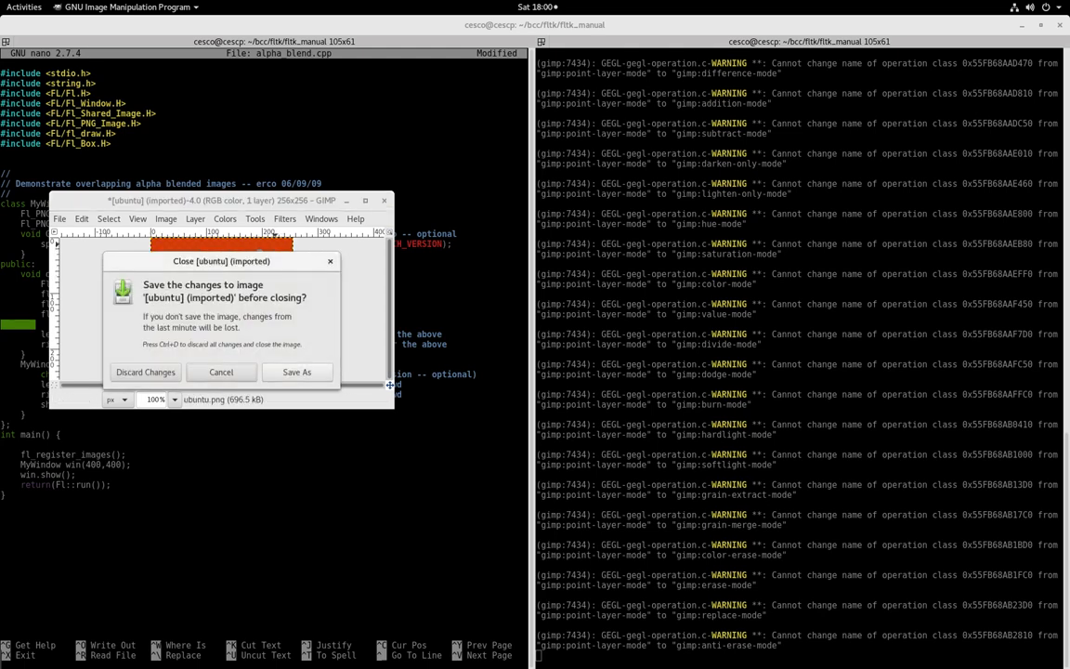
left_click(220, 371)
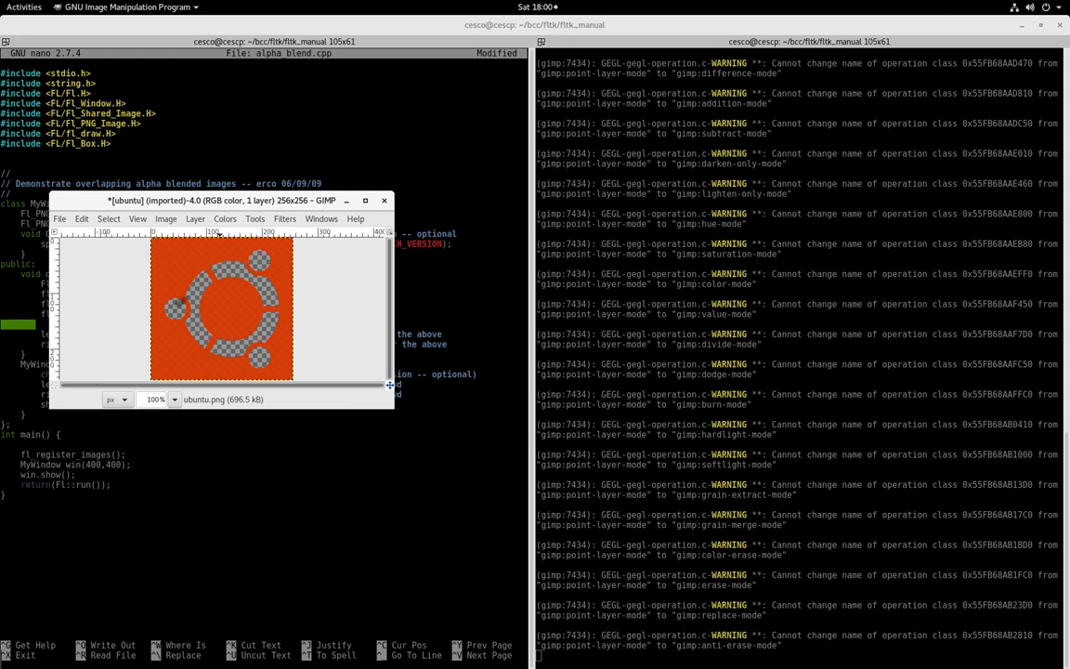
left_click(384, 200)
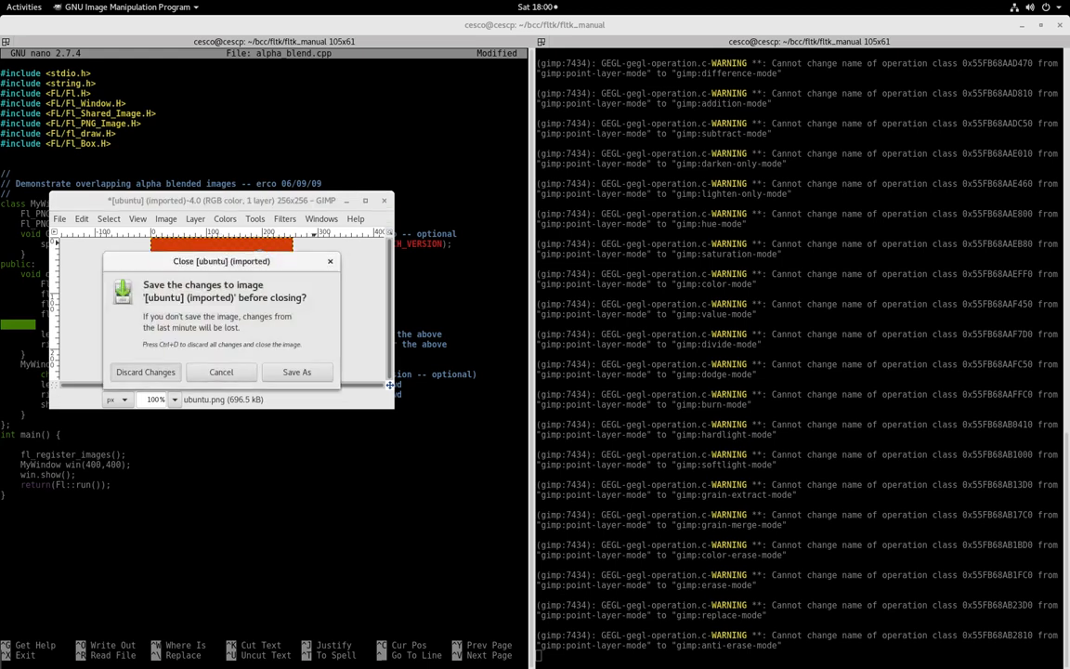
left_click(144, 372)
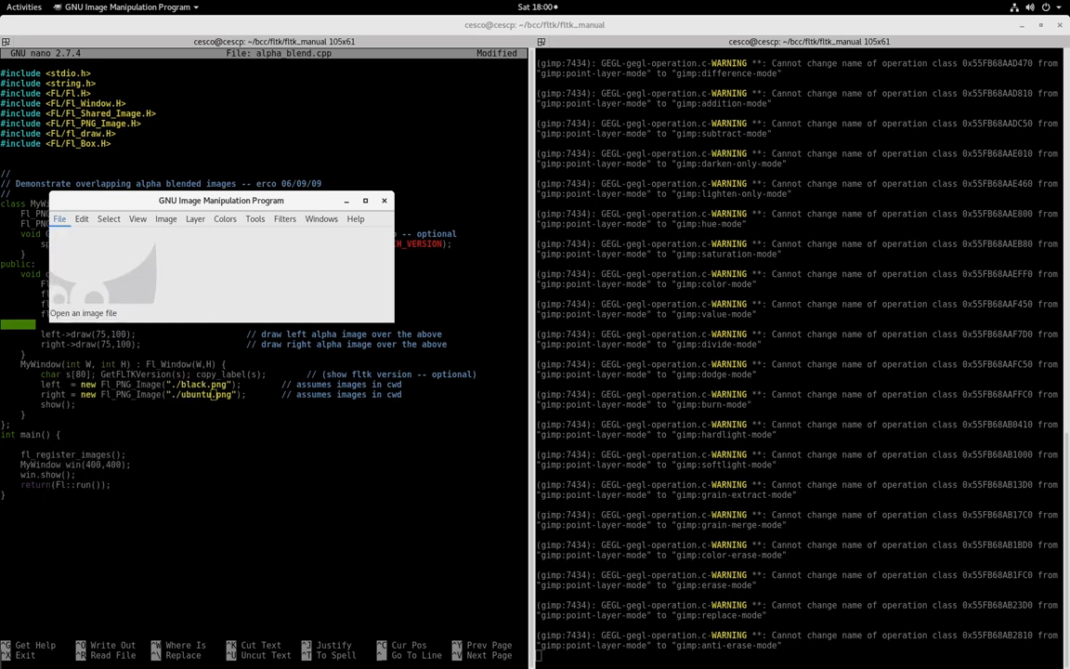
- Preview stop_red.png and stop_green.png in the Open dialog, then open stop_green.png
left_click(85, 314)
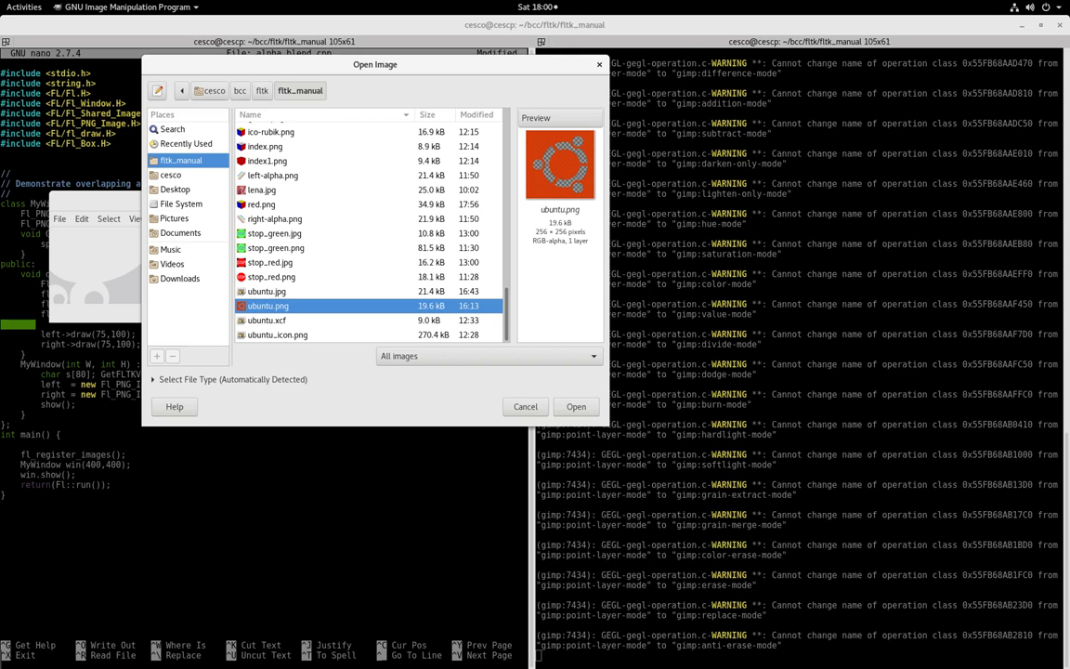
left_click(270, 276)
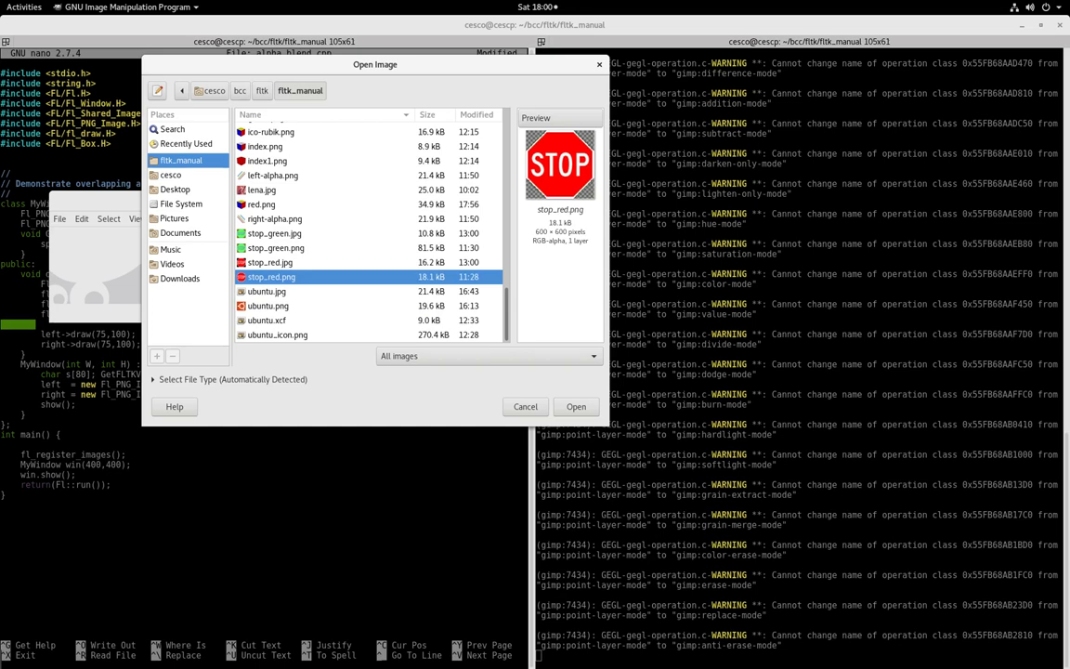
left_click(275, 247)
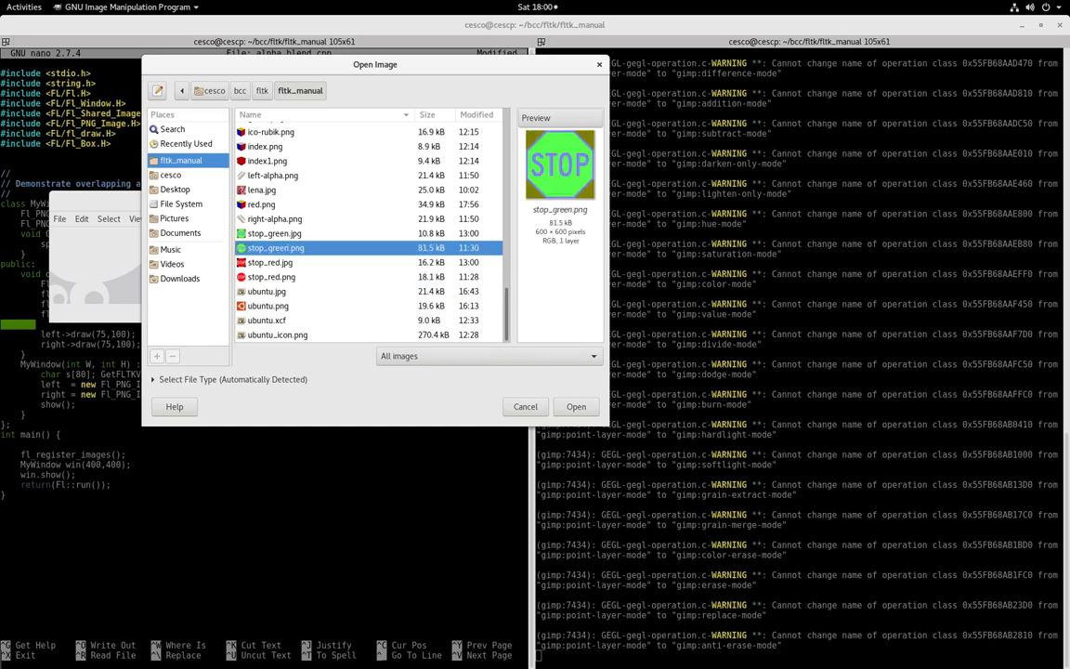
left_click(576, 406)
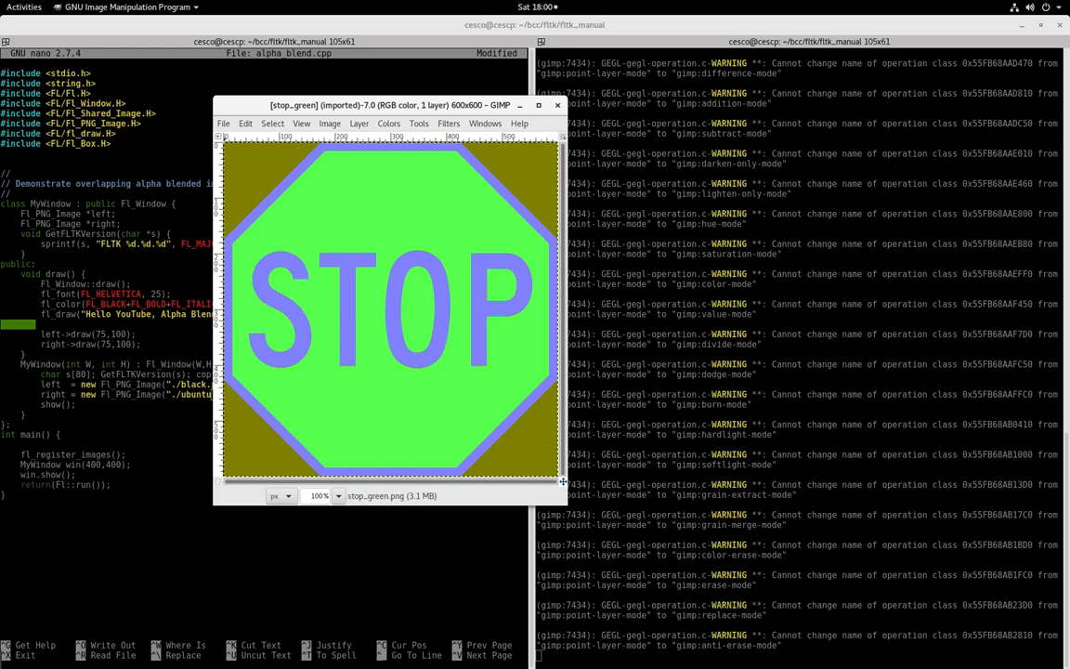
- Add an alpha channel to the stop sign layer and apply Color to Alpha
left_click(223, 123)
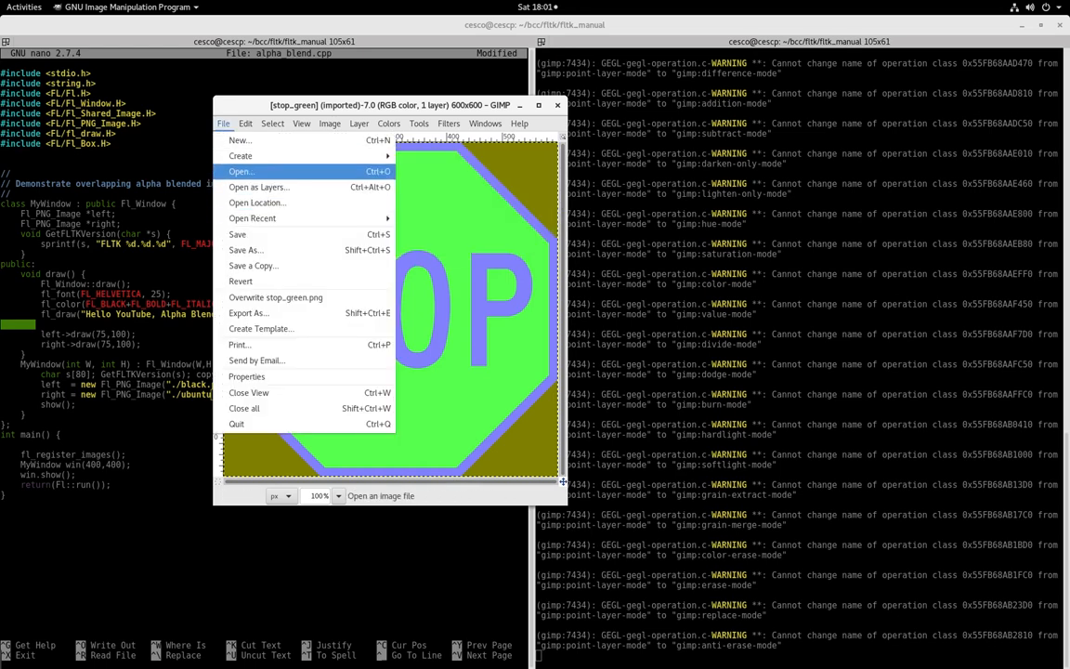
mouse_move(259, 187)
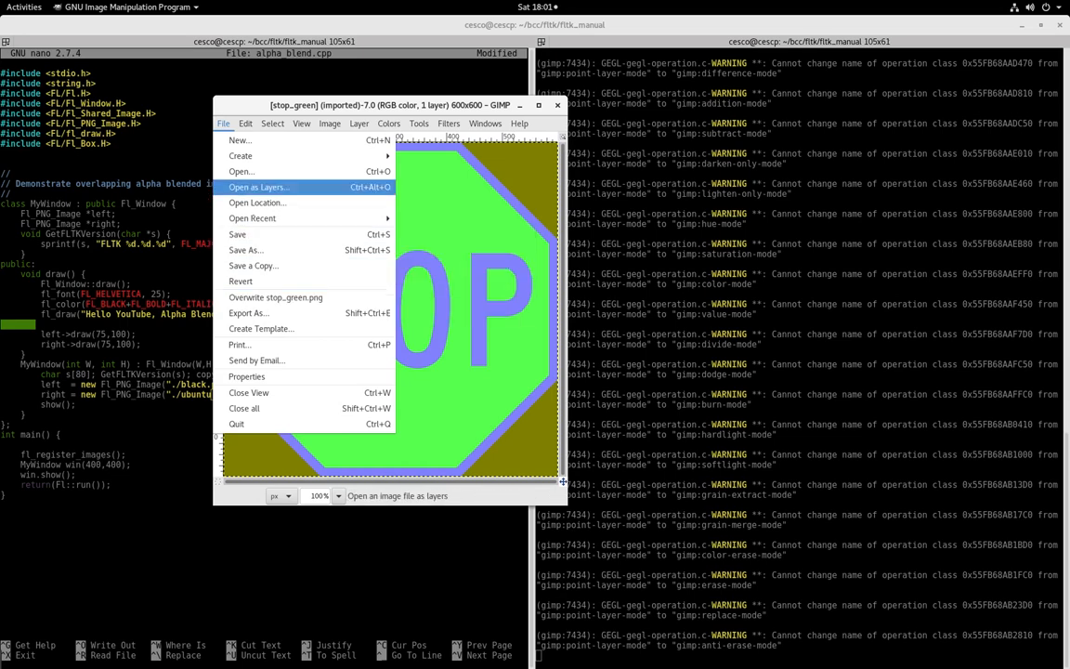
left_click(358, 123)
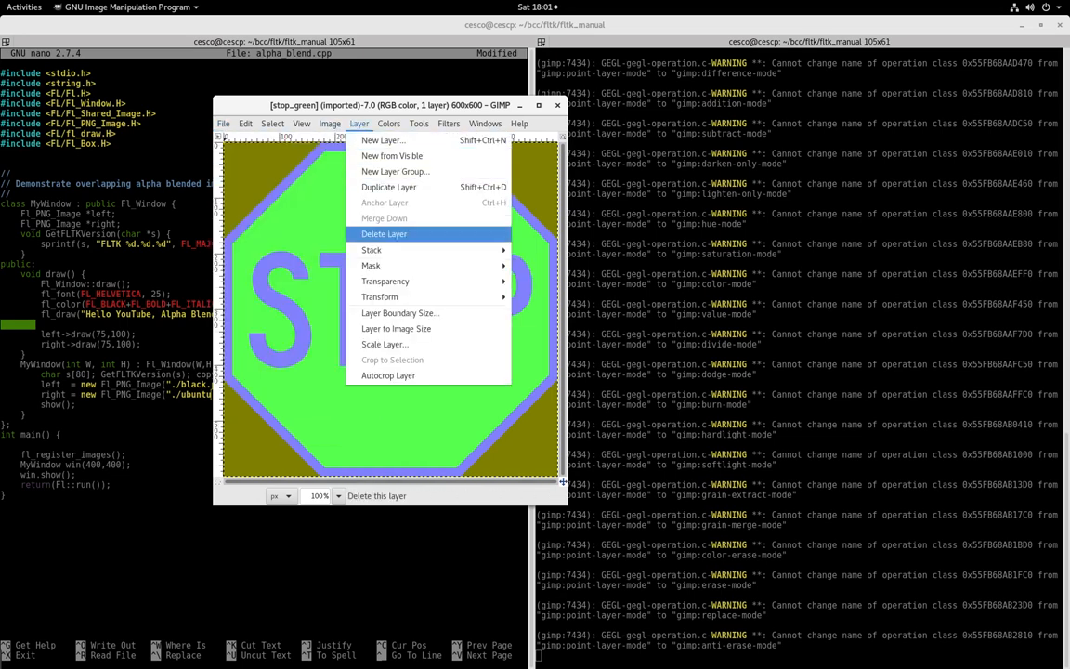
mouse_move(385, 281)
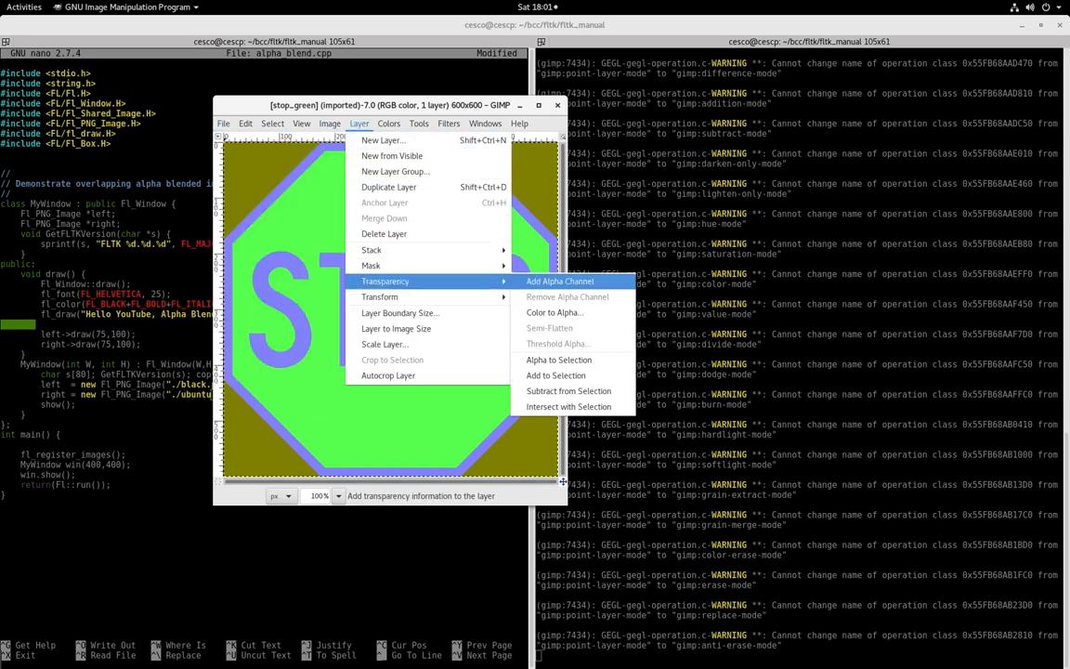
left_click(559, 281)
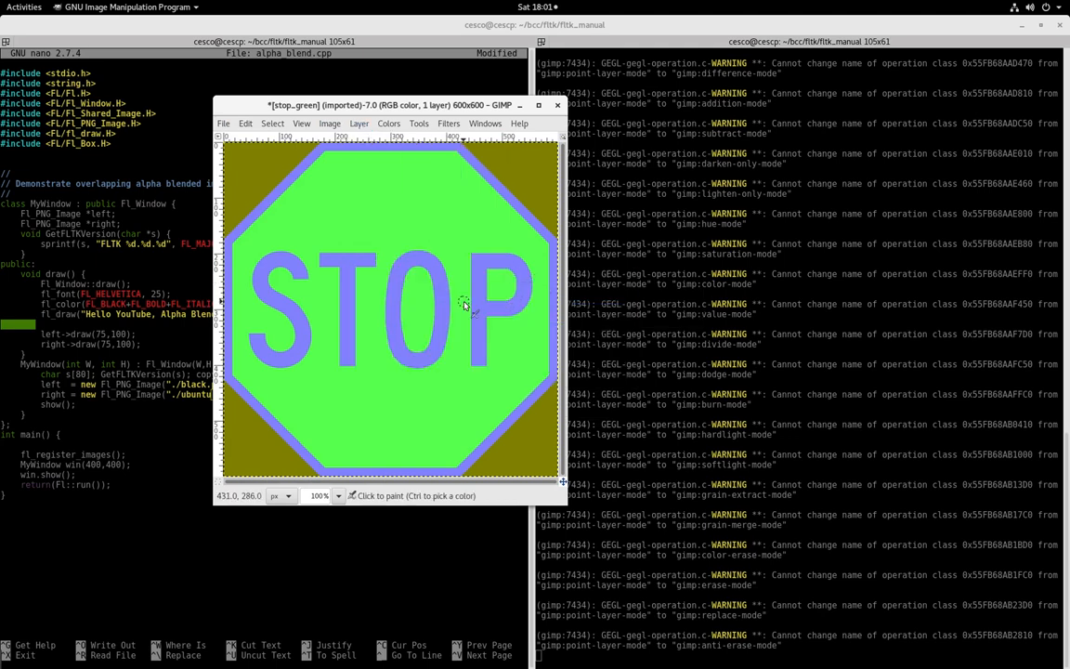
left_click(389, 123)
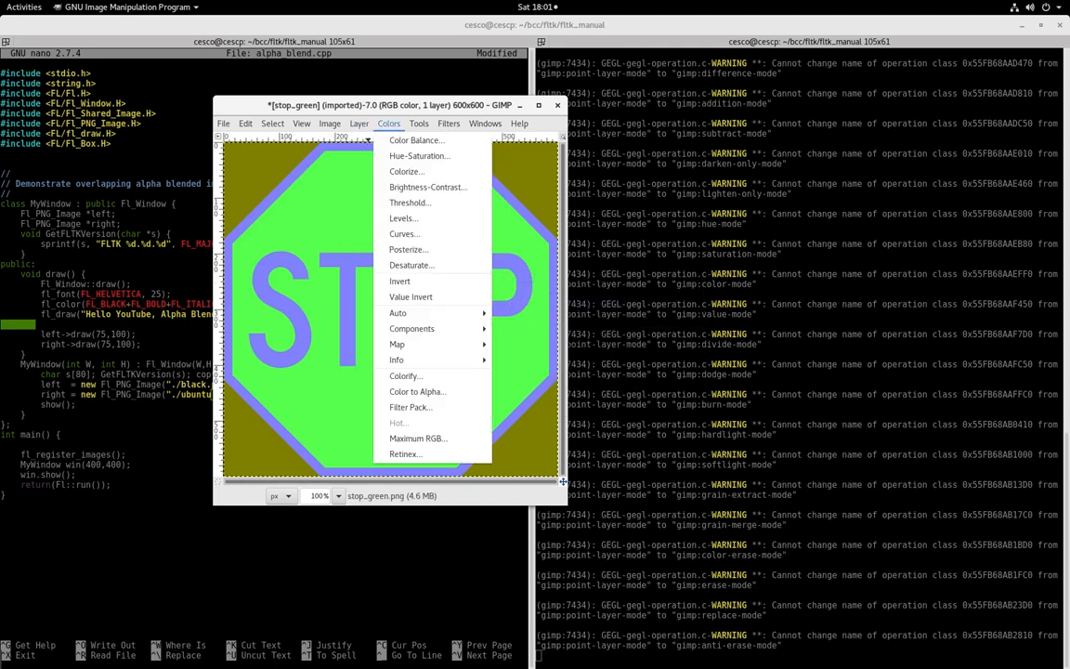
left_click(417, 391)
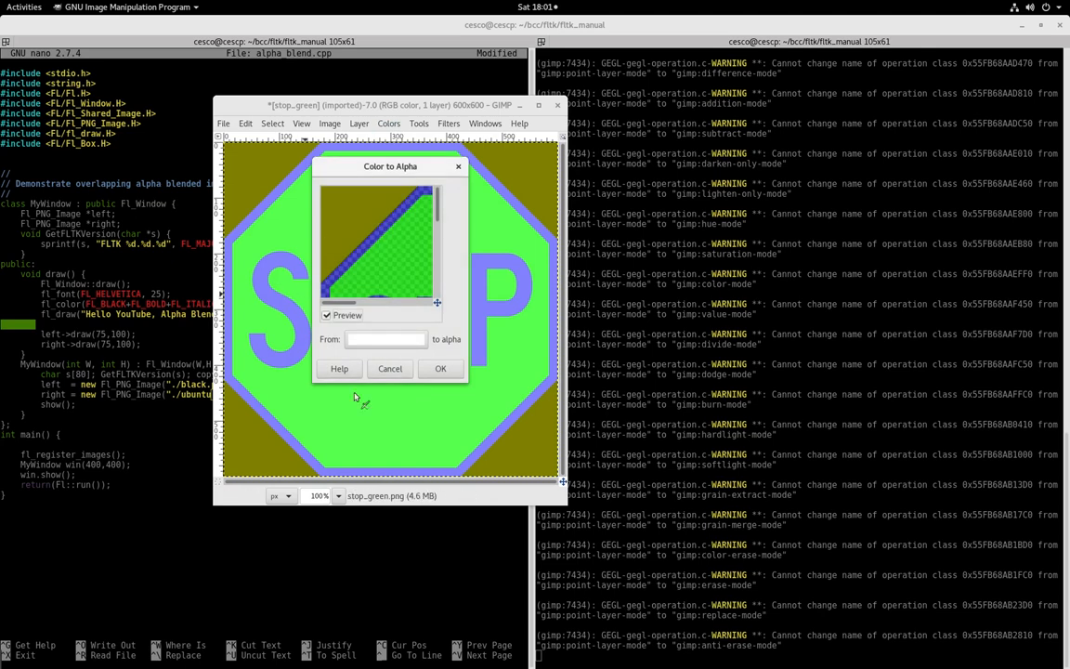
left_click(440, 368)
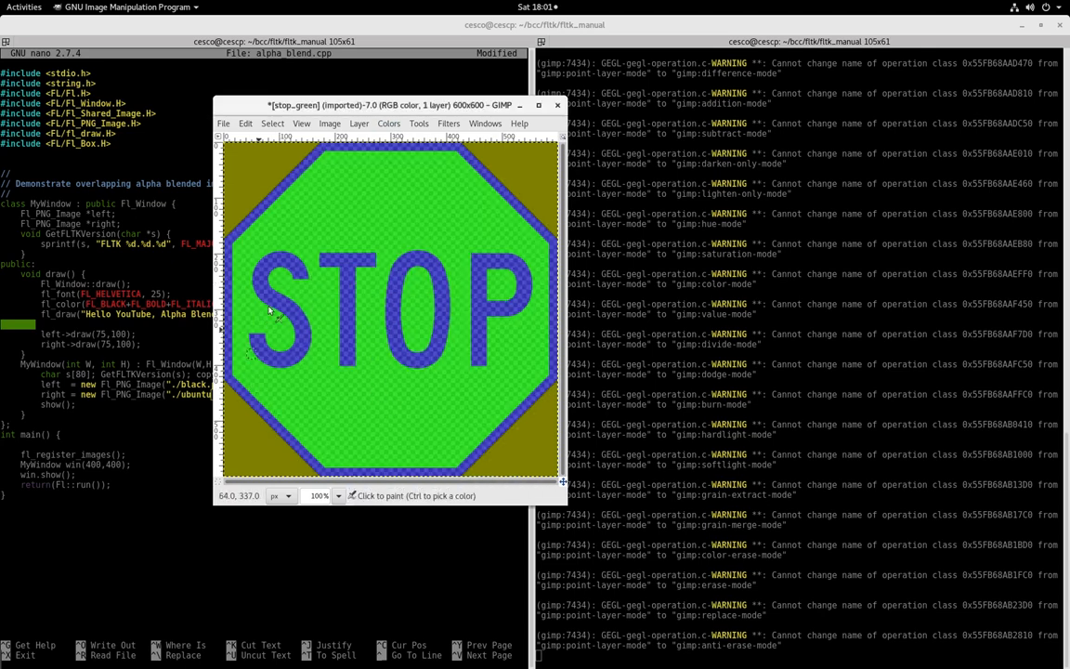
mouse_move(306, 169)
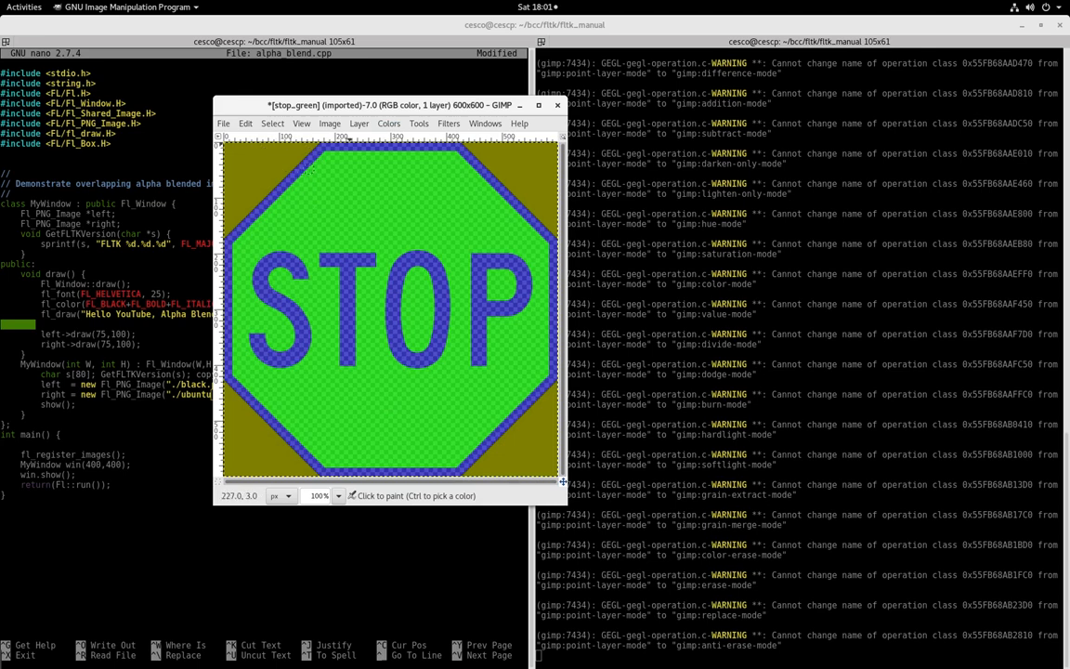
- Browse the Colors and Select menus, then close stop_green.png and discard changes
left_click(388, 123)
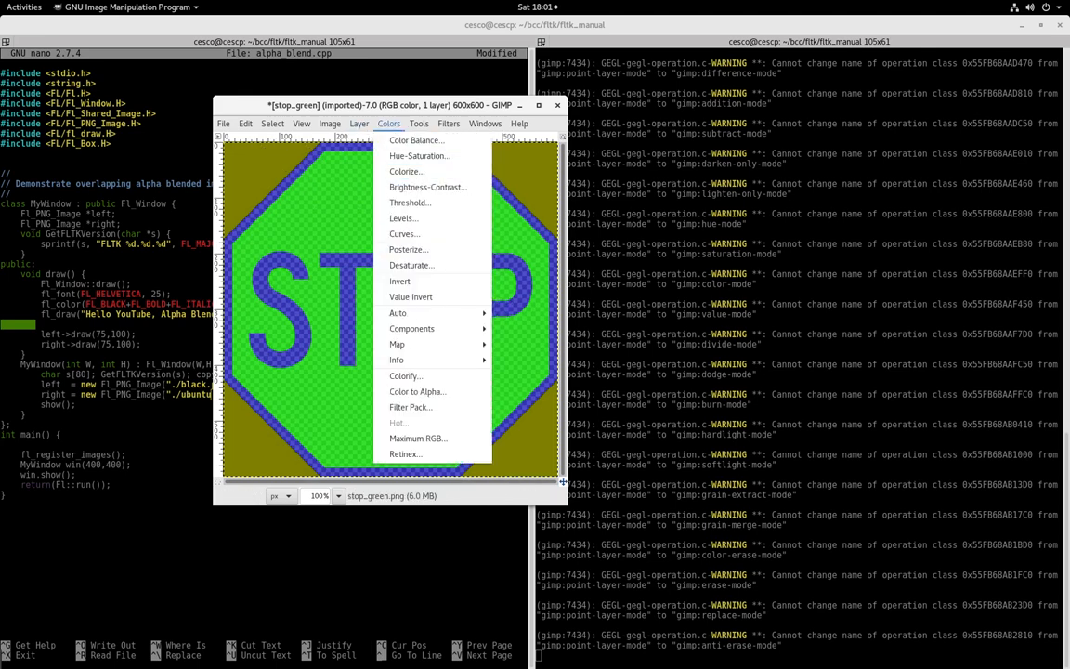
left_click(272, 123)
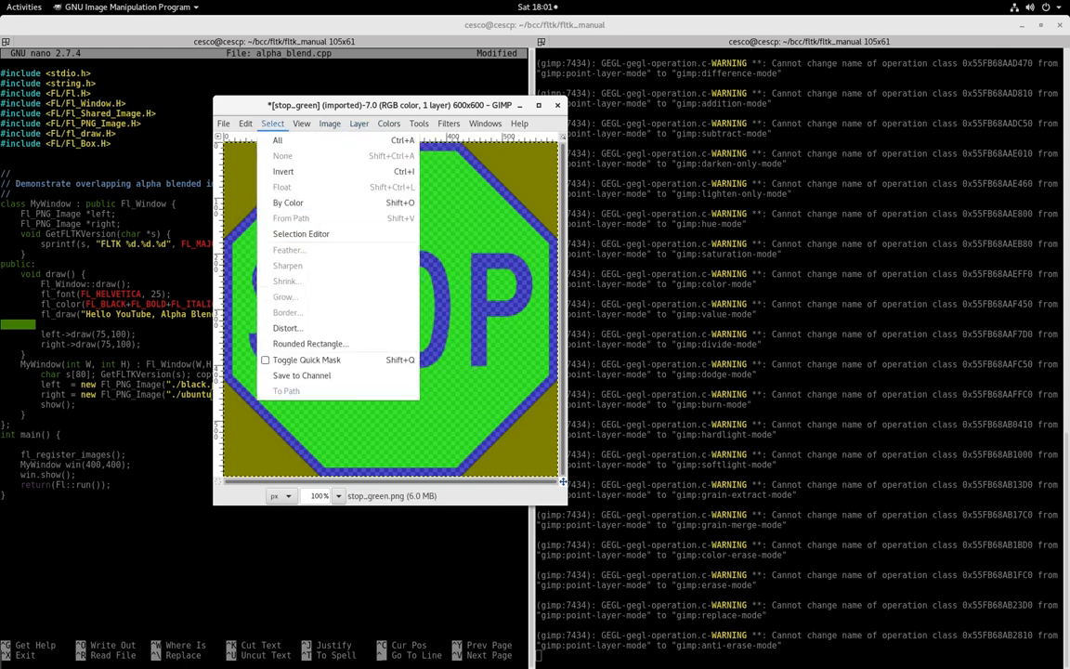
left_click(244, 123)
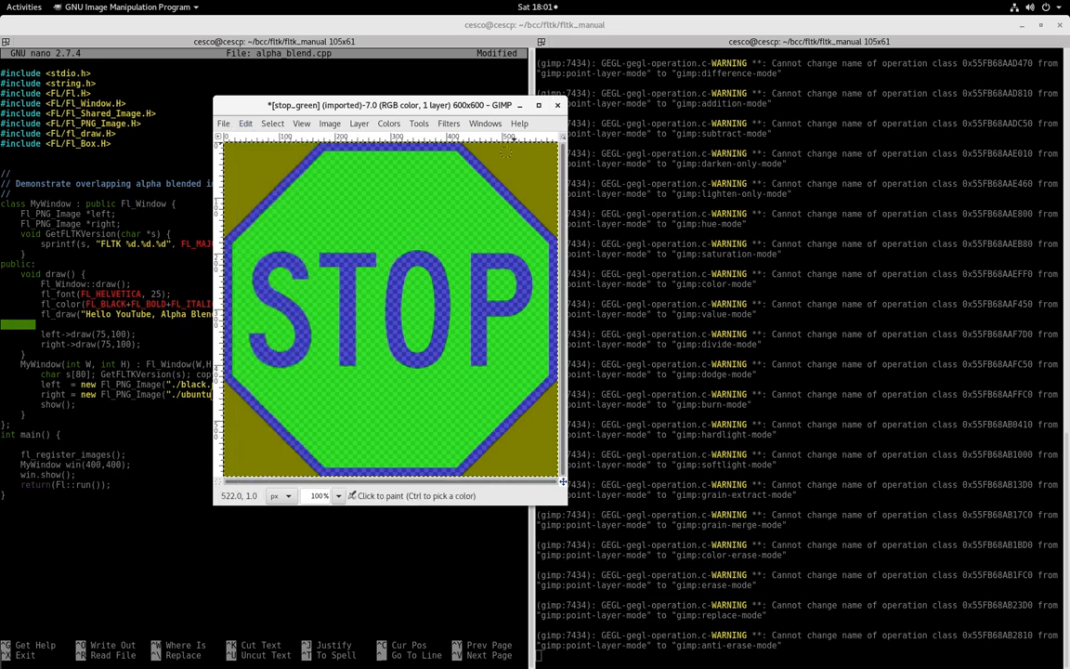
left_click(559, 105)
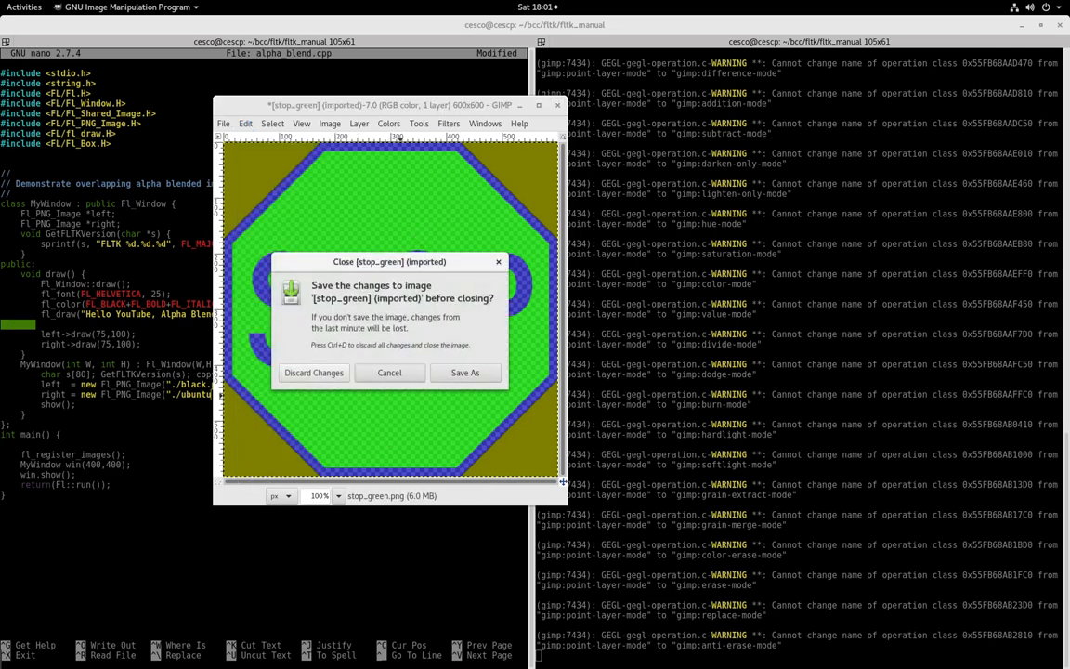
left_click(314, 371)
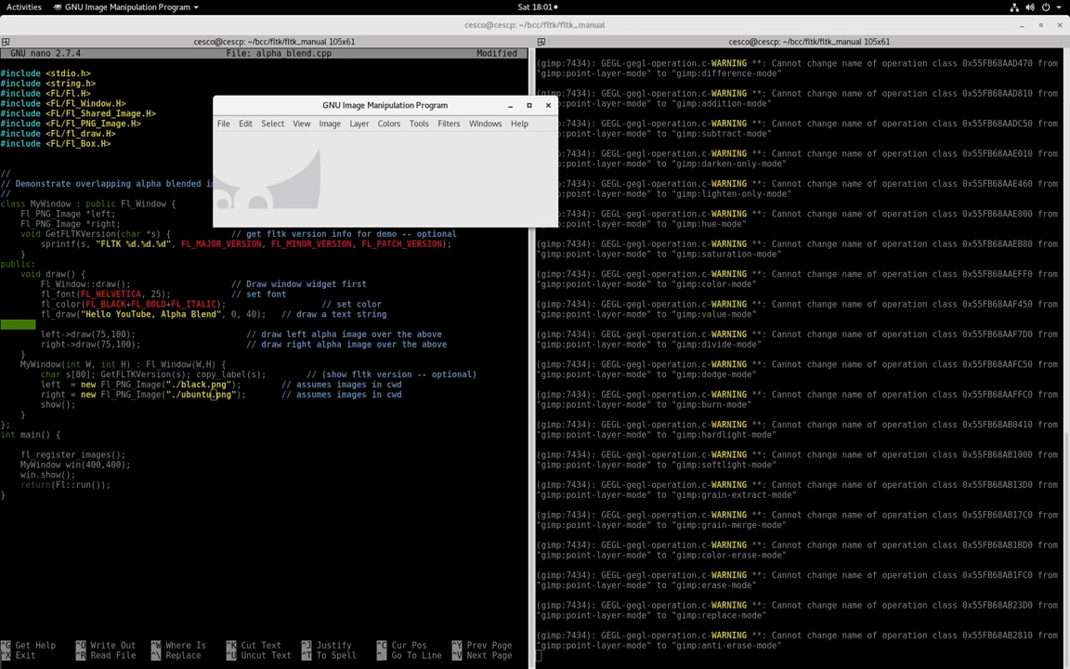
mouse_move(294, 436)
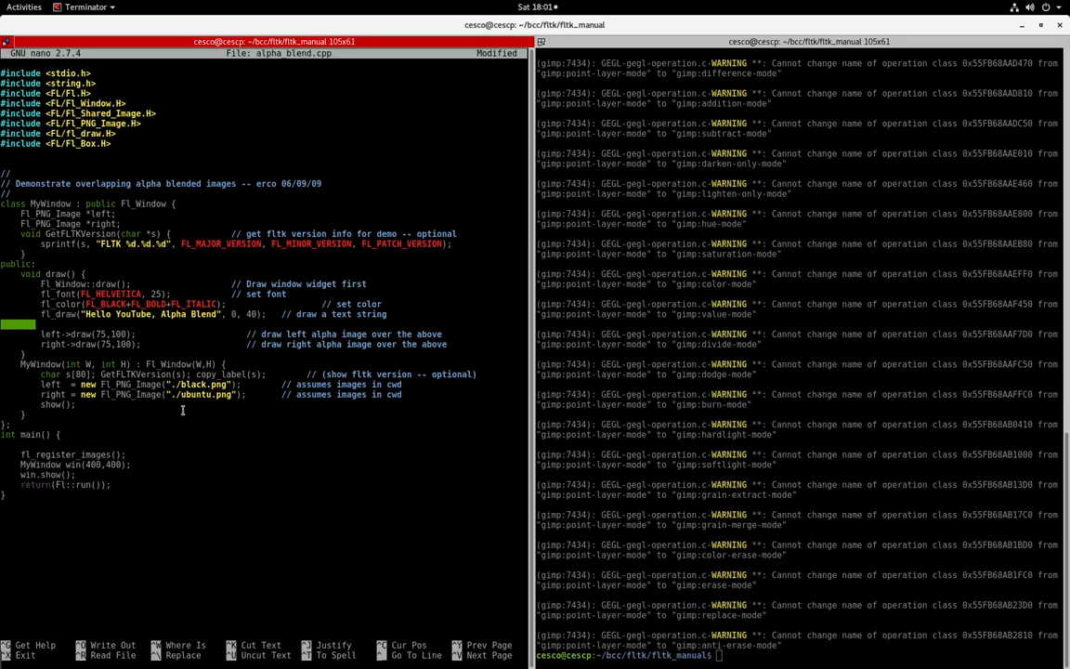
mouse_move(214, 394)
type("display red.png")
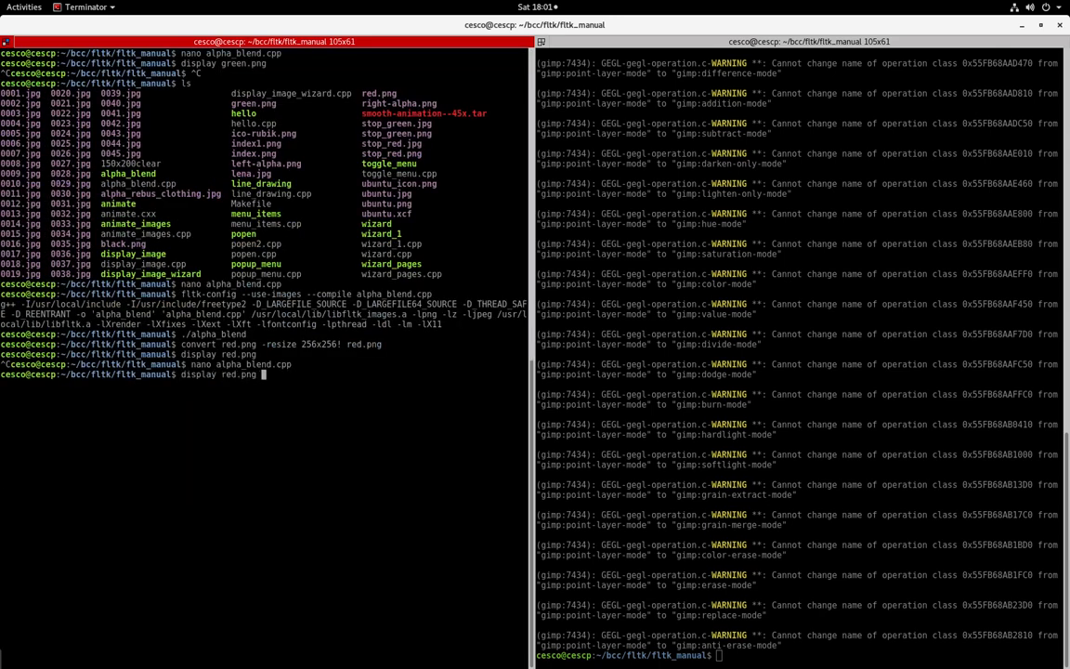
- Run the rebuilt ./alpha_blend demo from the terminal
type("./alpha_blend")
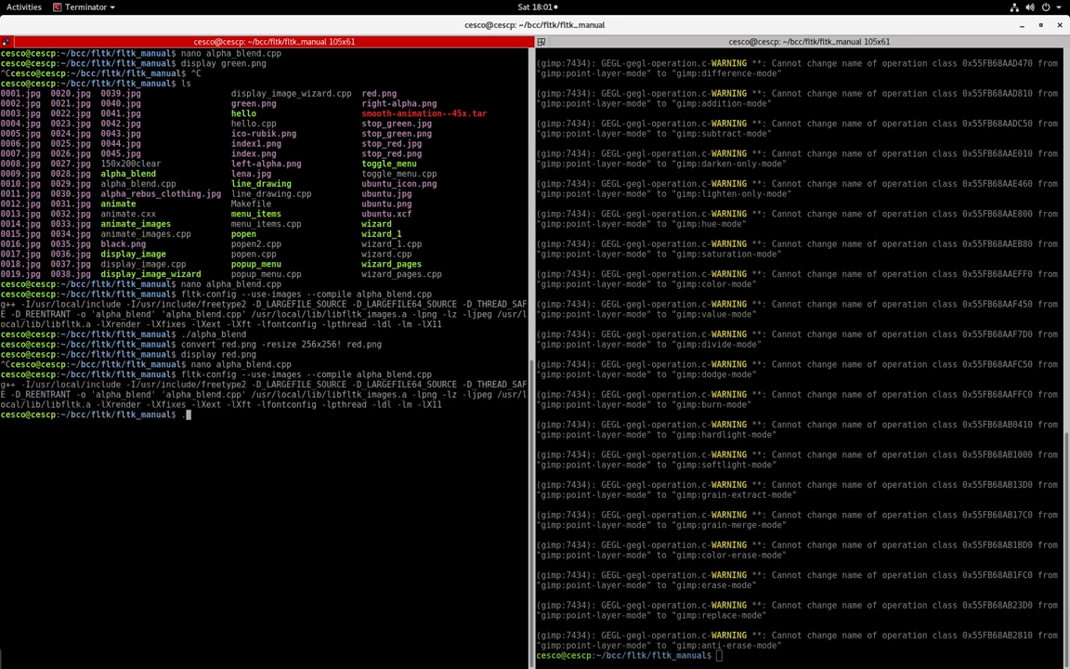
type("./alp")
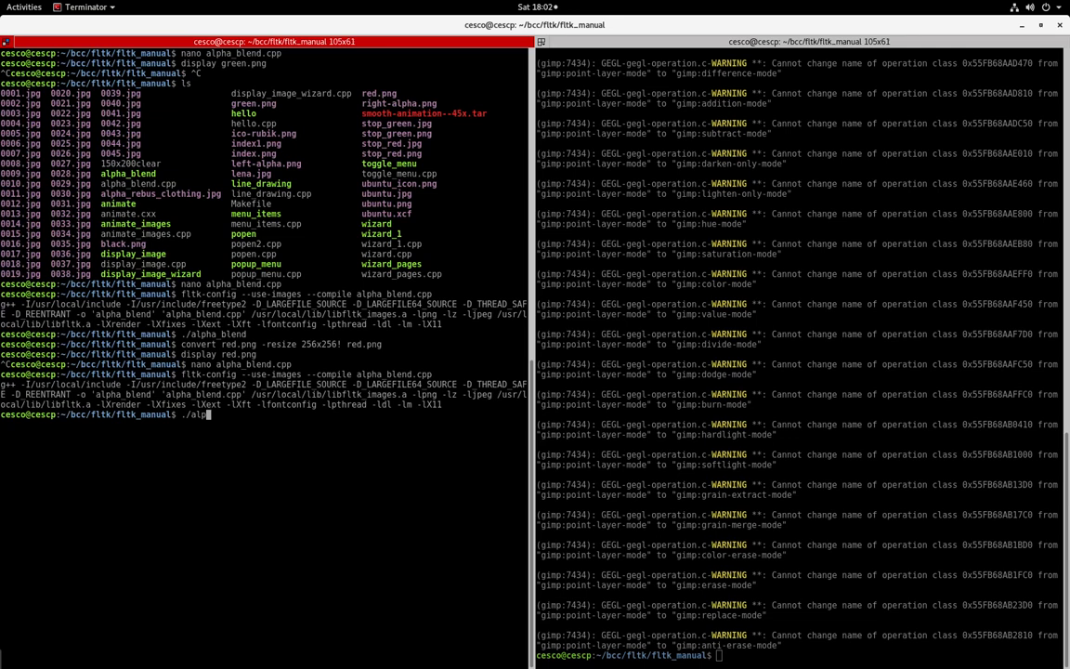
key("Return")
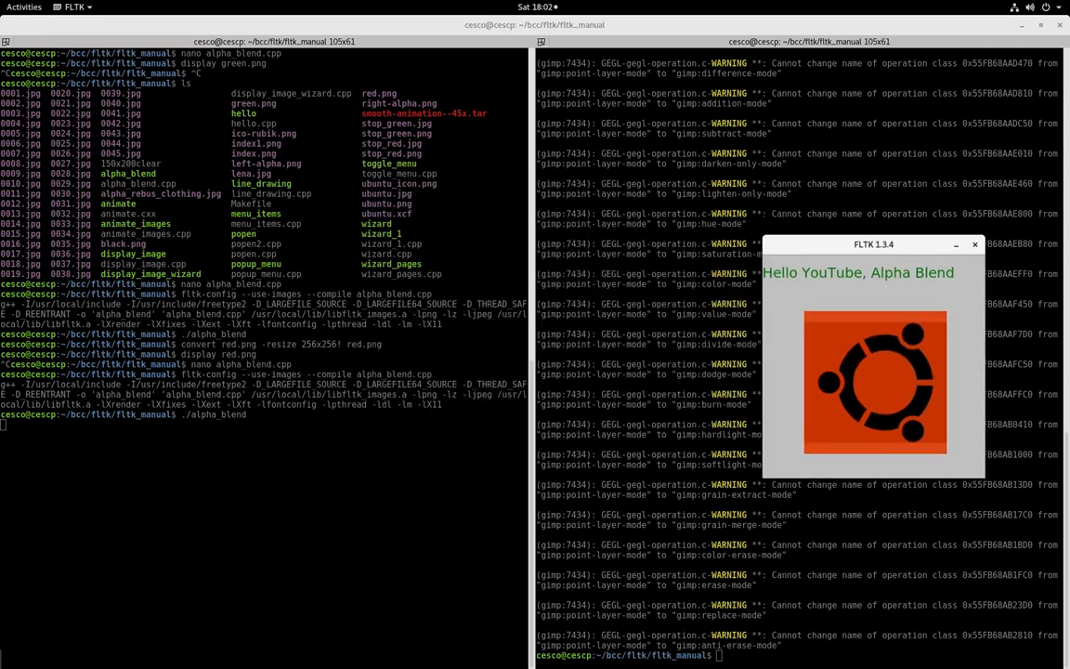
mouse_move(545, 297)
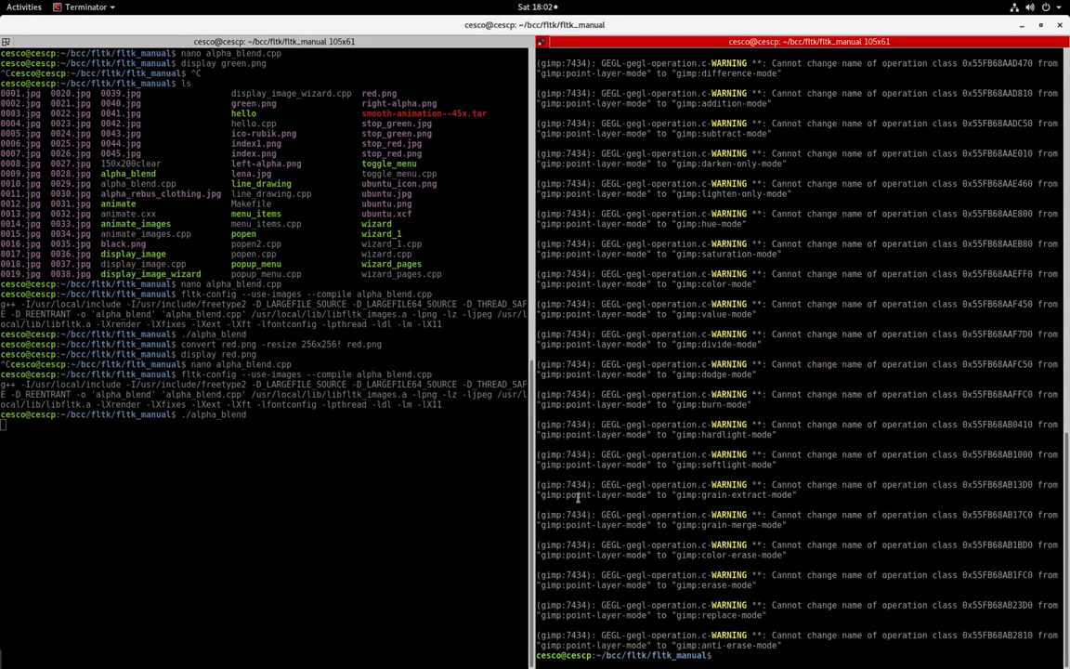
- Open black.png in ImageMagick display from the terminal
type("di")
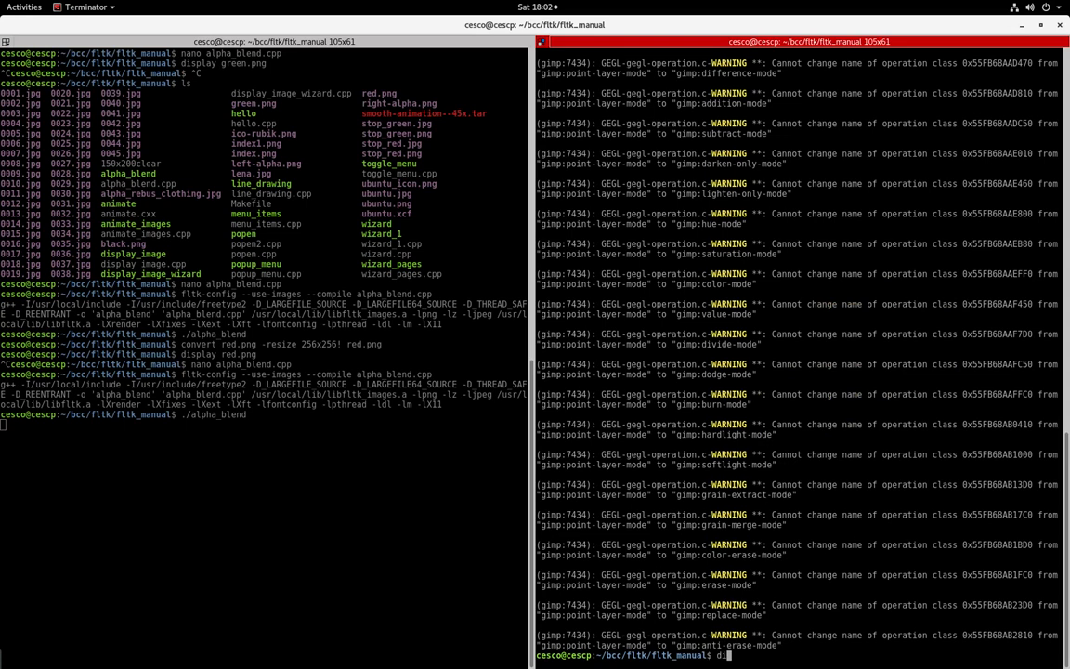
type("spla")
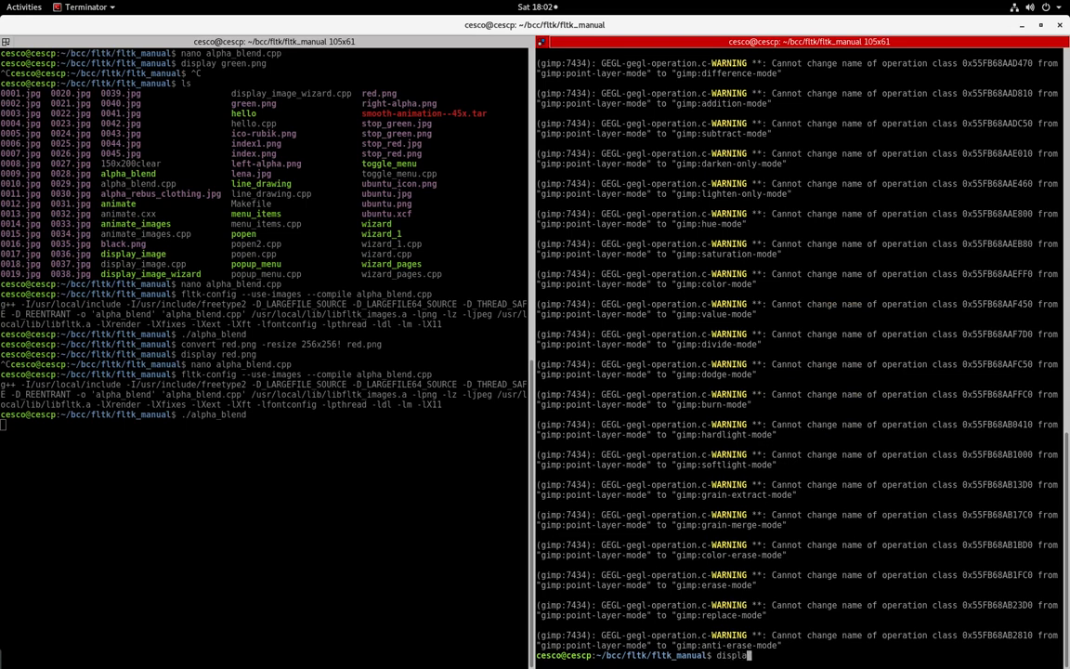
type("black.png")
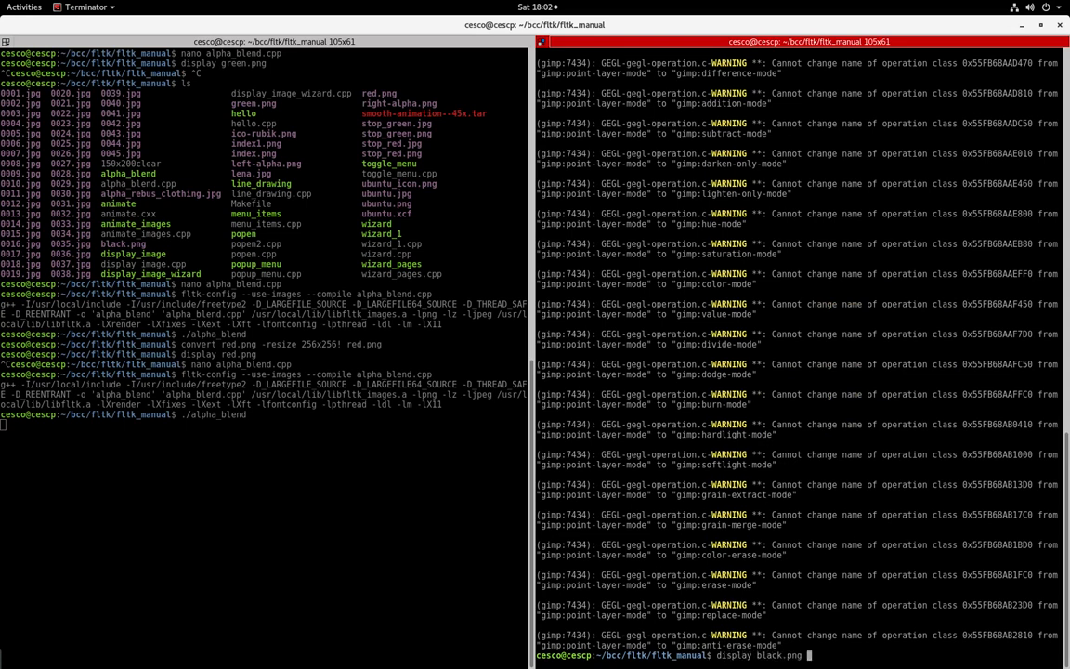
key("Return")
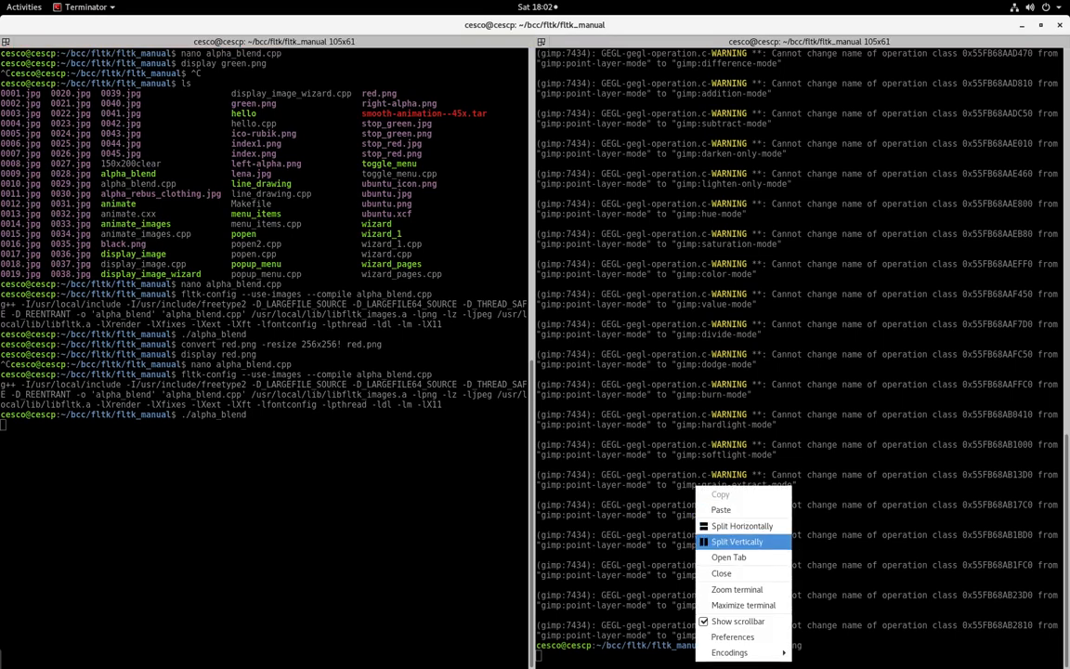
- Split the terminal, open ubuntu.png with display, and arrange the windows
left_click(737, 542)
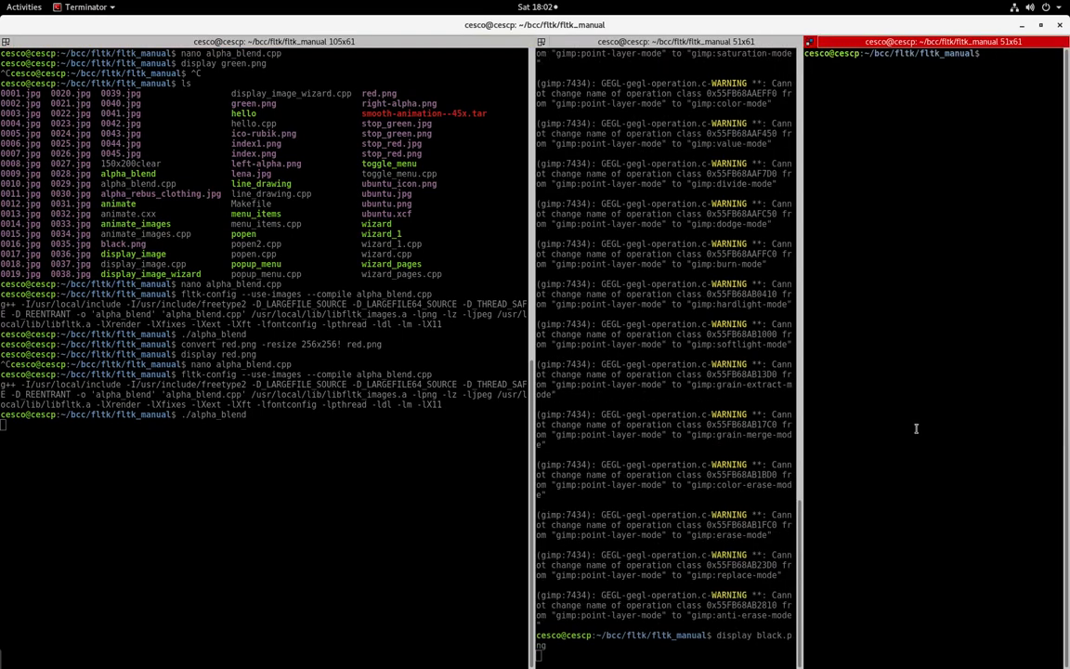
type("display")
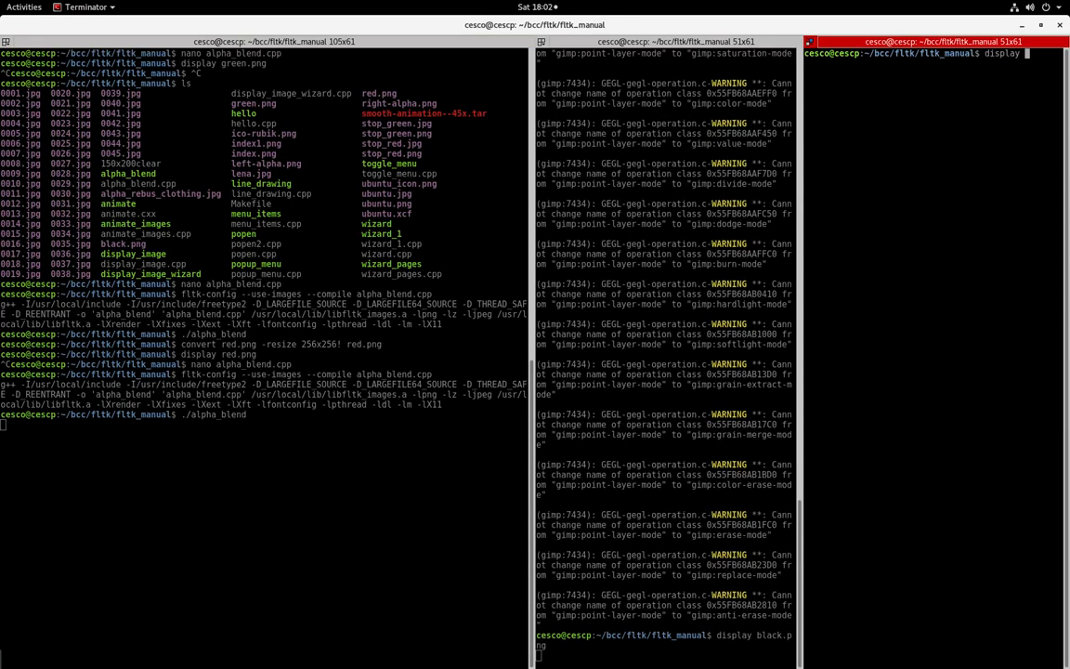
type("ubuntu.png")
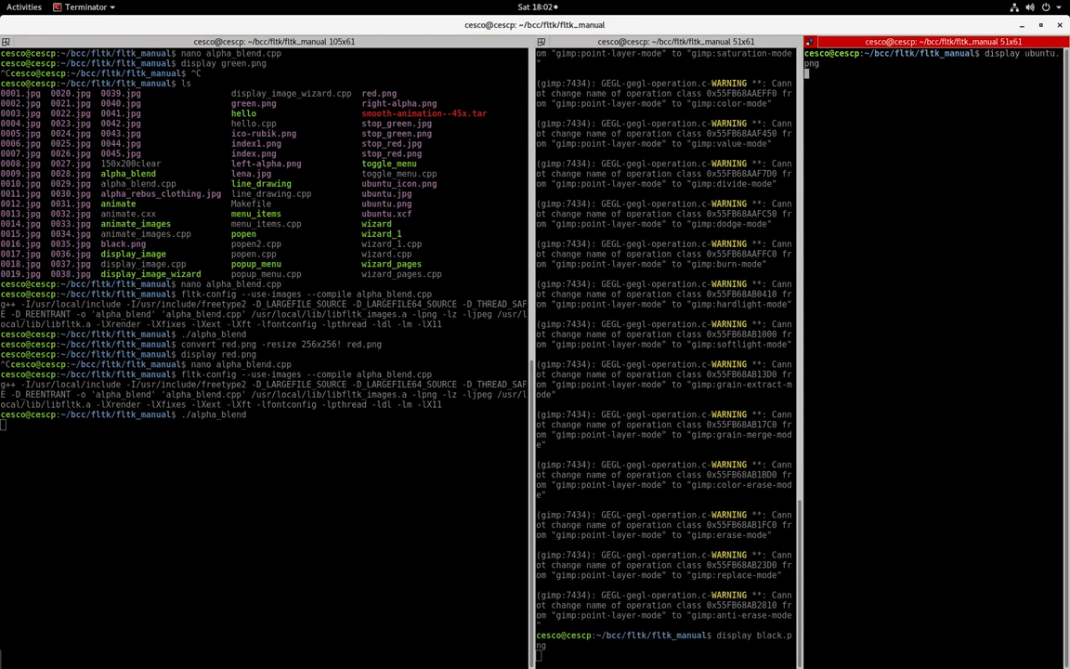
key("Return")
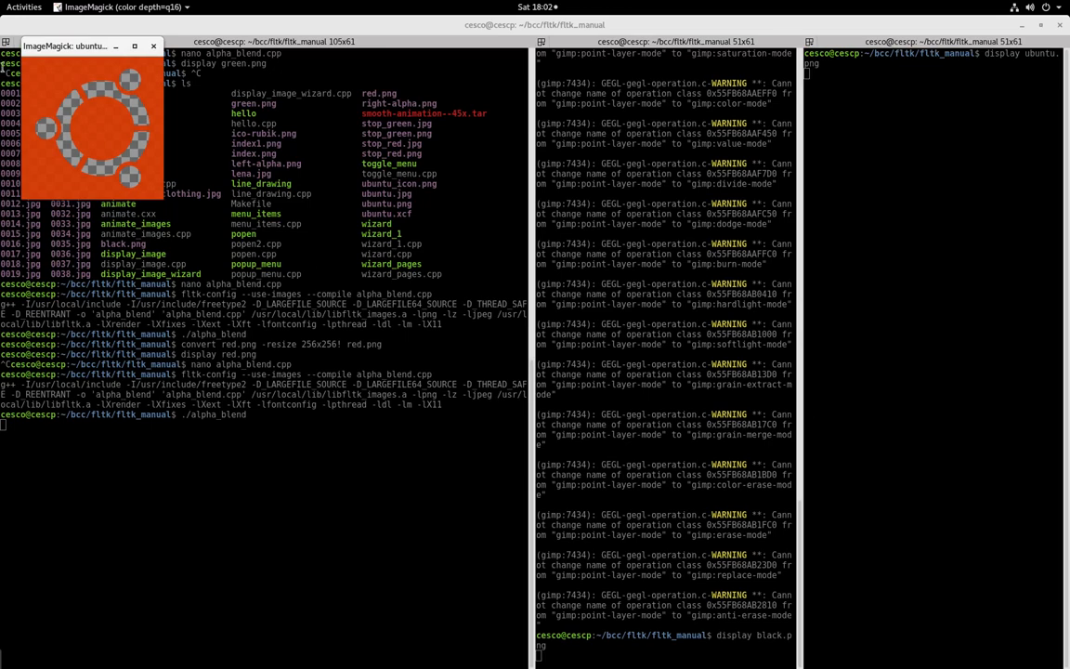
left_click(23, 7)
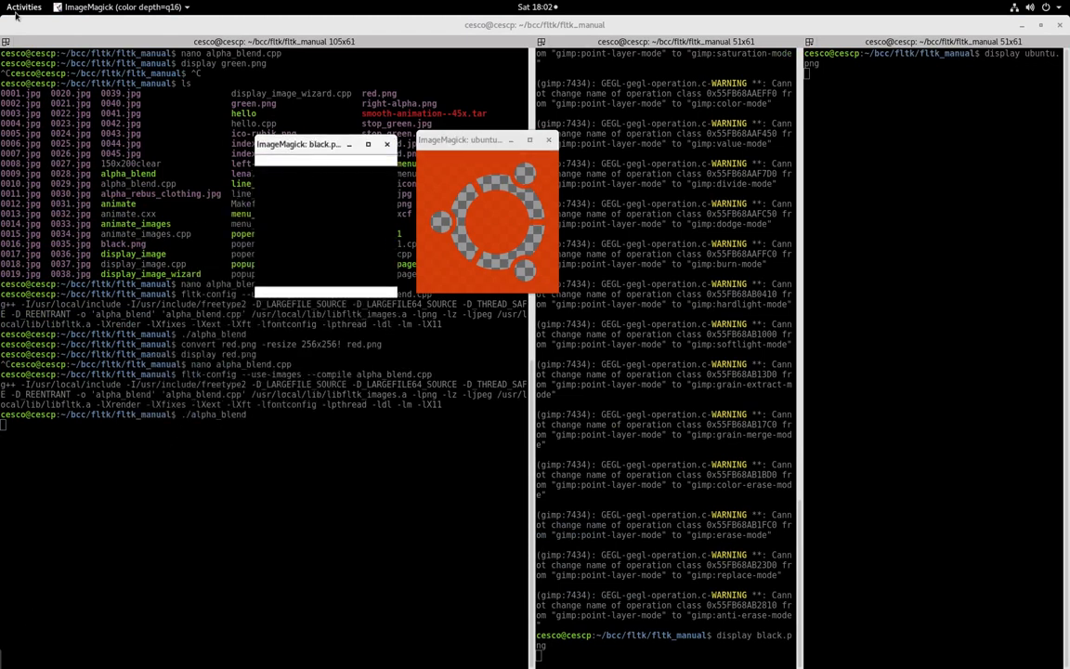
left_click(23, 7)
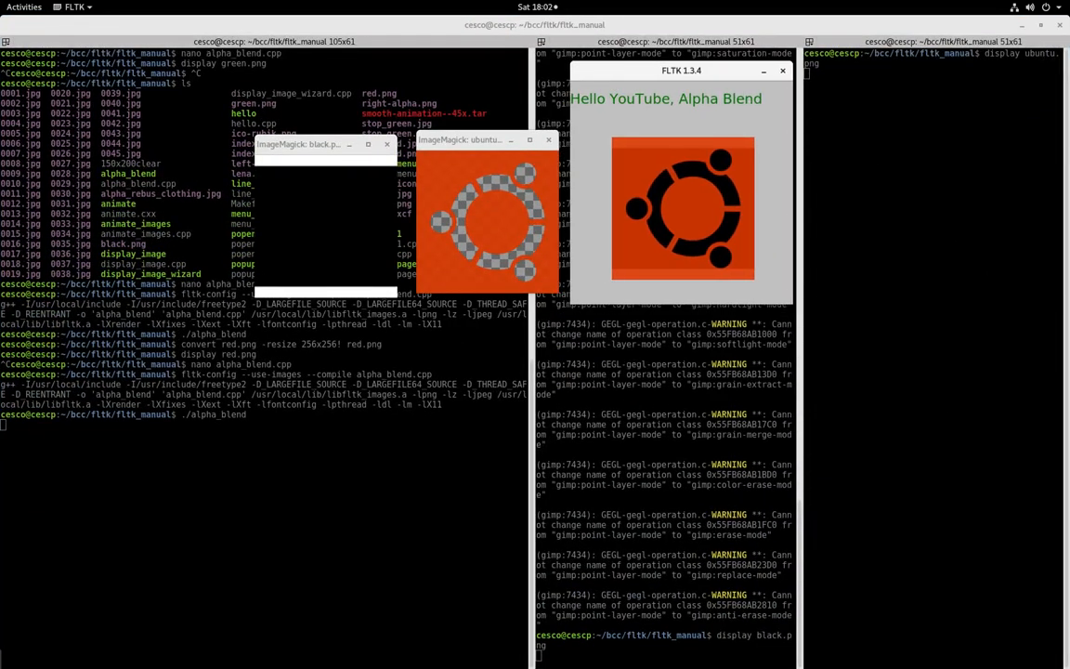
mouse_move(503, 499)
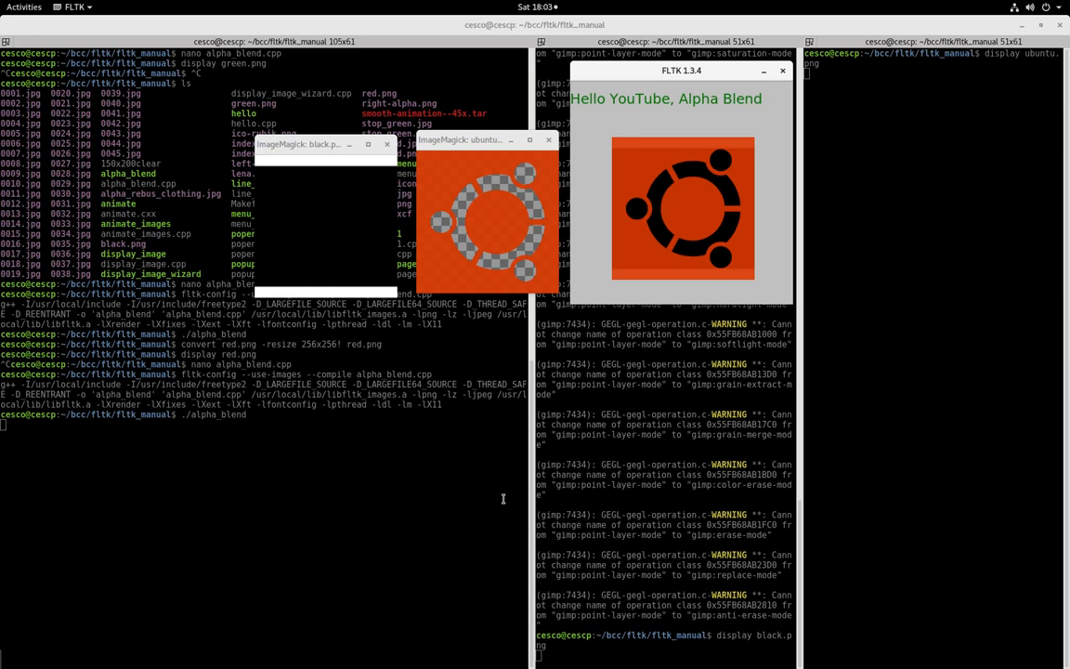
mouse_move(110, 105)
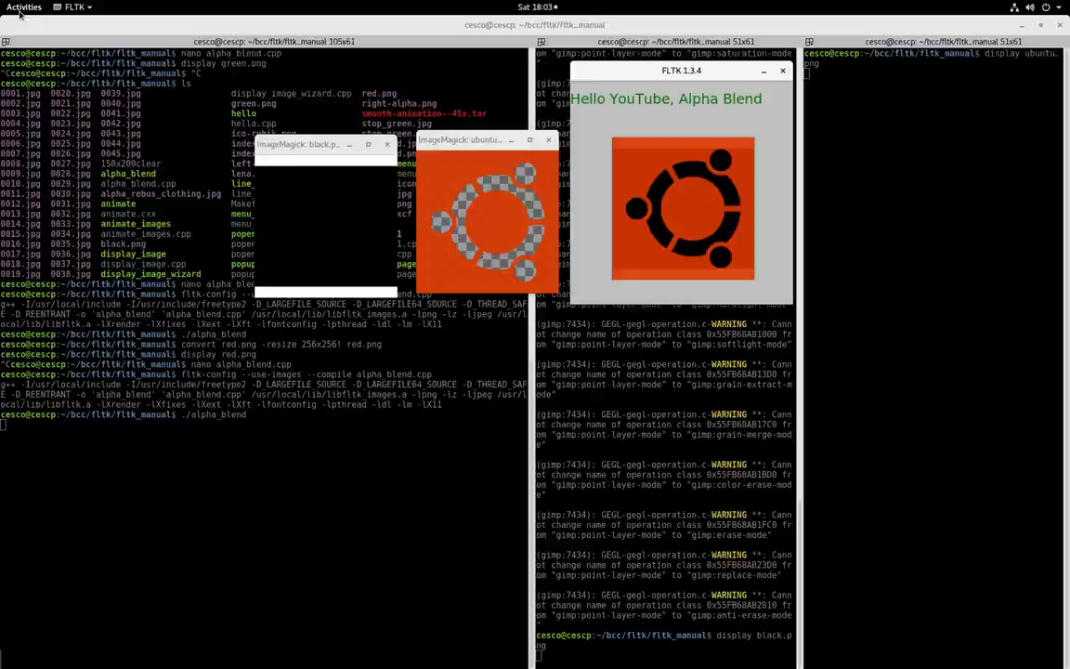
- Bring SimpleScreenRecorder forward from the Activities overview
left_click(23, 8)
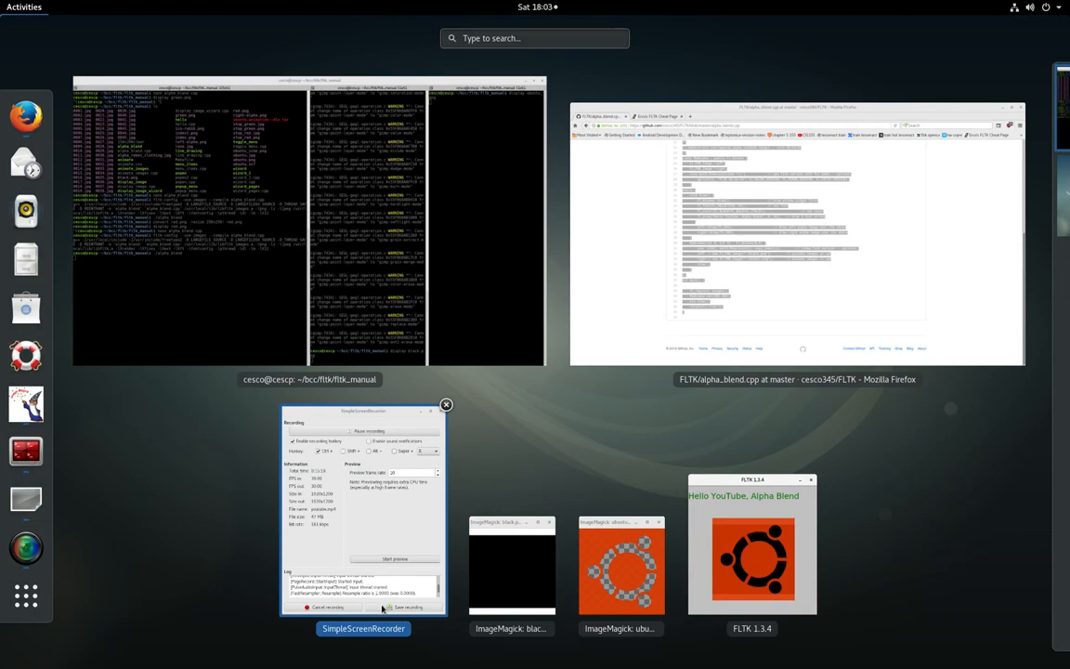
left_click(362, 511)
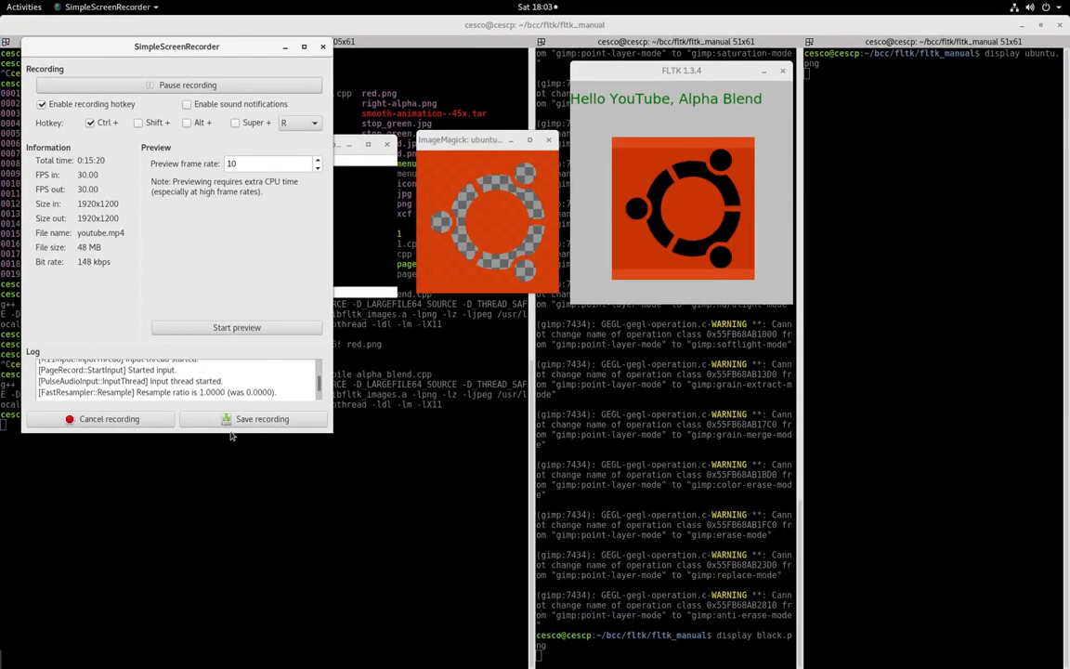